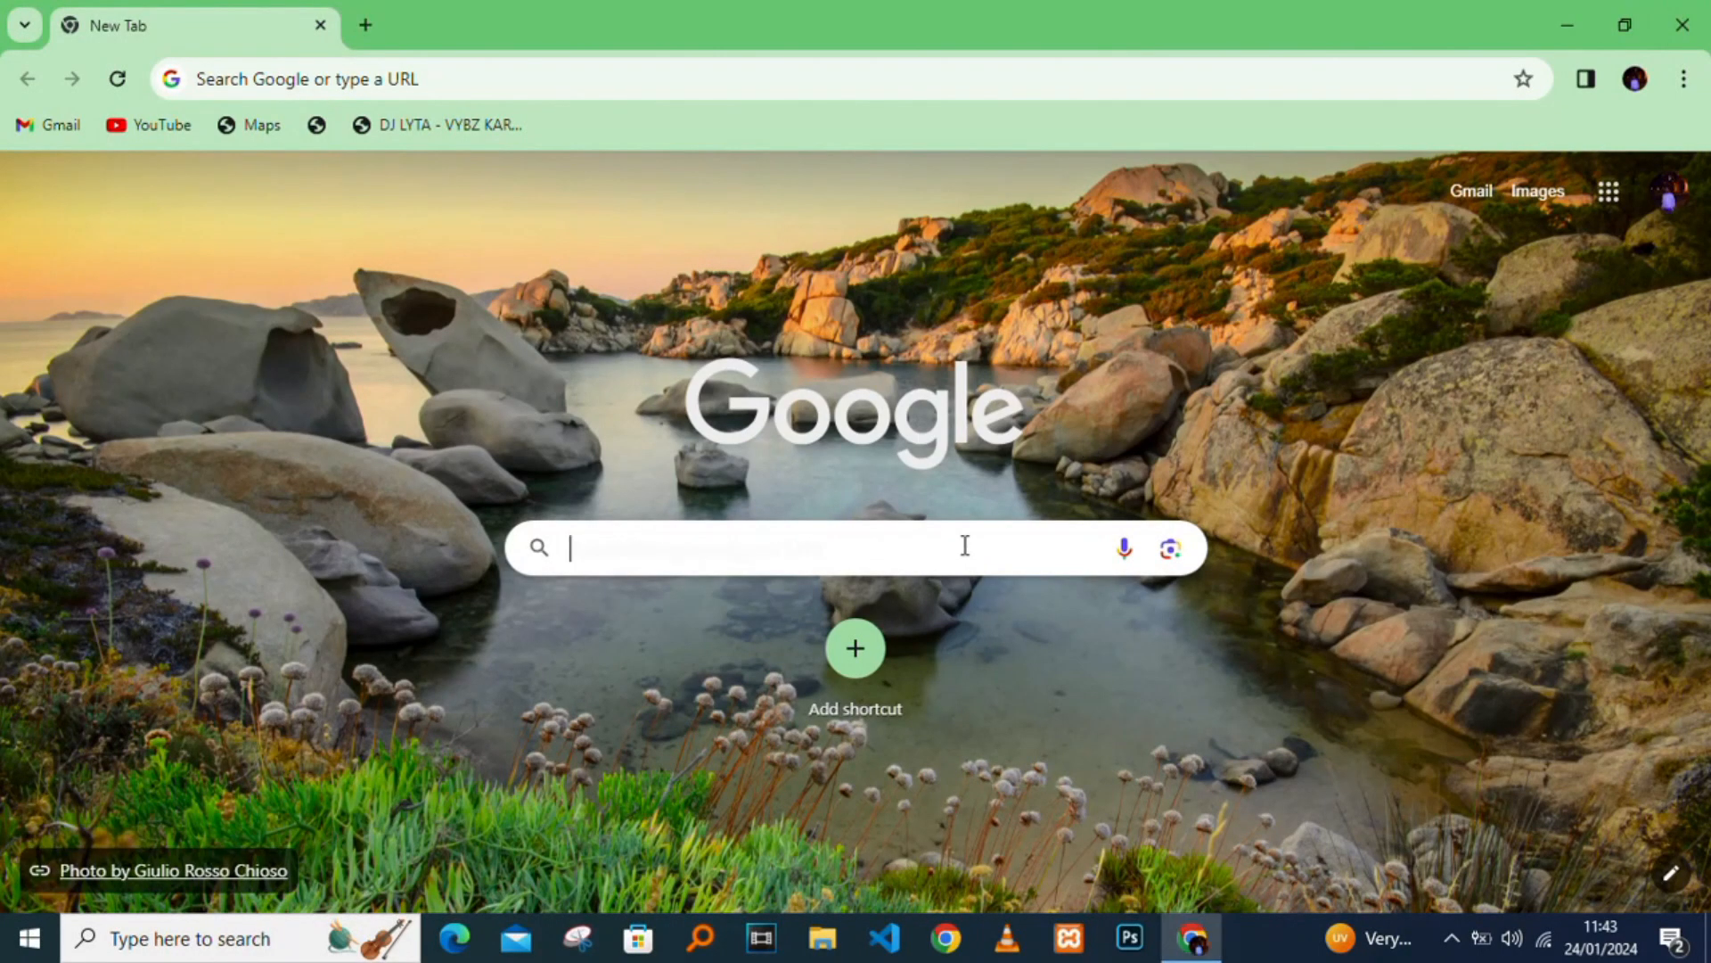
Search 'youtube' in the new tab and go to the YouTube home page
{"action": "type", "text": "you"}
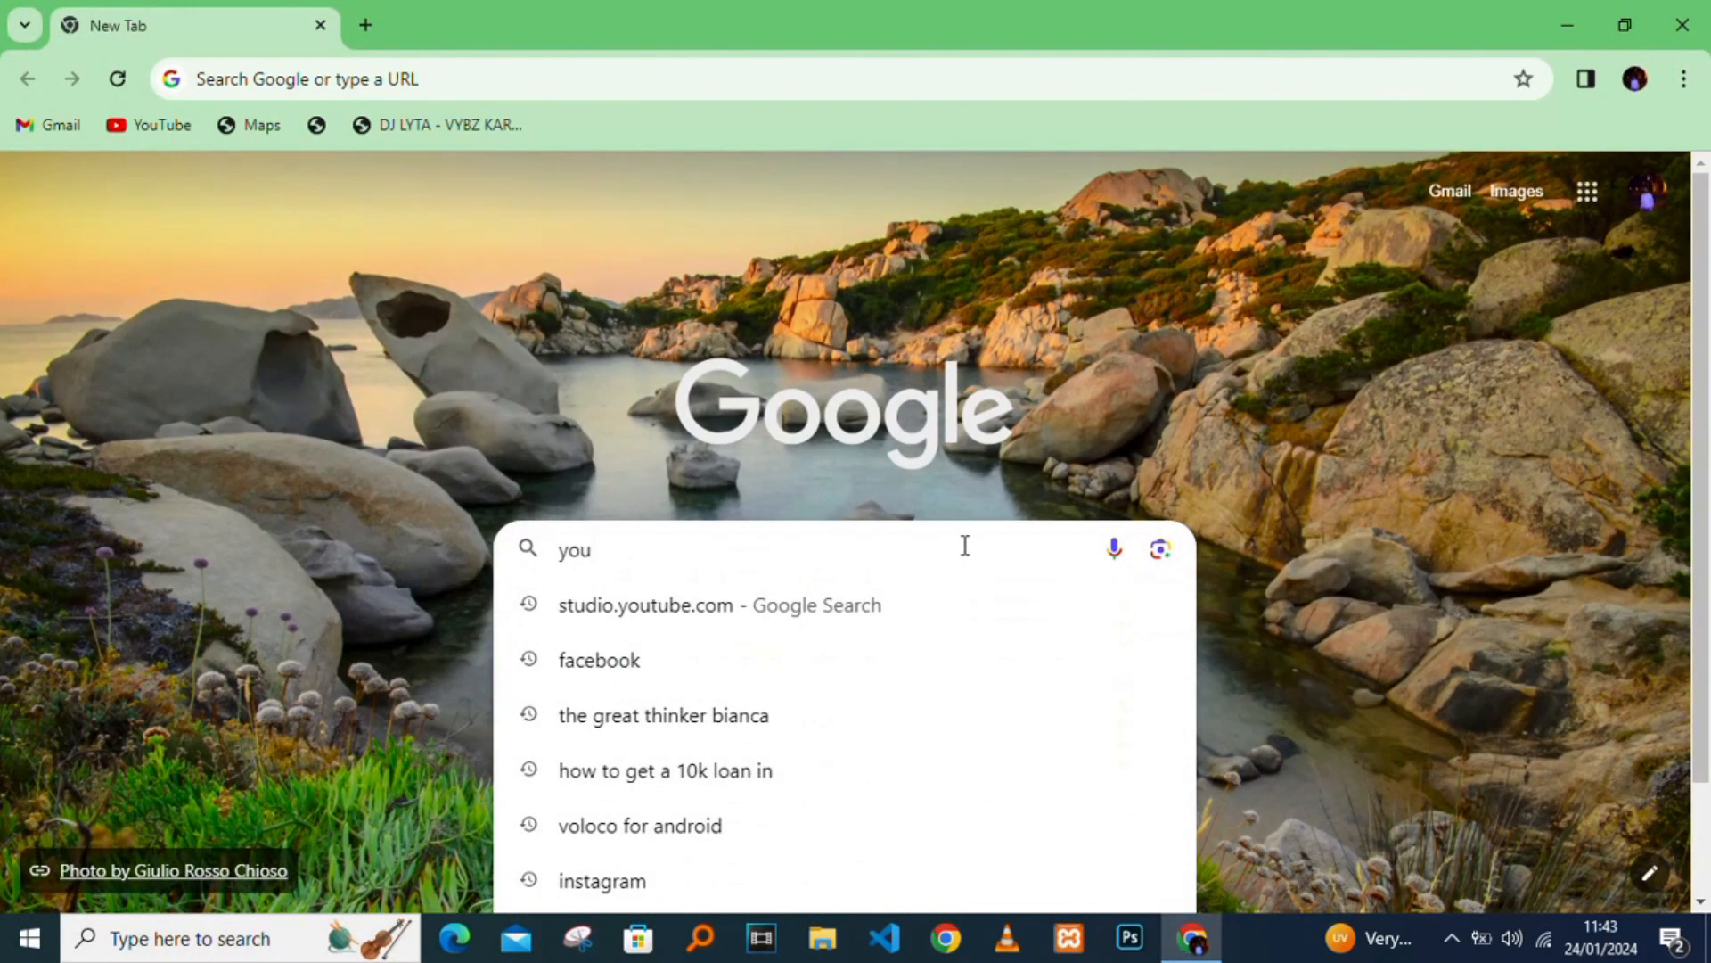
{"action": "type", "text": "tube"}
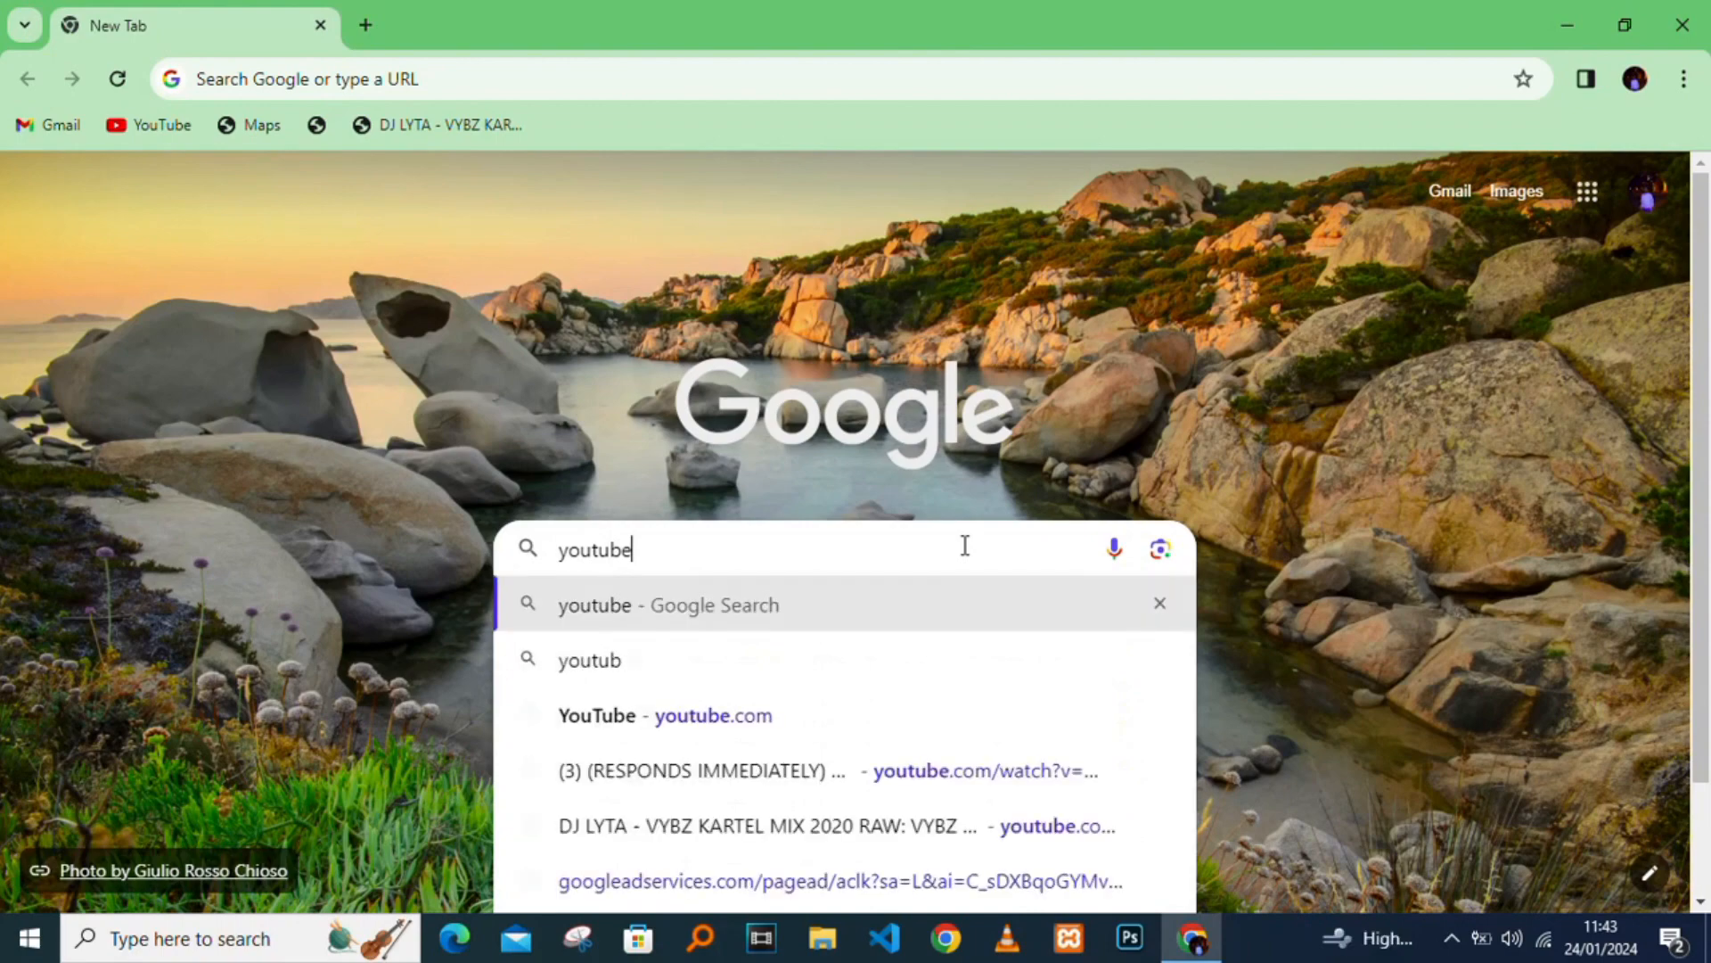
{"action": "left_click", "coordinate": [665, 715]}
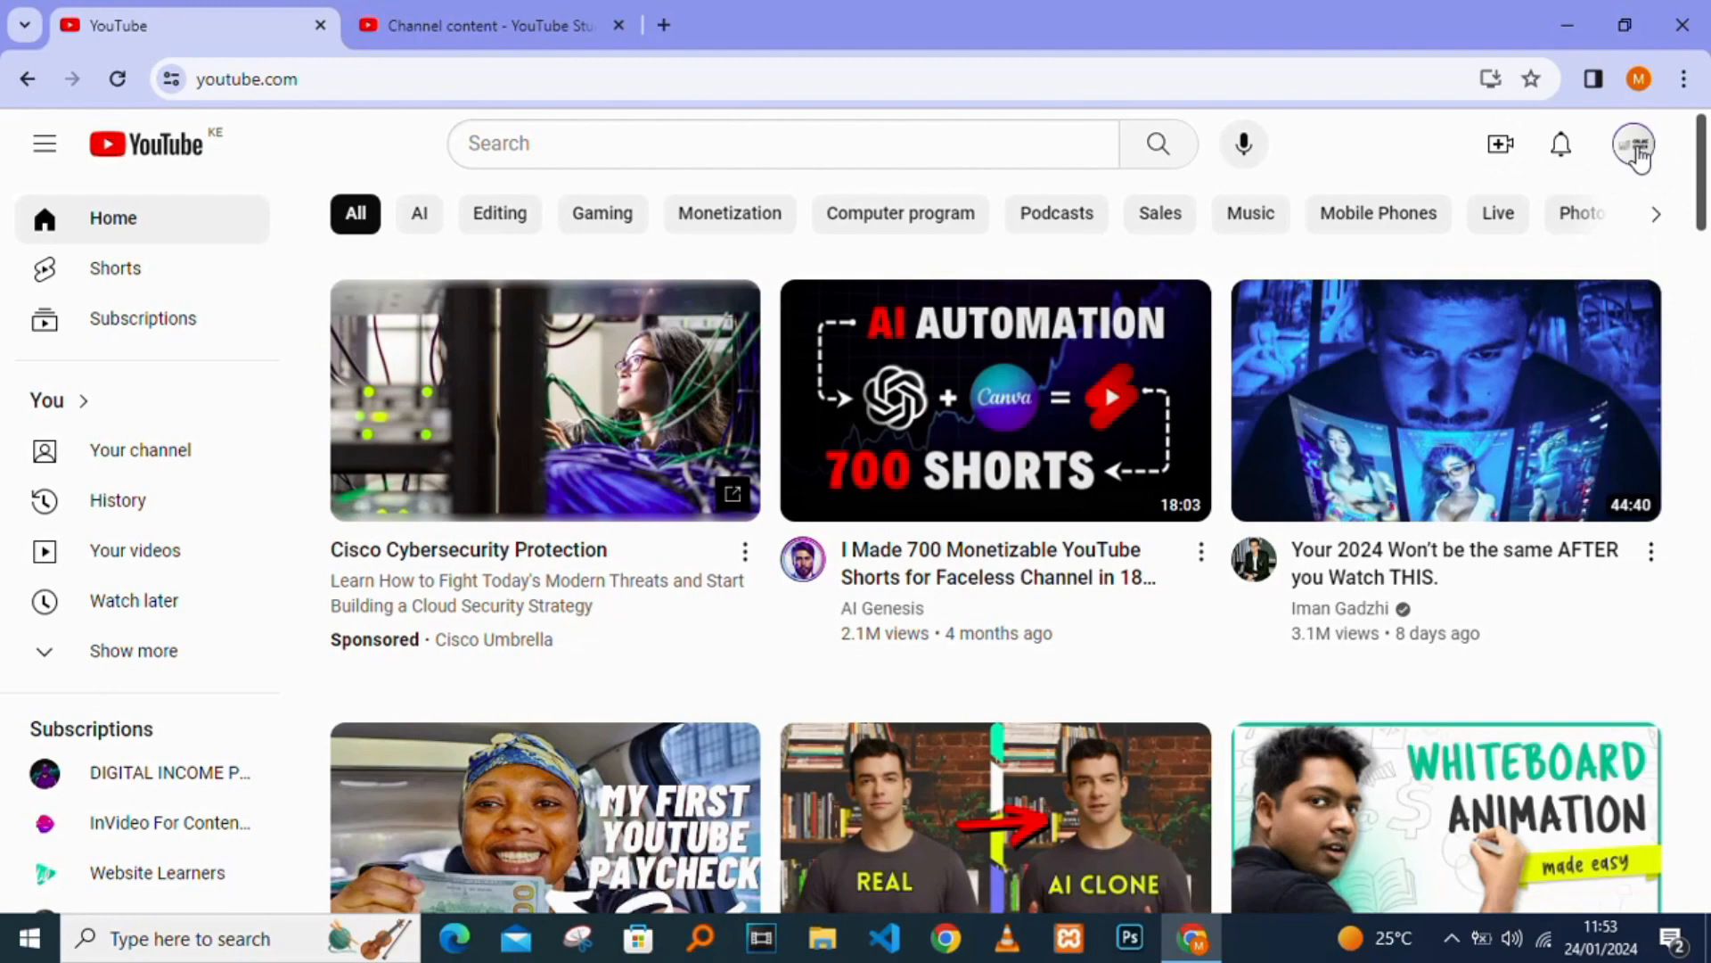
From the account menu, view the ONLINE CYBER channel page
{"action": "left_click", "coordinate": [1634, 143]}
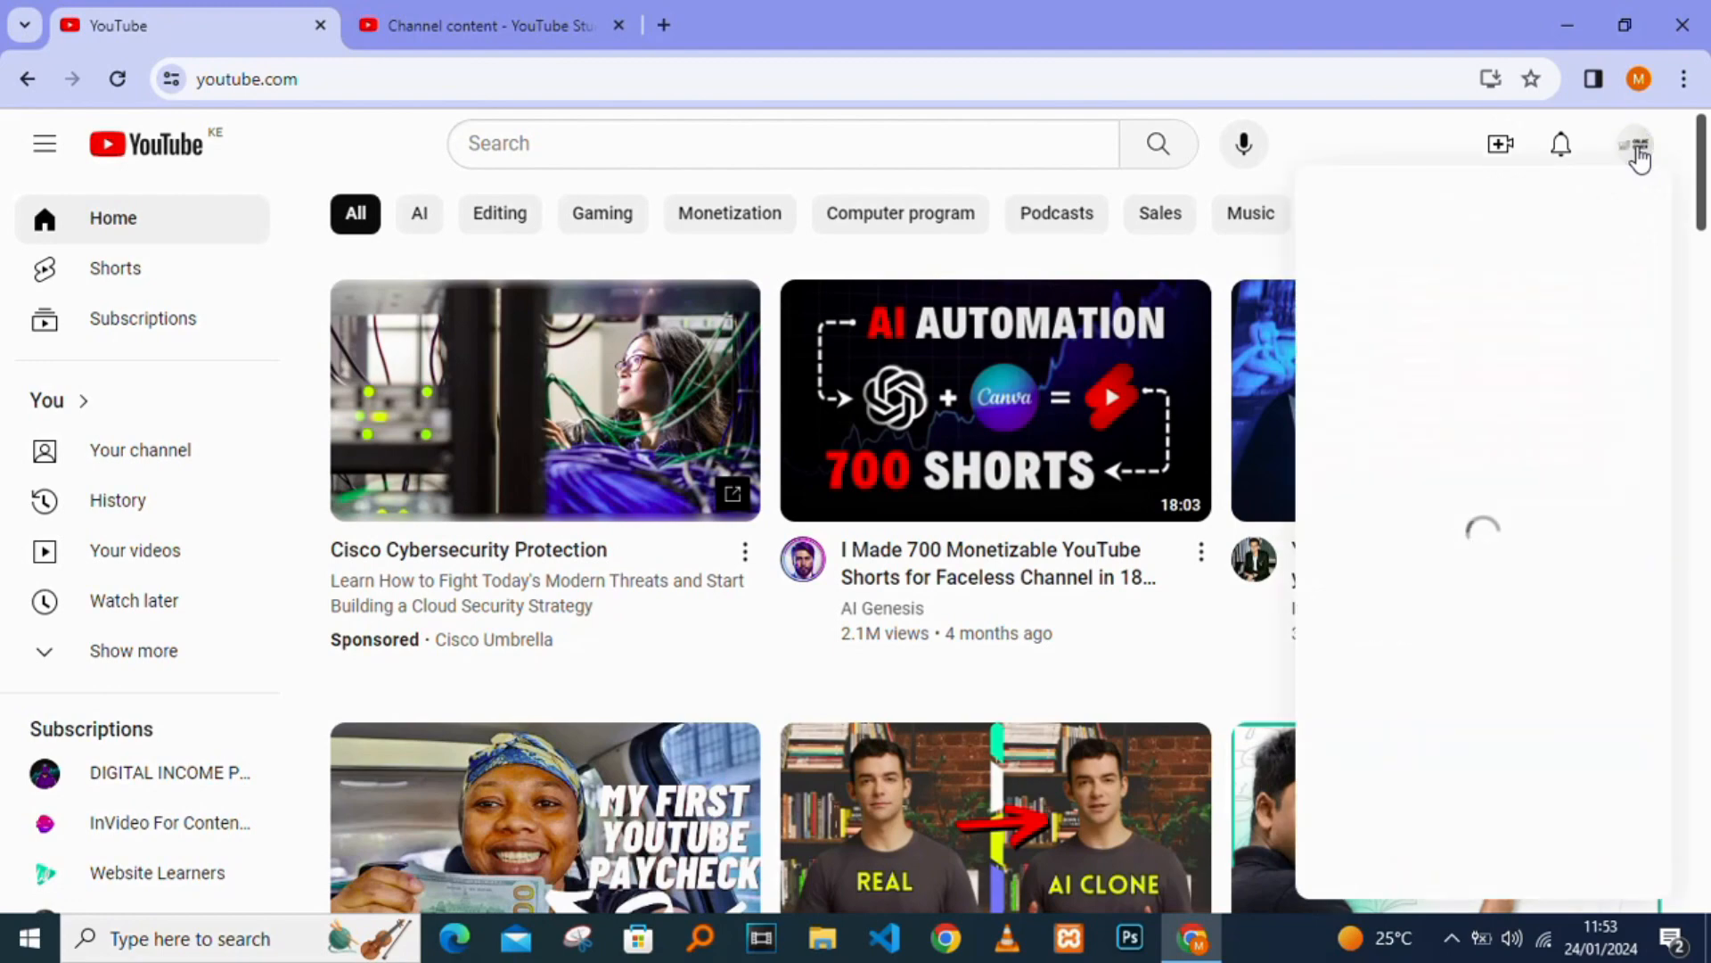
{"action": "left_click", "coordinate": [1637, 143]}
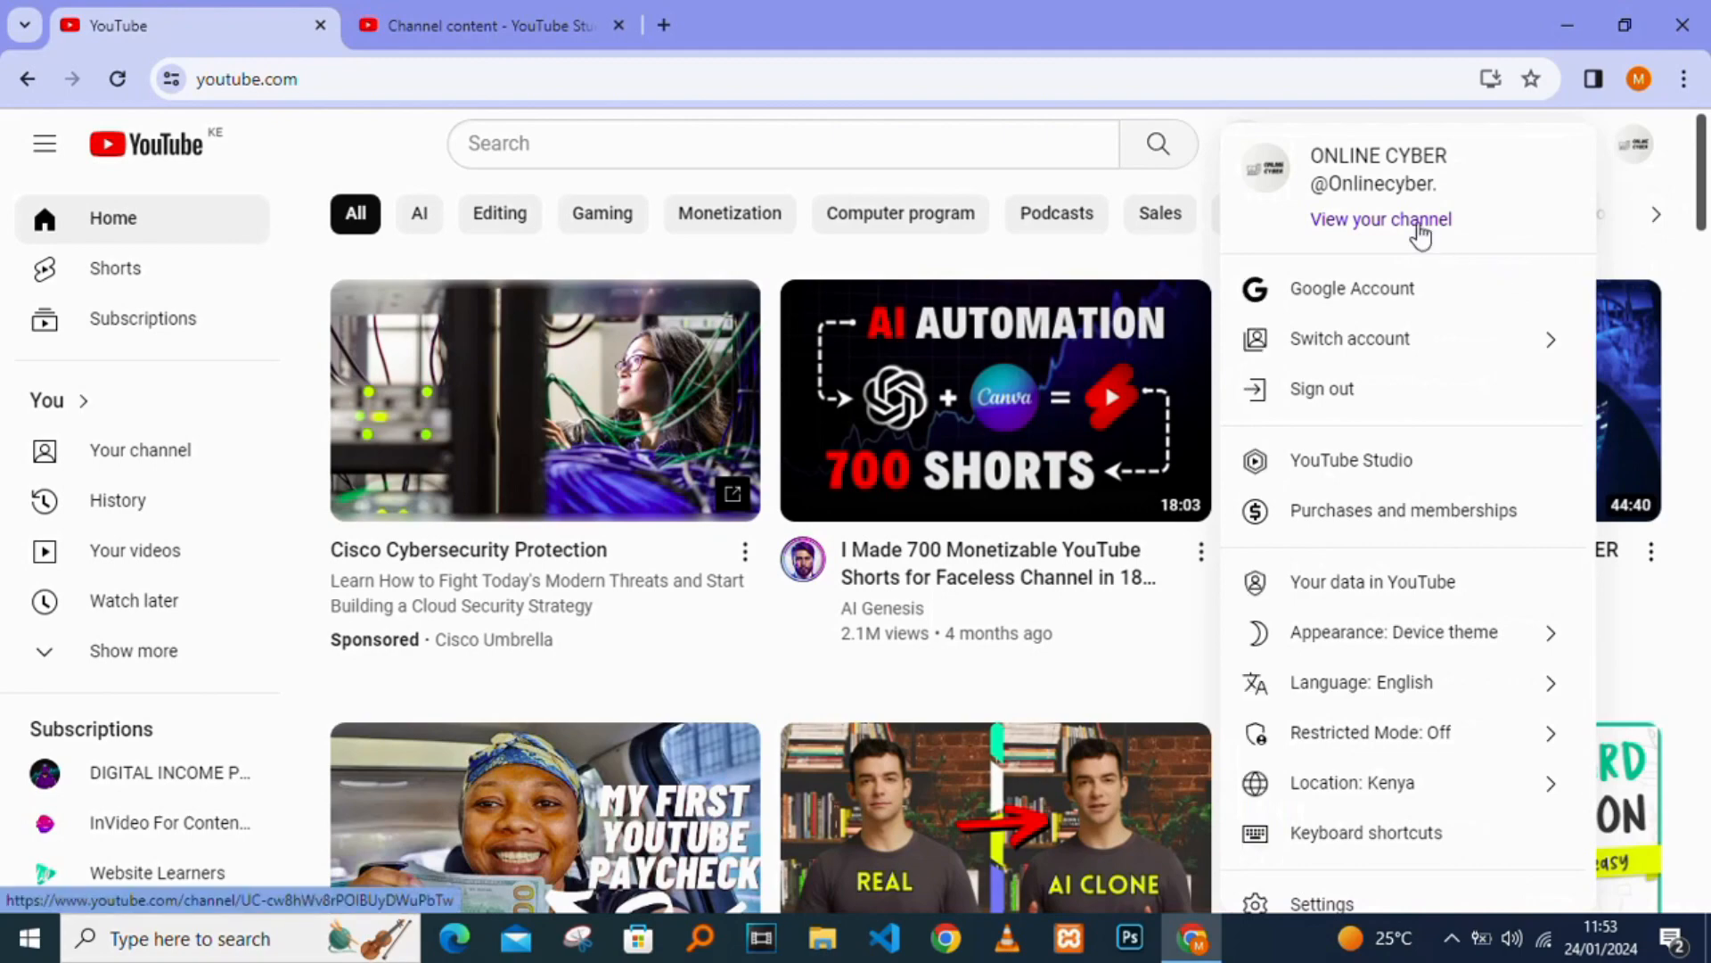
{"action": "left_click", "coordinate": [1380, 218]}
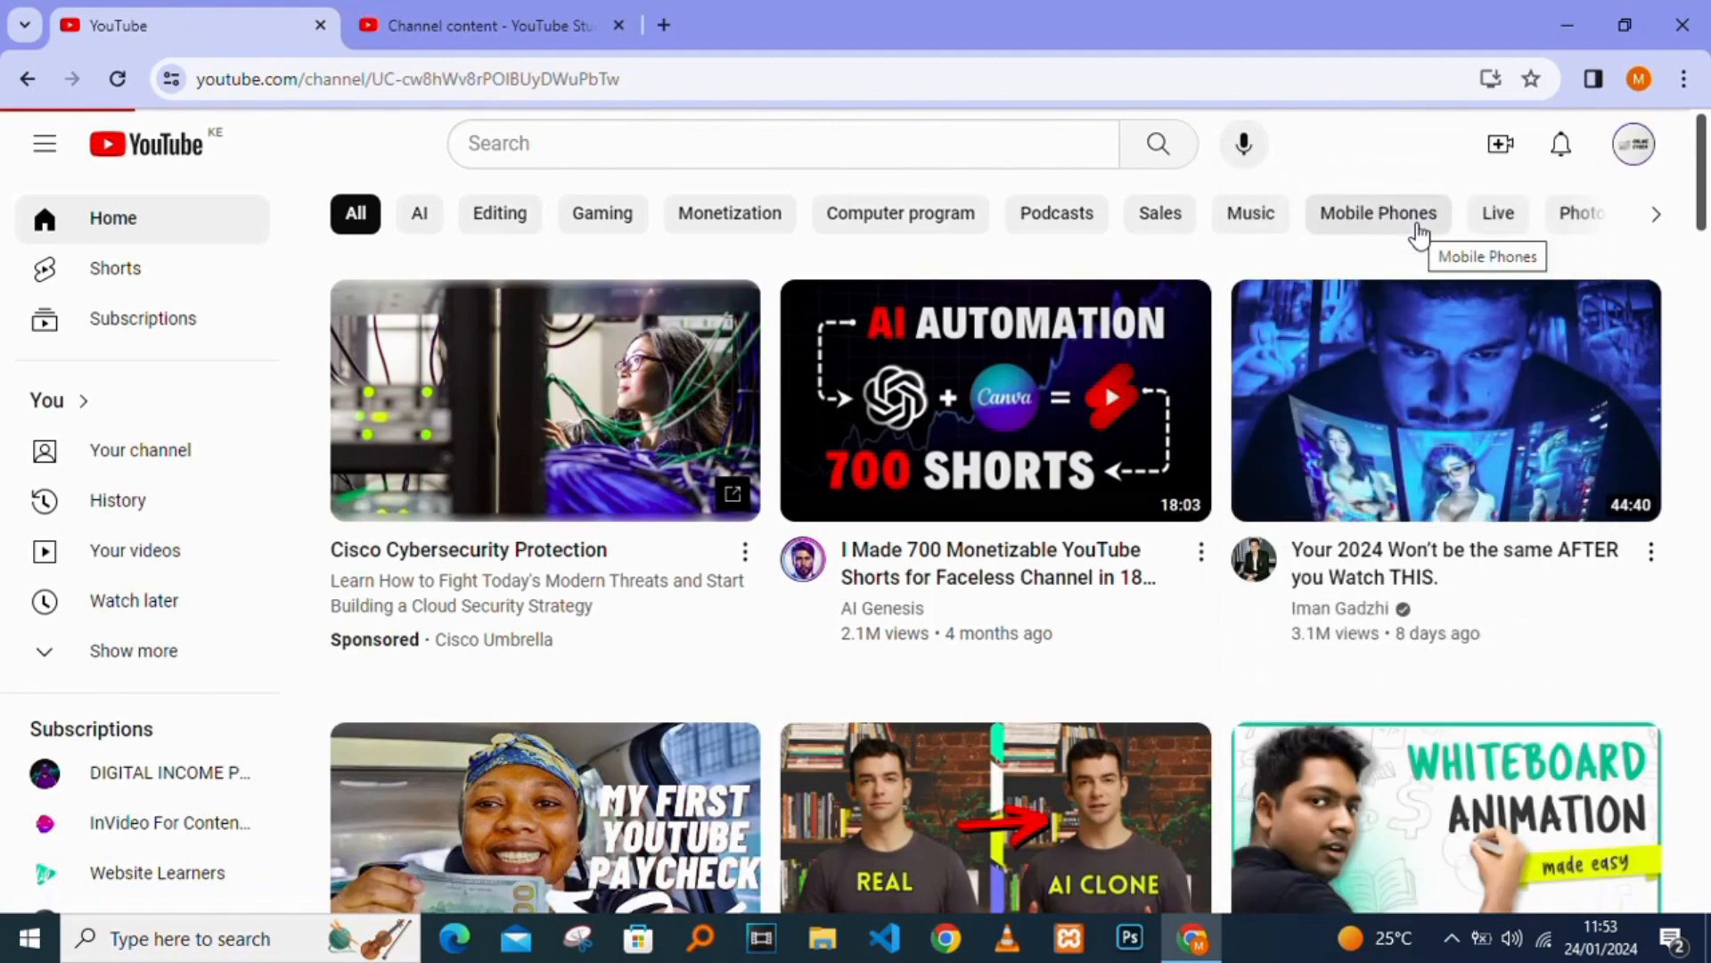
{"action": "left_click", "coordinate": [140, 450]}
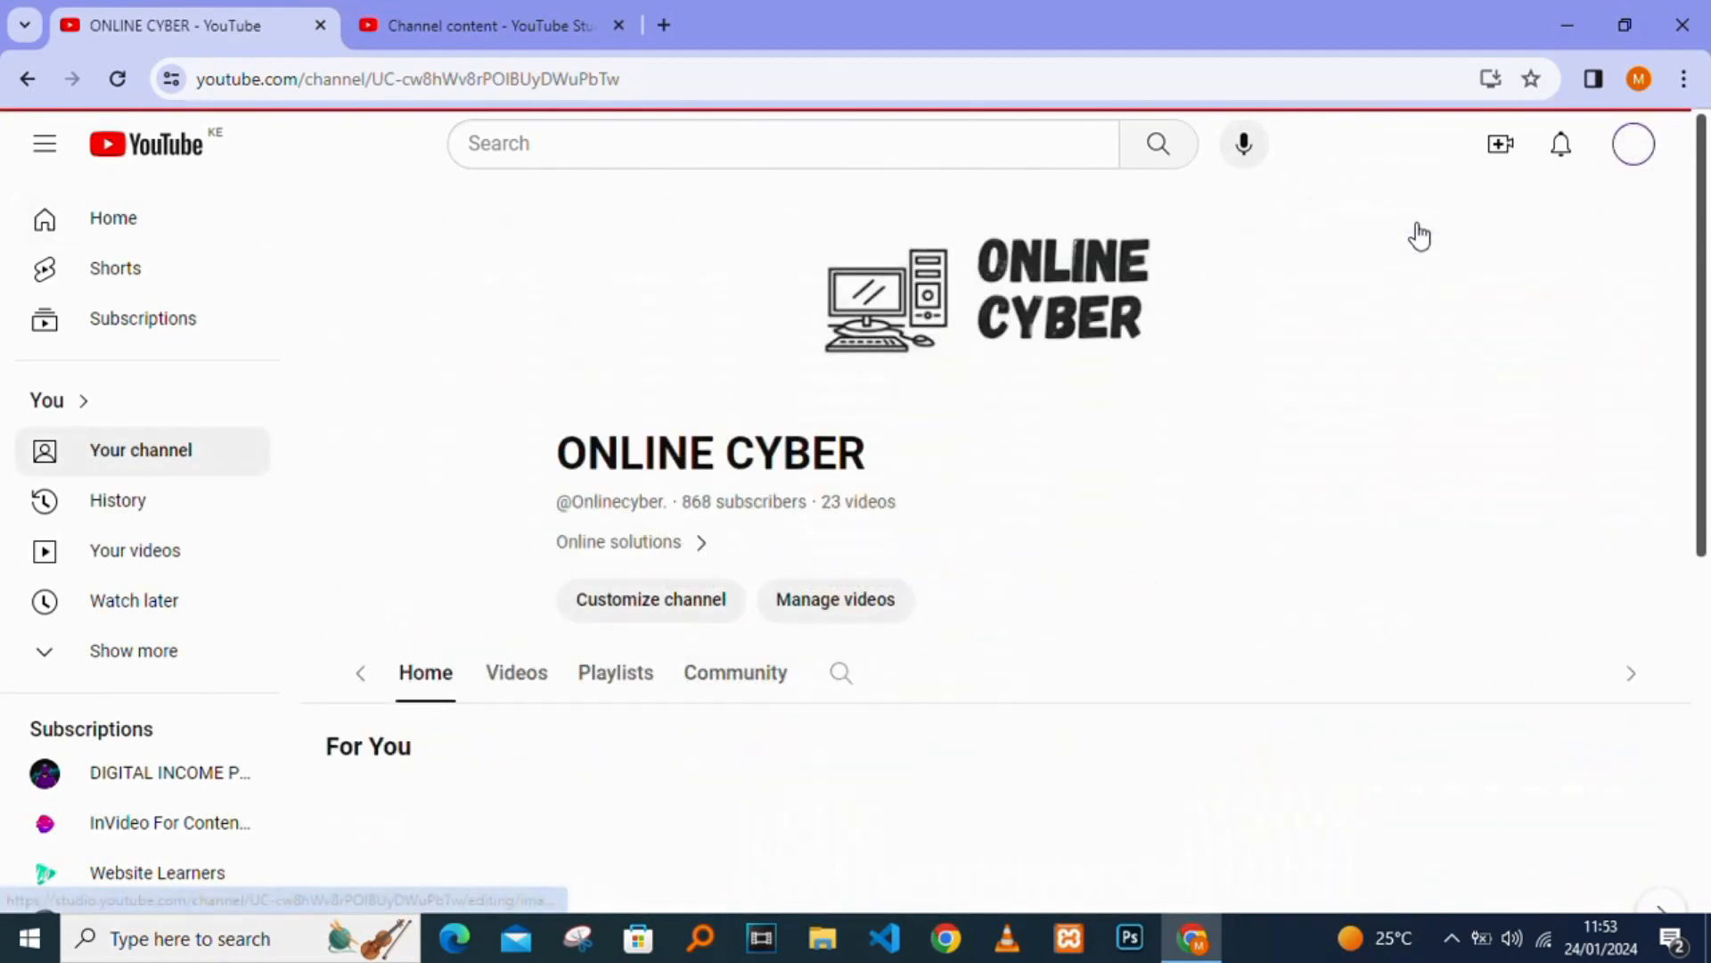
Go to Customize channel to reach the Studio branding page
{"action": "scroll", "scroll_direction": "down", "scroll_amount": 3}
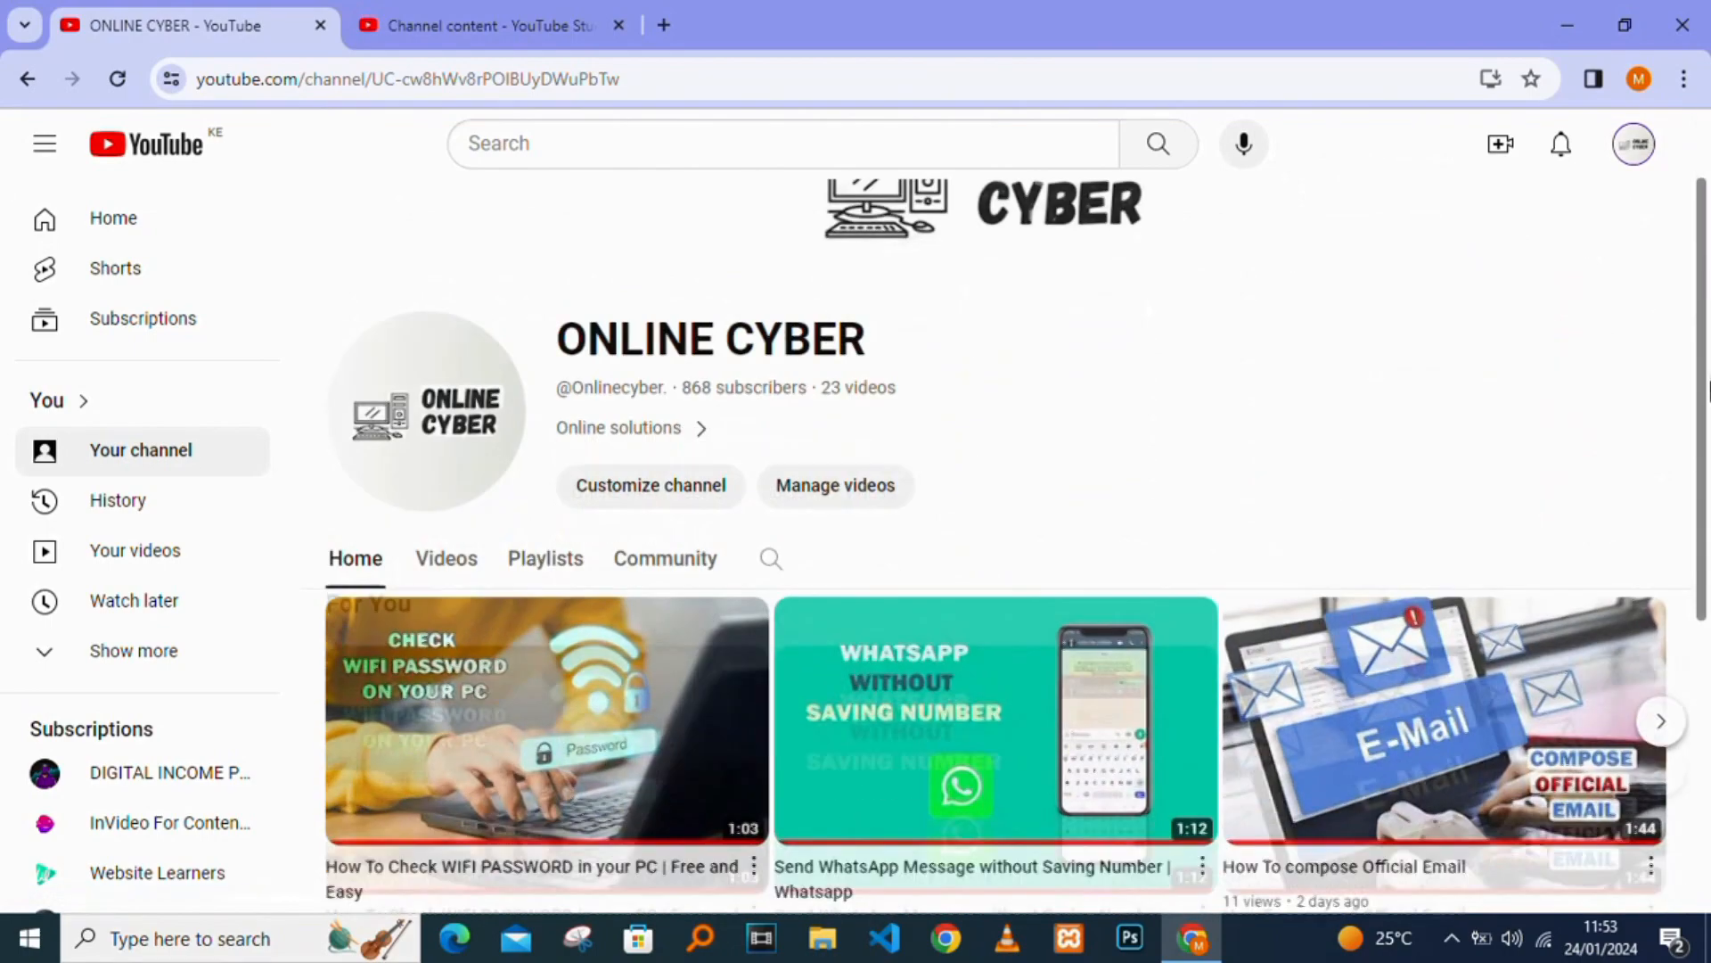
{"action": "scroll", "scroll_direction": "down", "scroll_amount": 3}
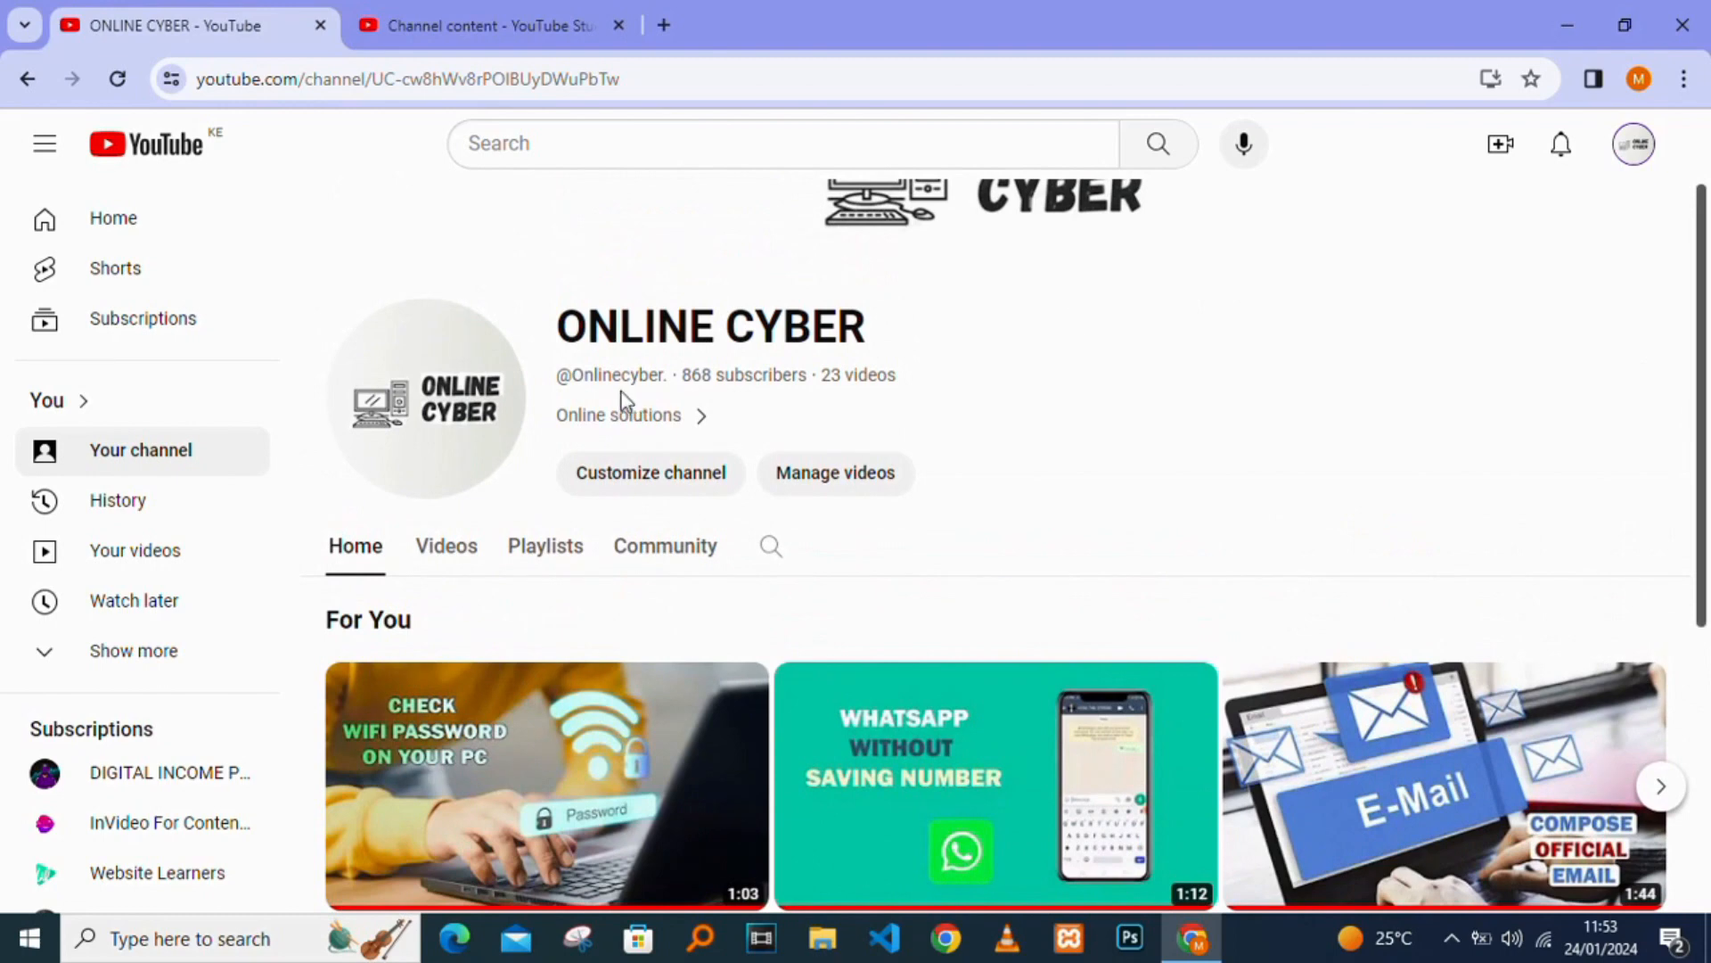
{"action": "left_click", "coordinate": [649, 473]}
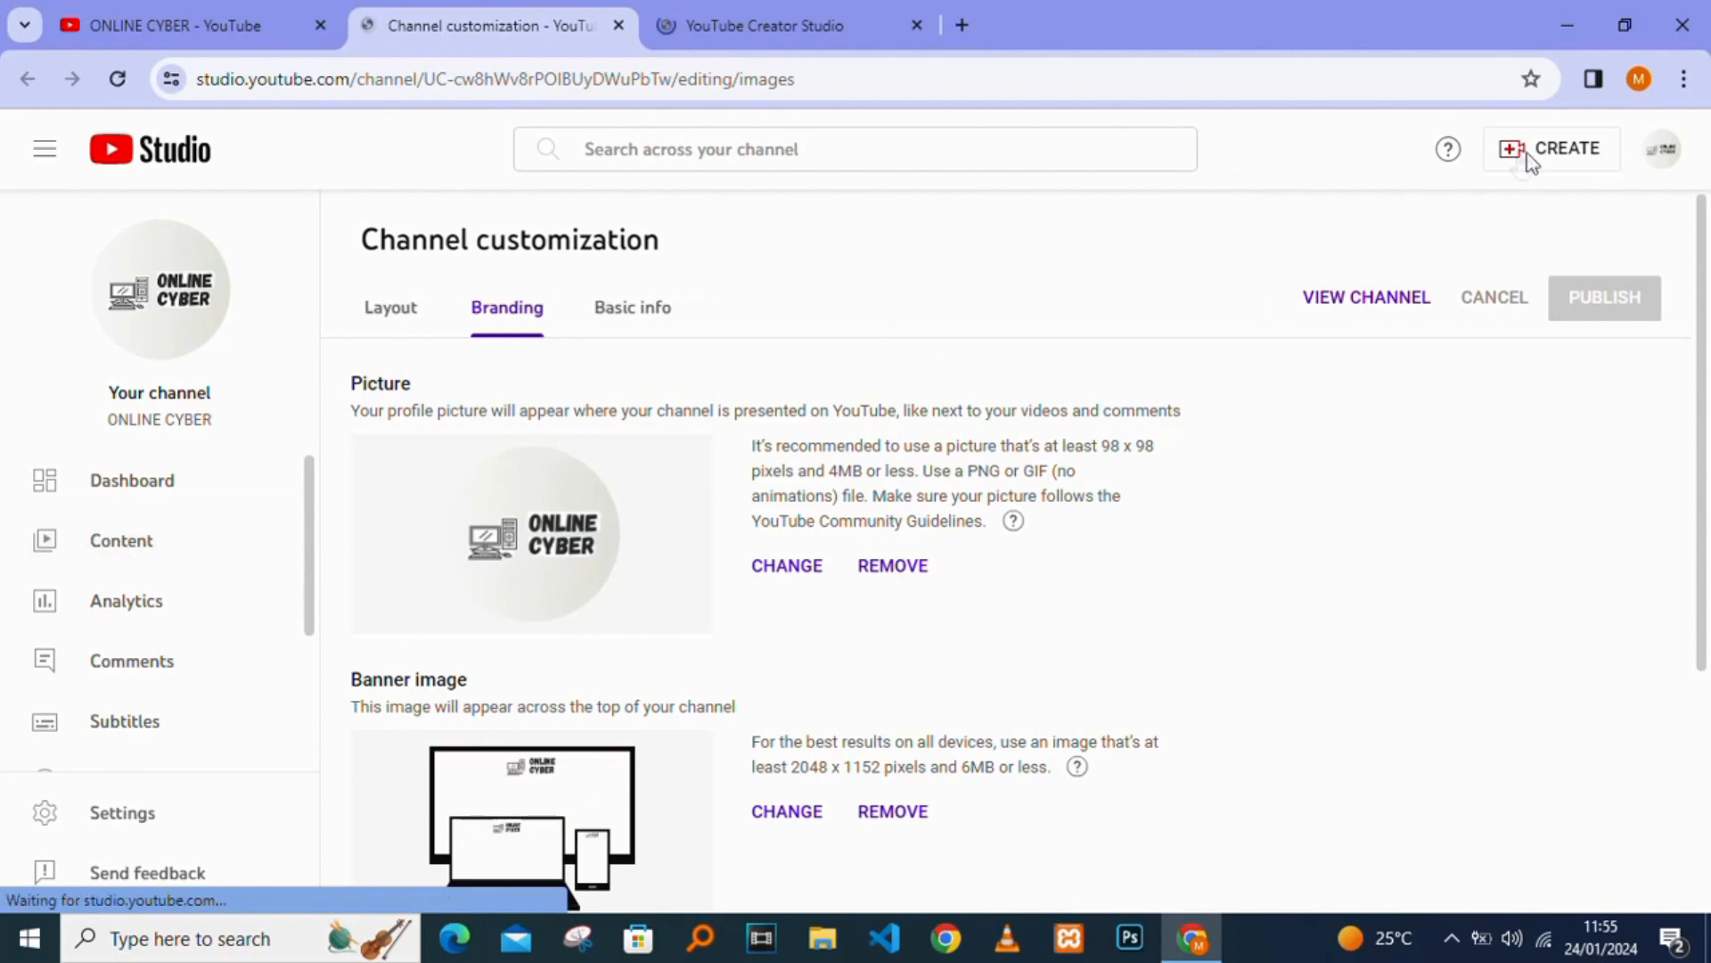
Show the CREATE menu with upload, live, post, playlist and podcast options
{"action": "left_click", "coordinate": [1553, 148]}
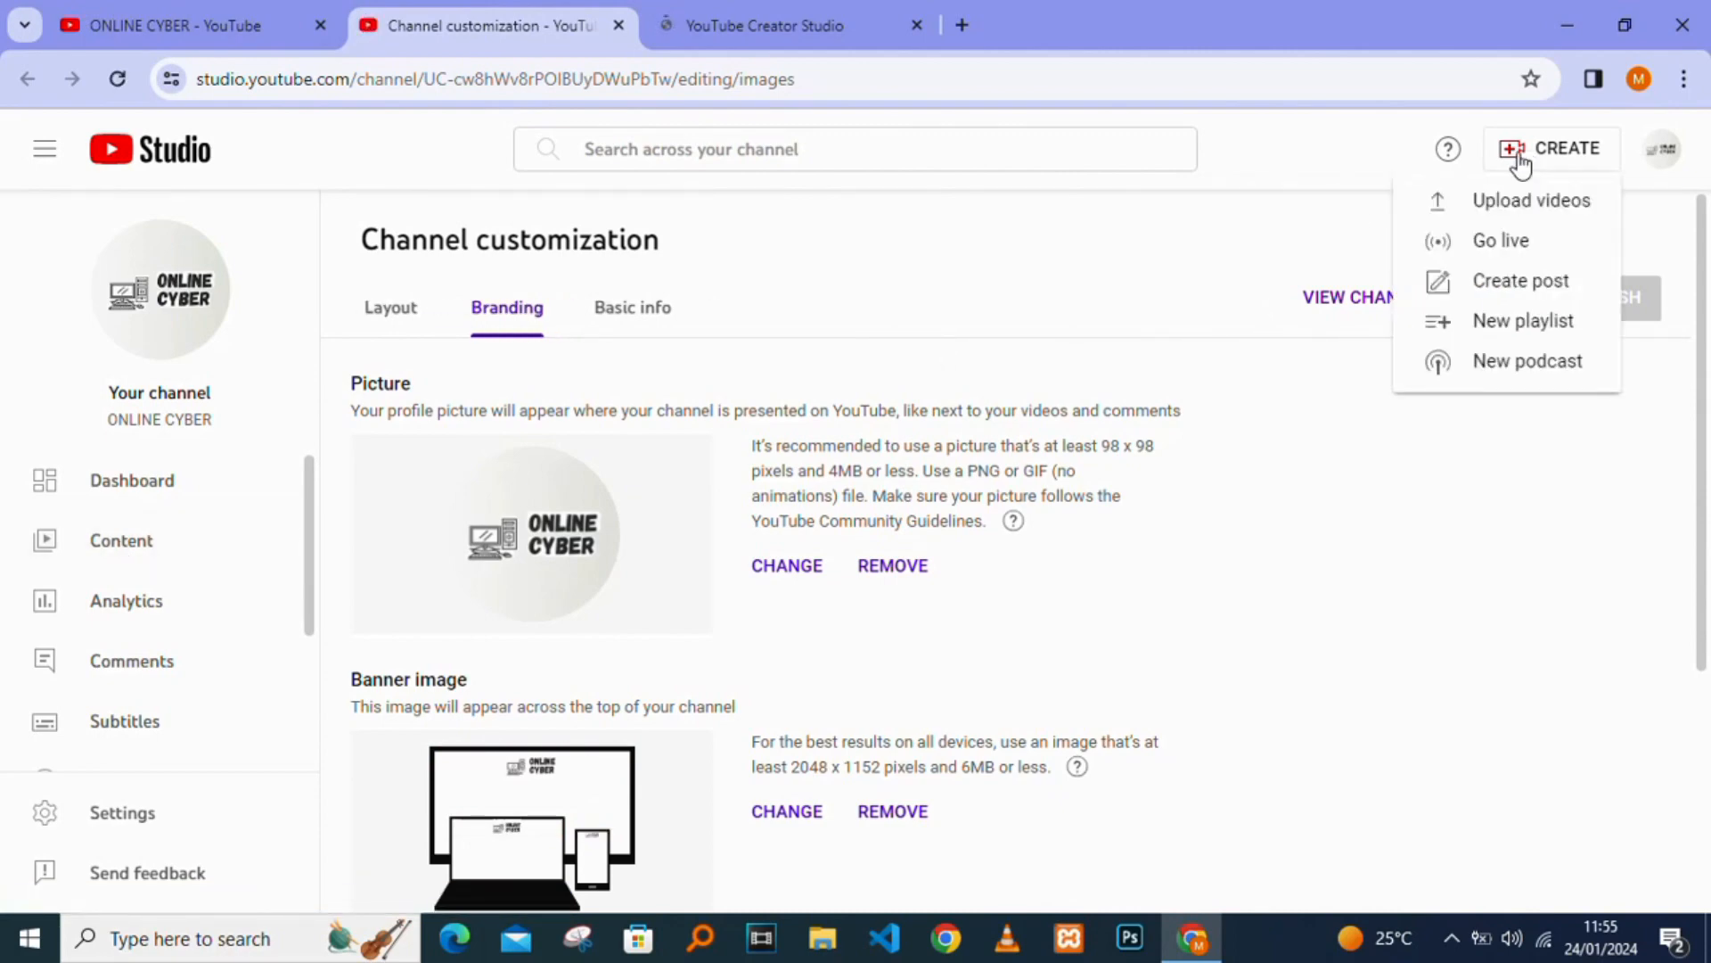
{"action": "mouse_move", "coordinate": [1544, 324]}
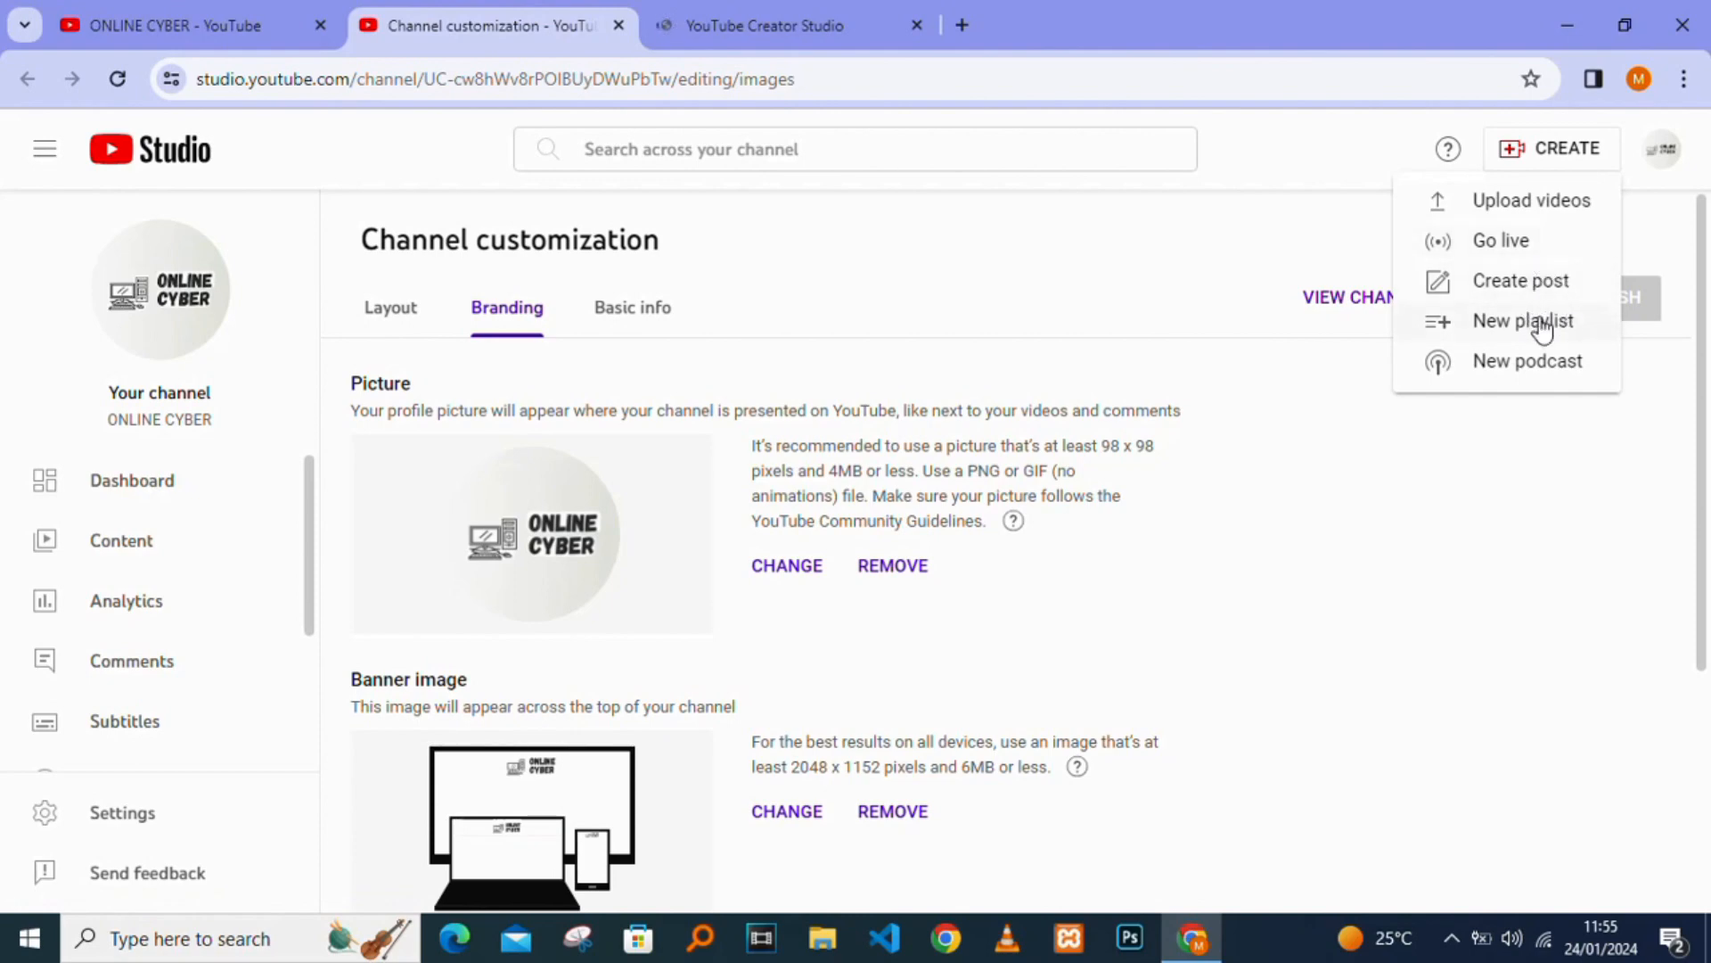
Start a new playlist titled 'Technology' with description 'tech tips'
{"action": "left_click", "coordinate": [1523, 320]}
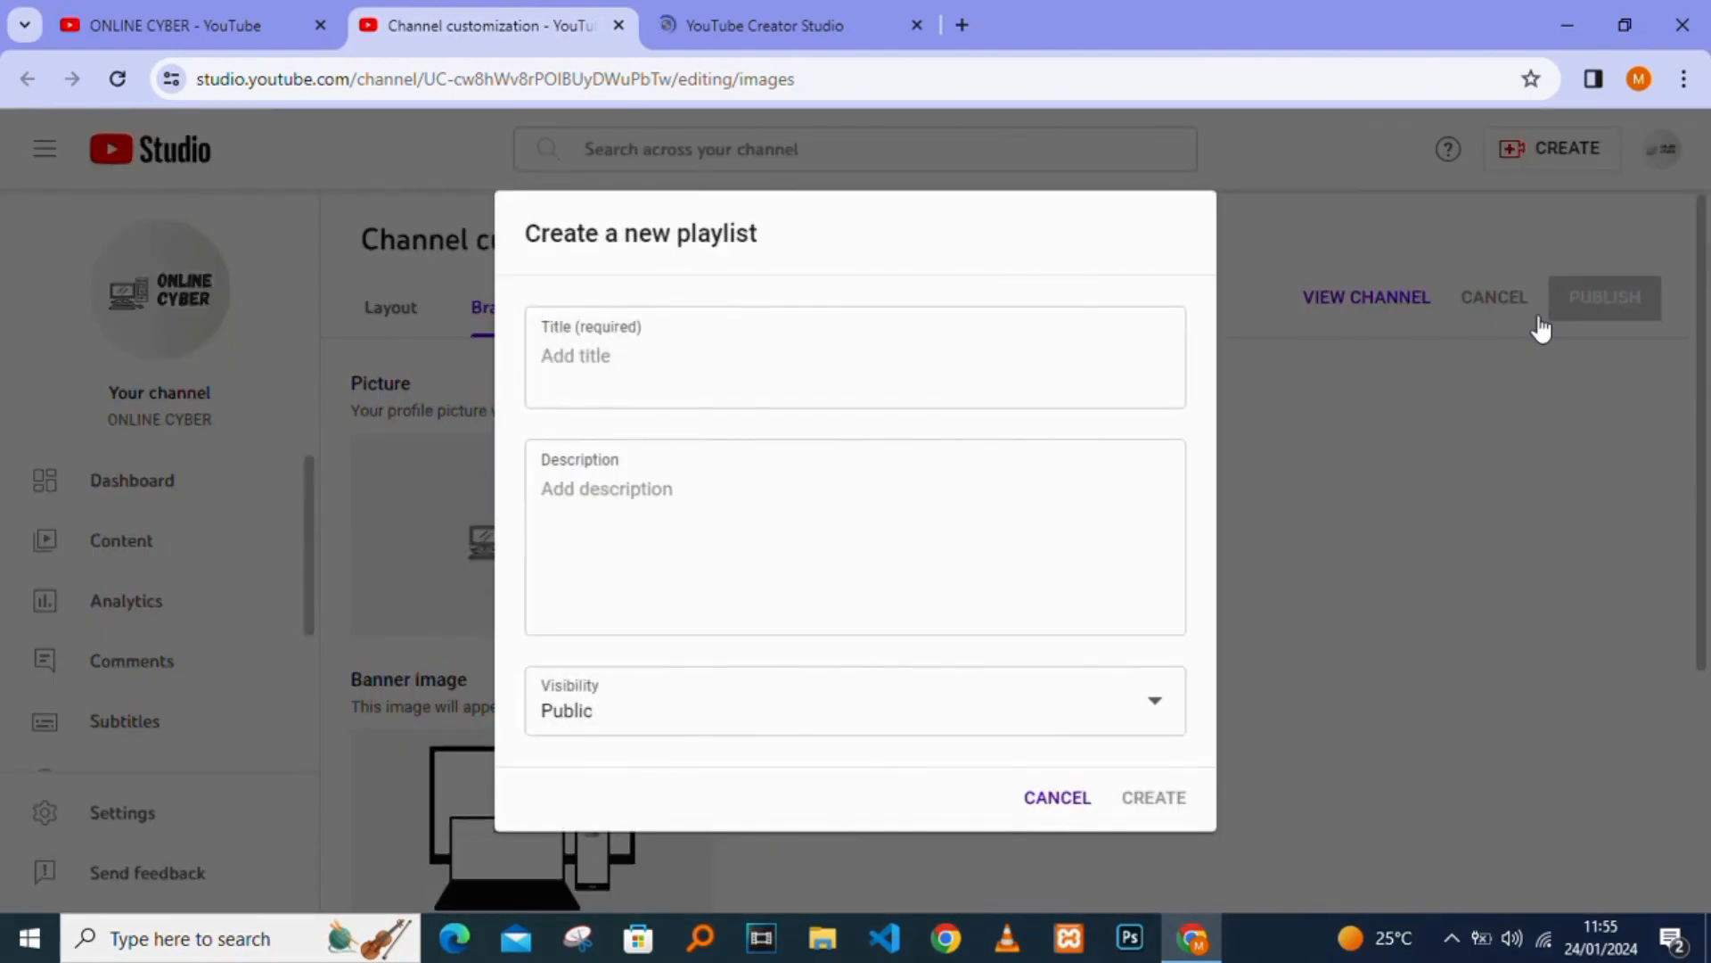
{"action": "left_click", "coordinate": [854, 357]}
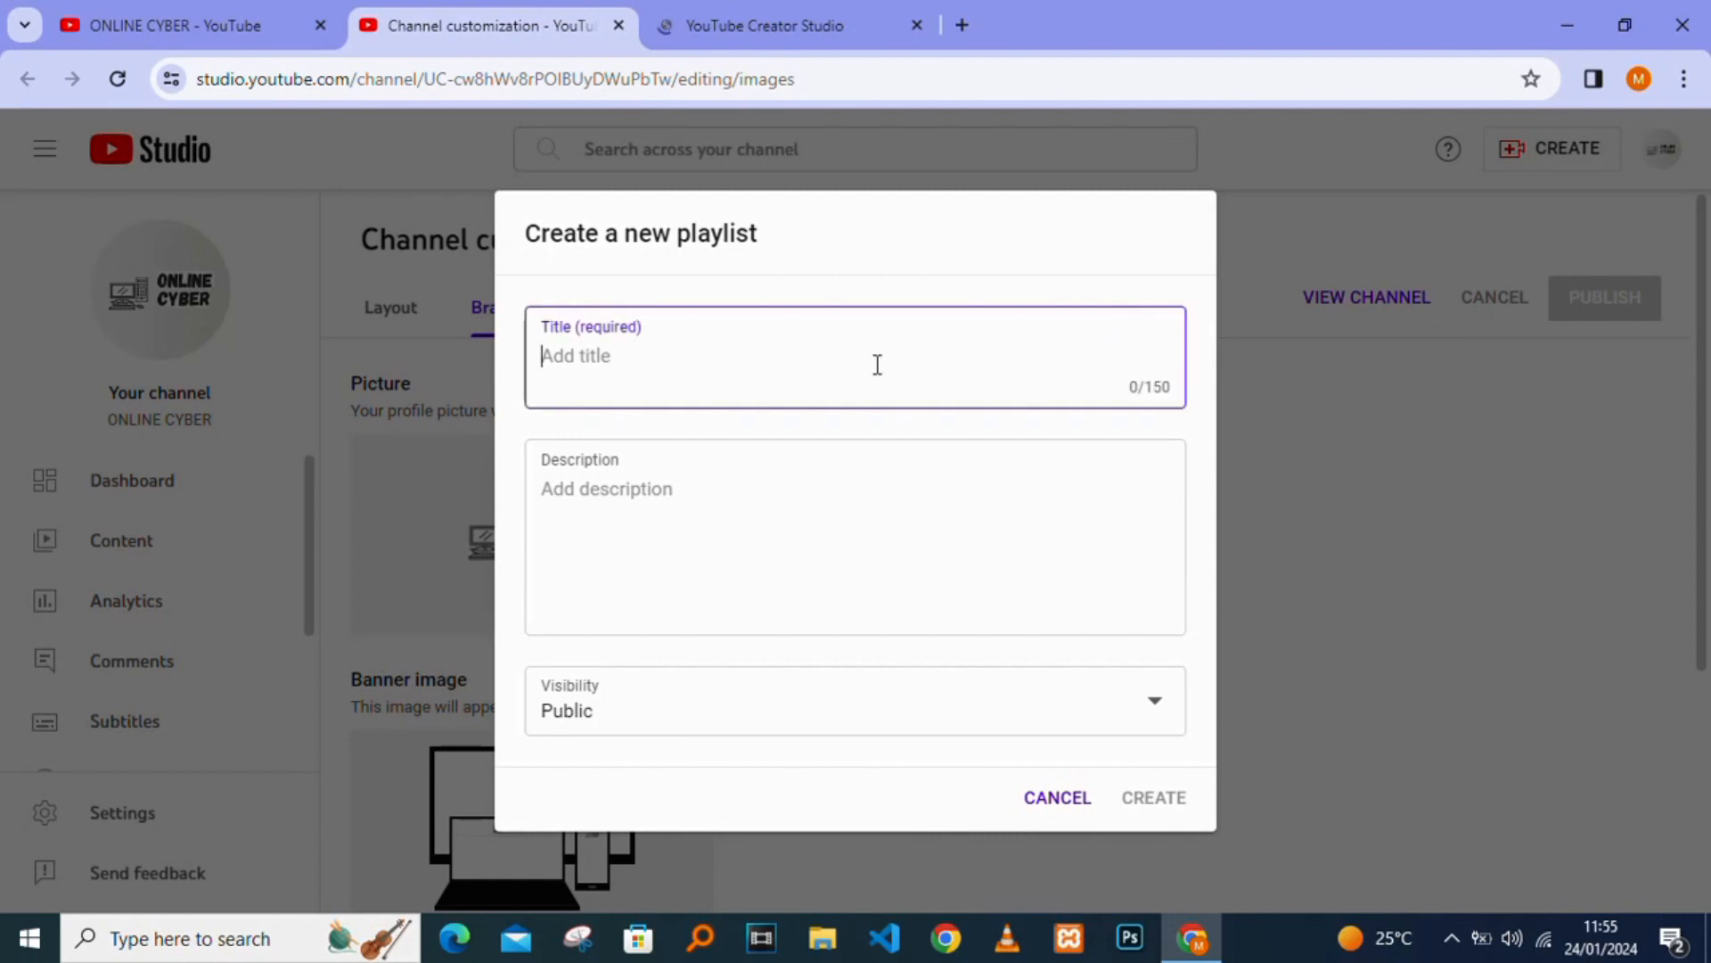
{"action": "type", "text": "Technolo"}
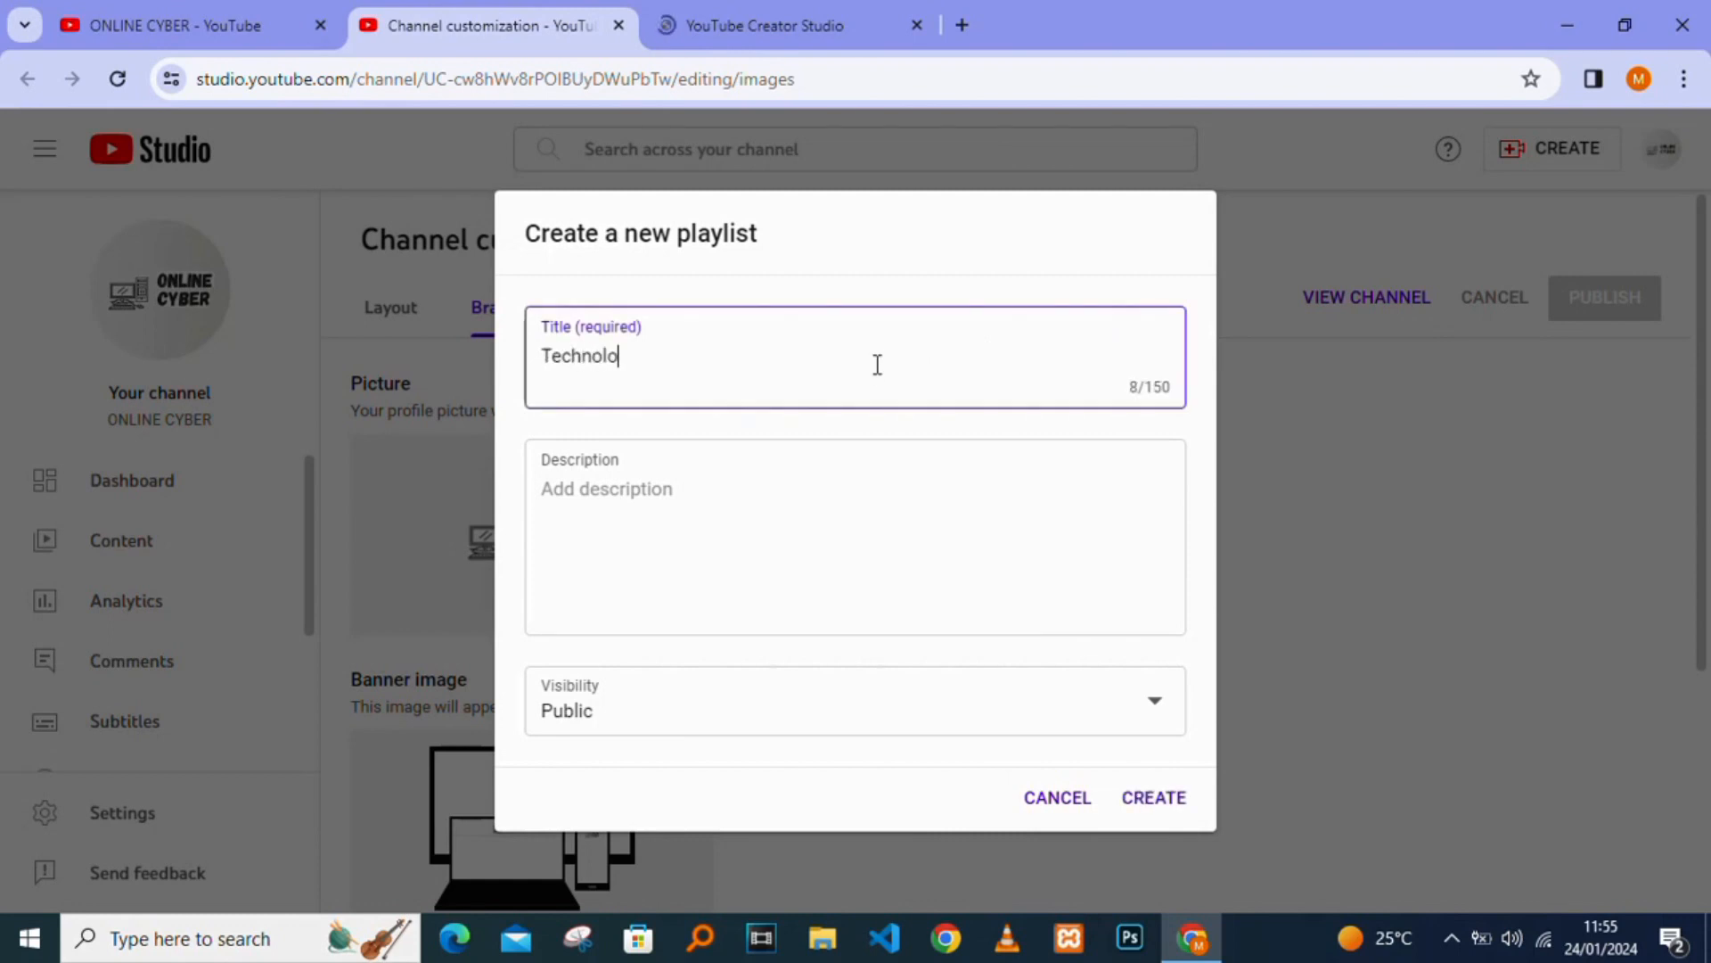
{"action": "type", "text": "gy"}
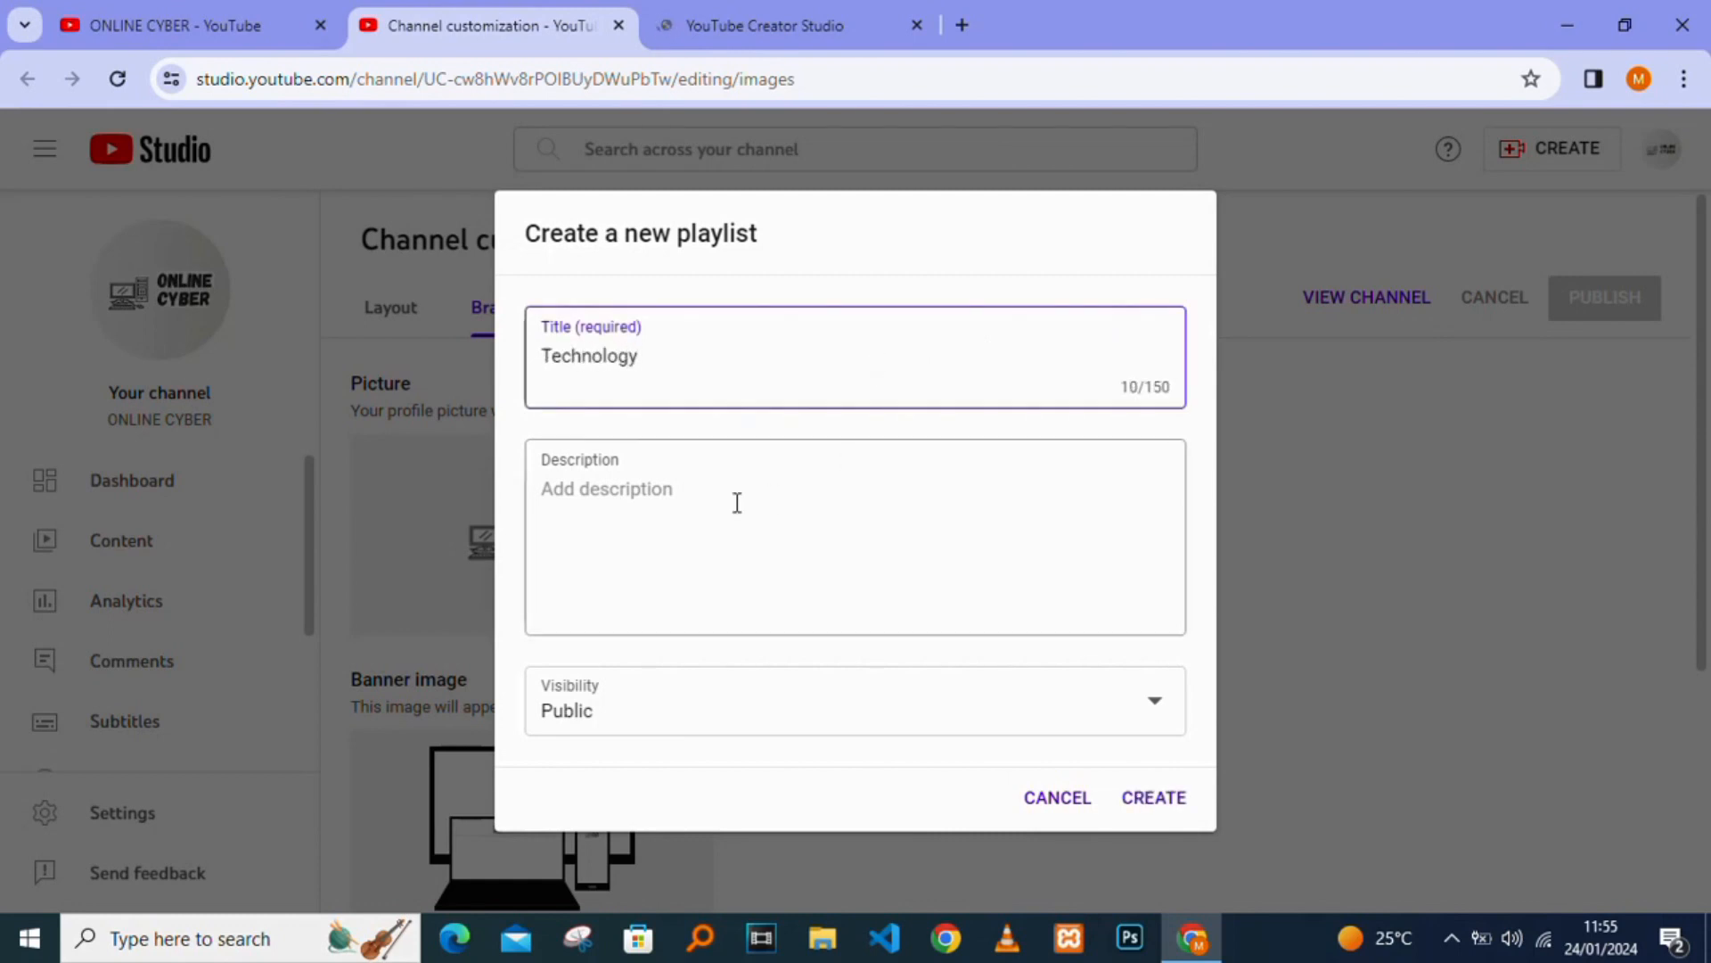
{"action": "type", "text": "tech tips"}
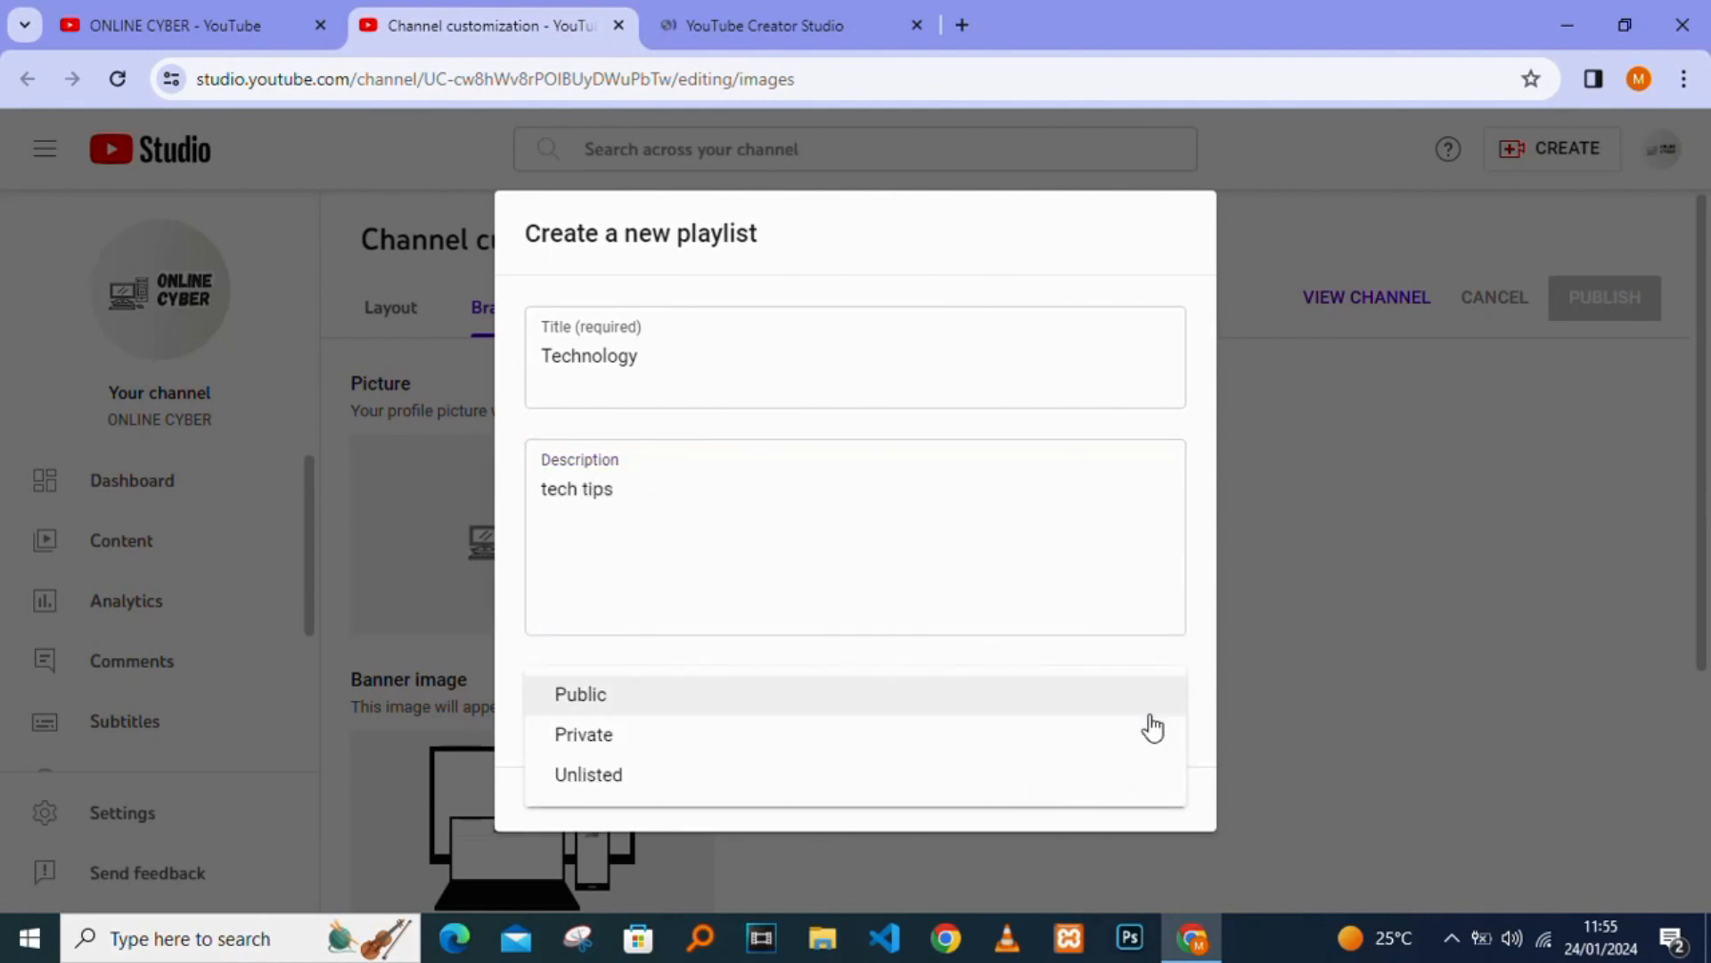
{"action": "mouse_move", "coordinate": [779, 691]}
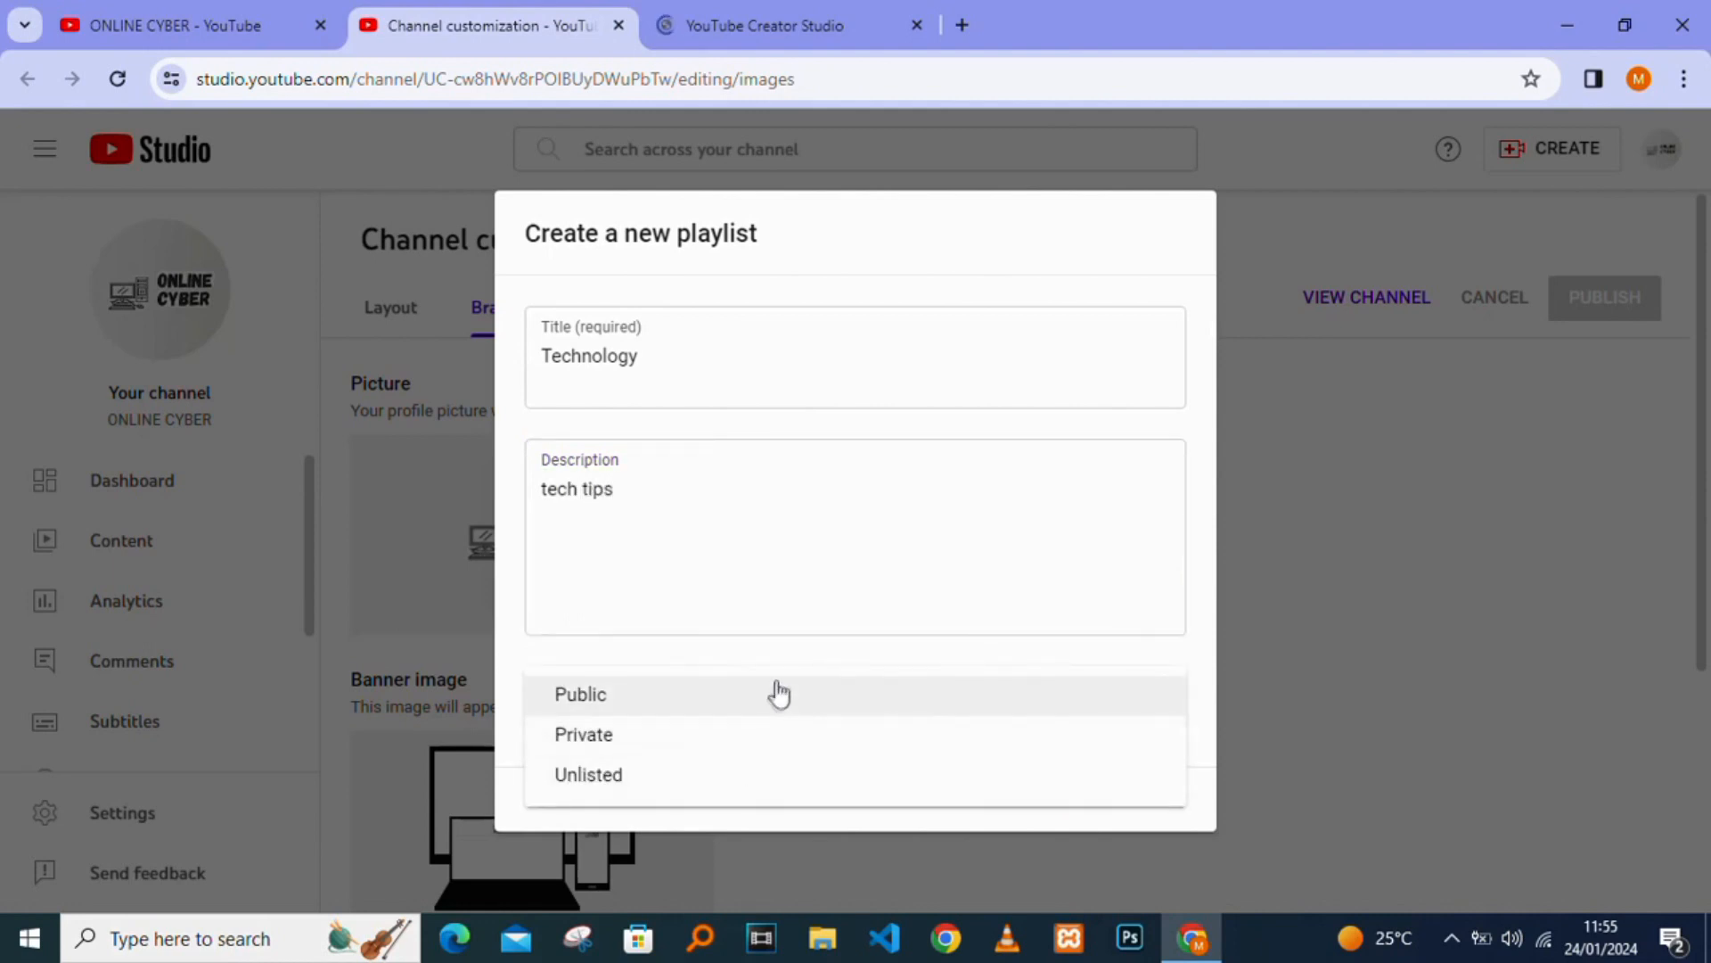
Keep visibility Public and create the Technology playlist
{"action": "left_click", "coordinate": [580, 693]}
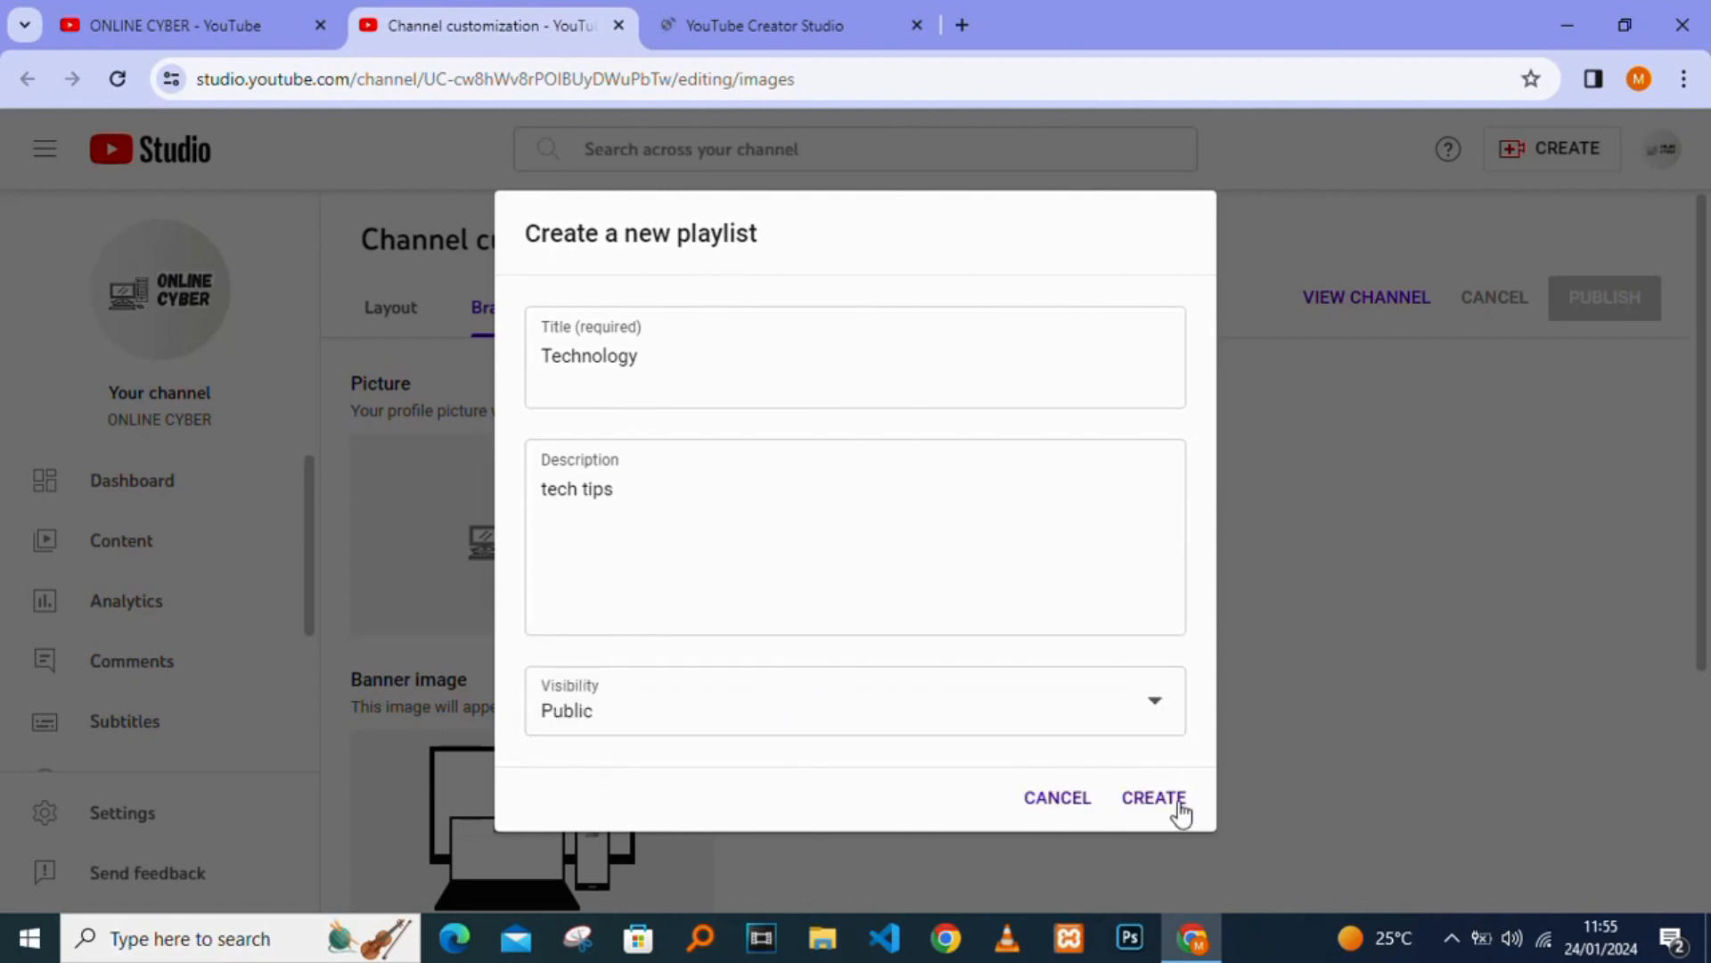
{"action": "left_click", "coordinate": [1154, 797]}
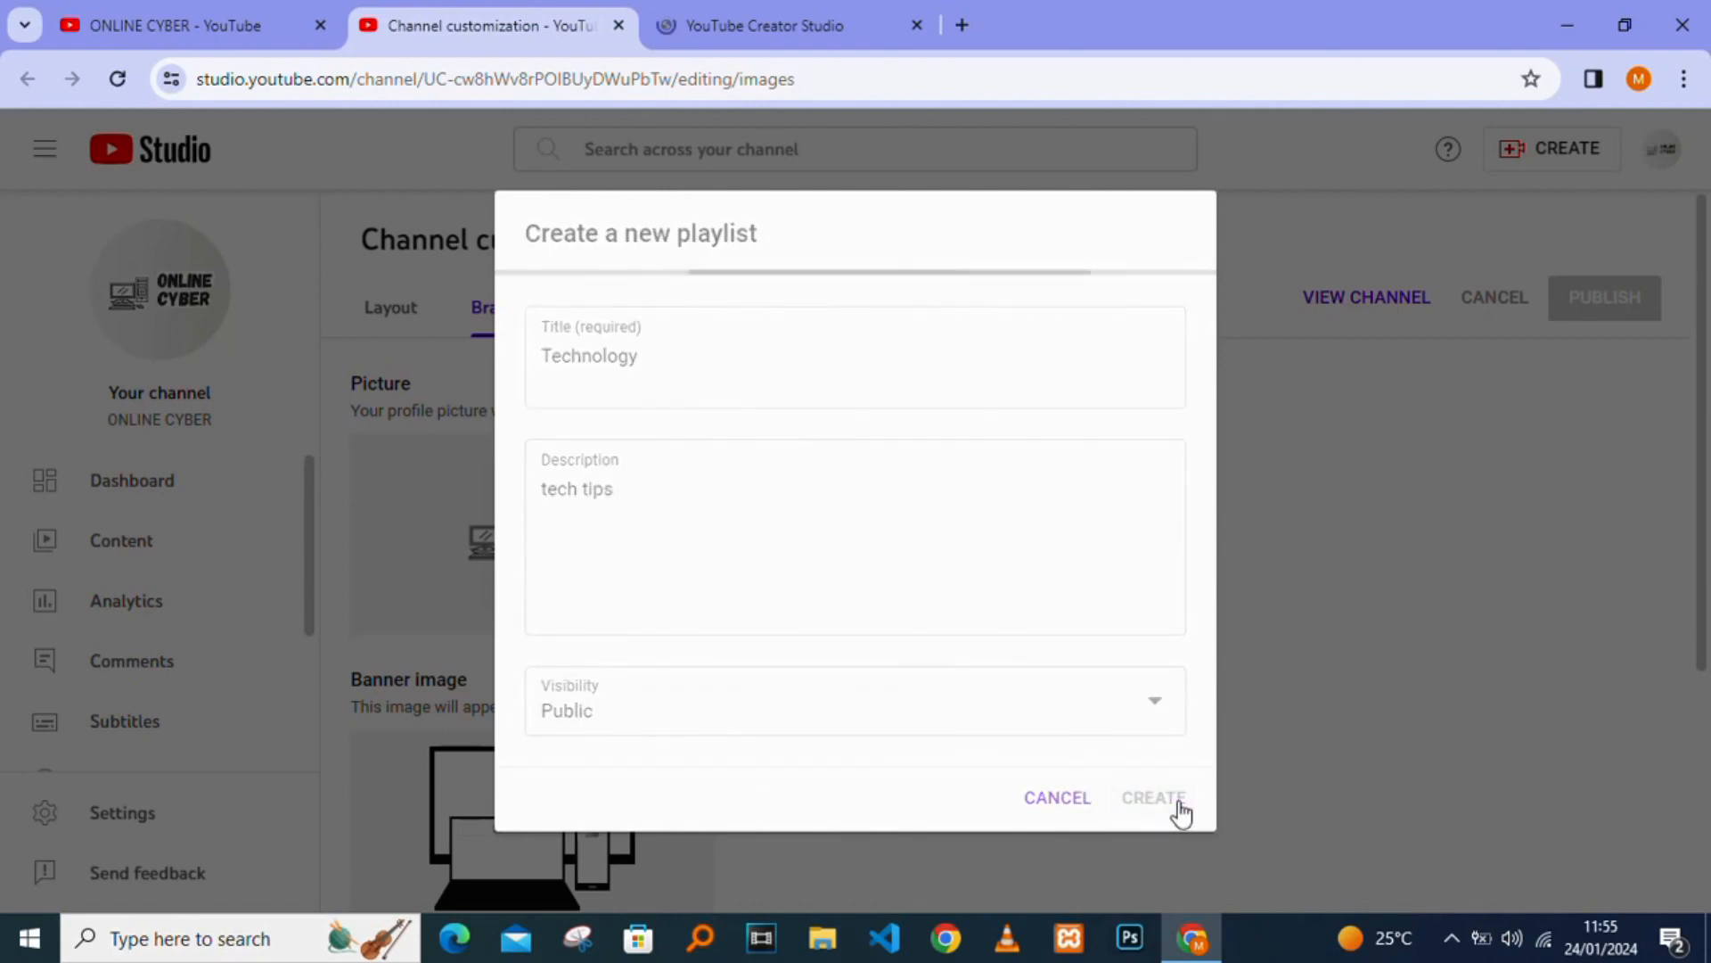
{"action": "left_click", "coordinate": [1154, 796]}
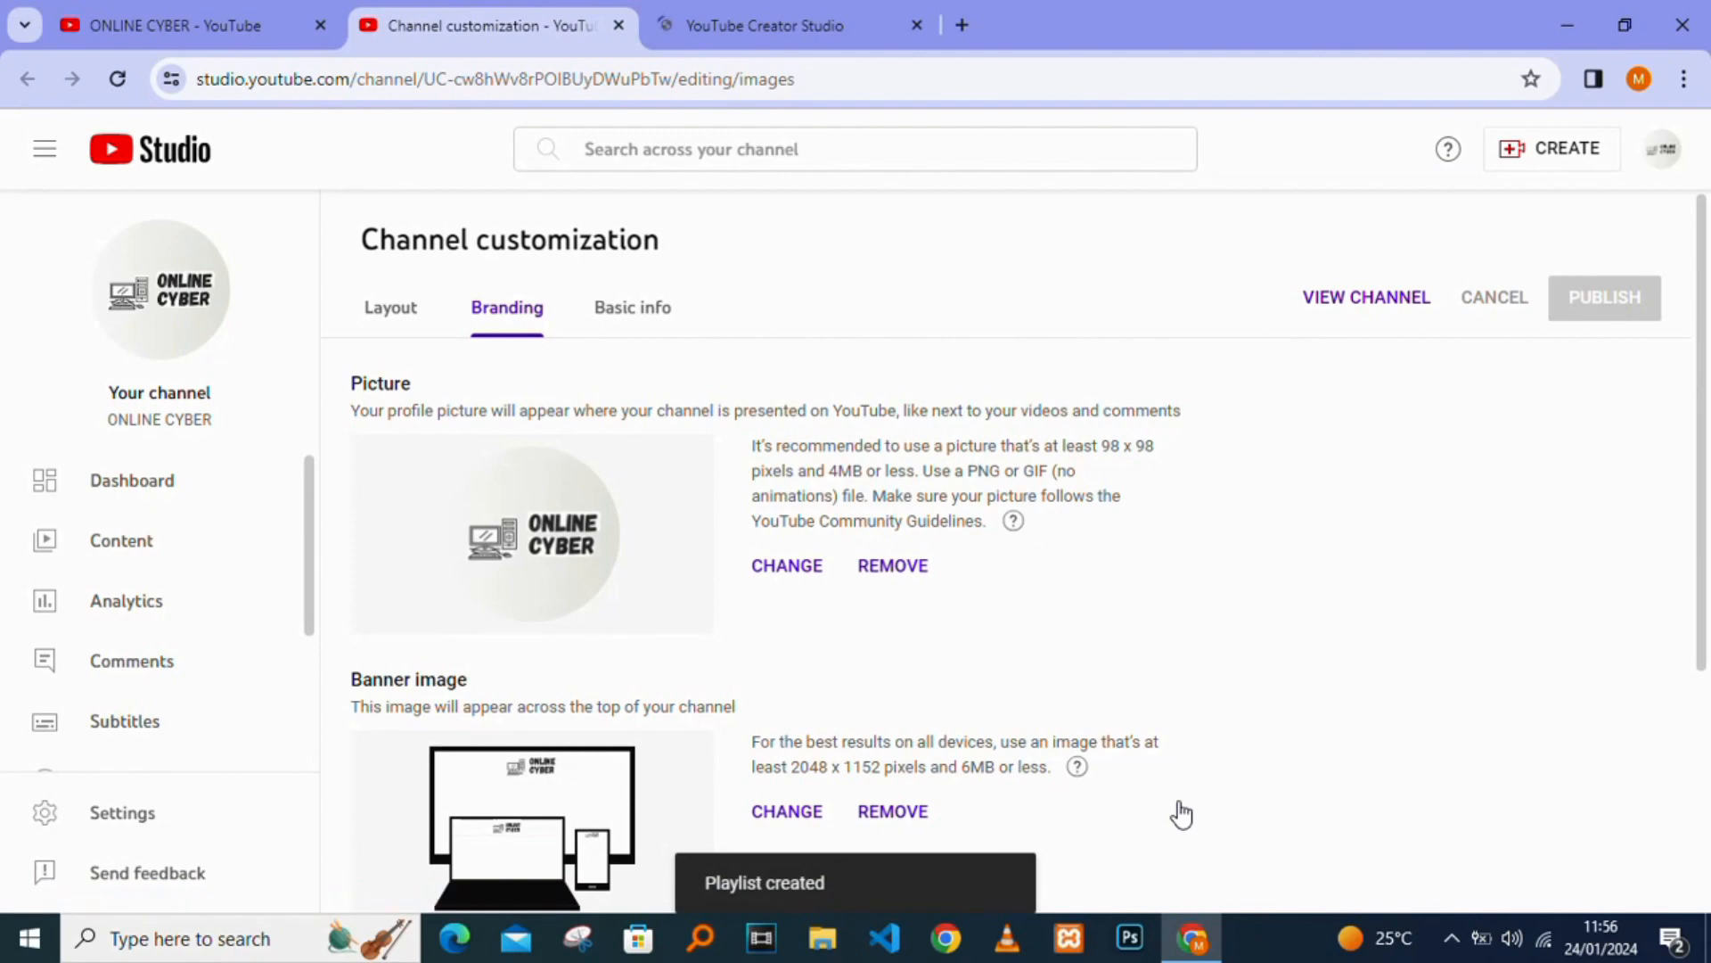
Show the channel content's Playlists list in YouTube Studio
{"action": "left_click", "coordinate": [122, 540]}
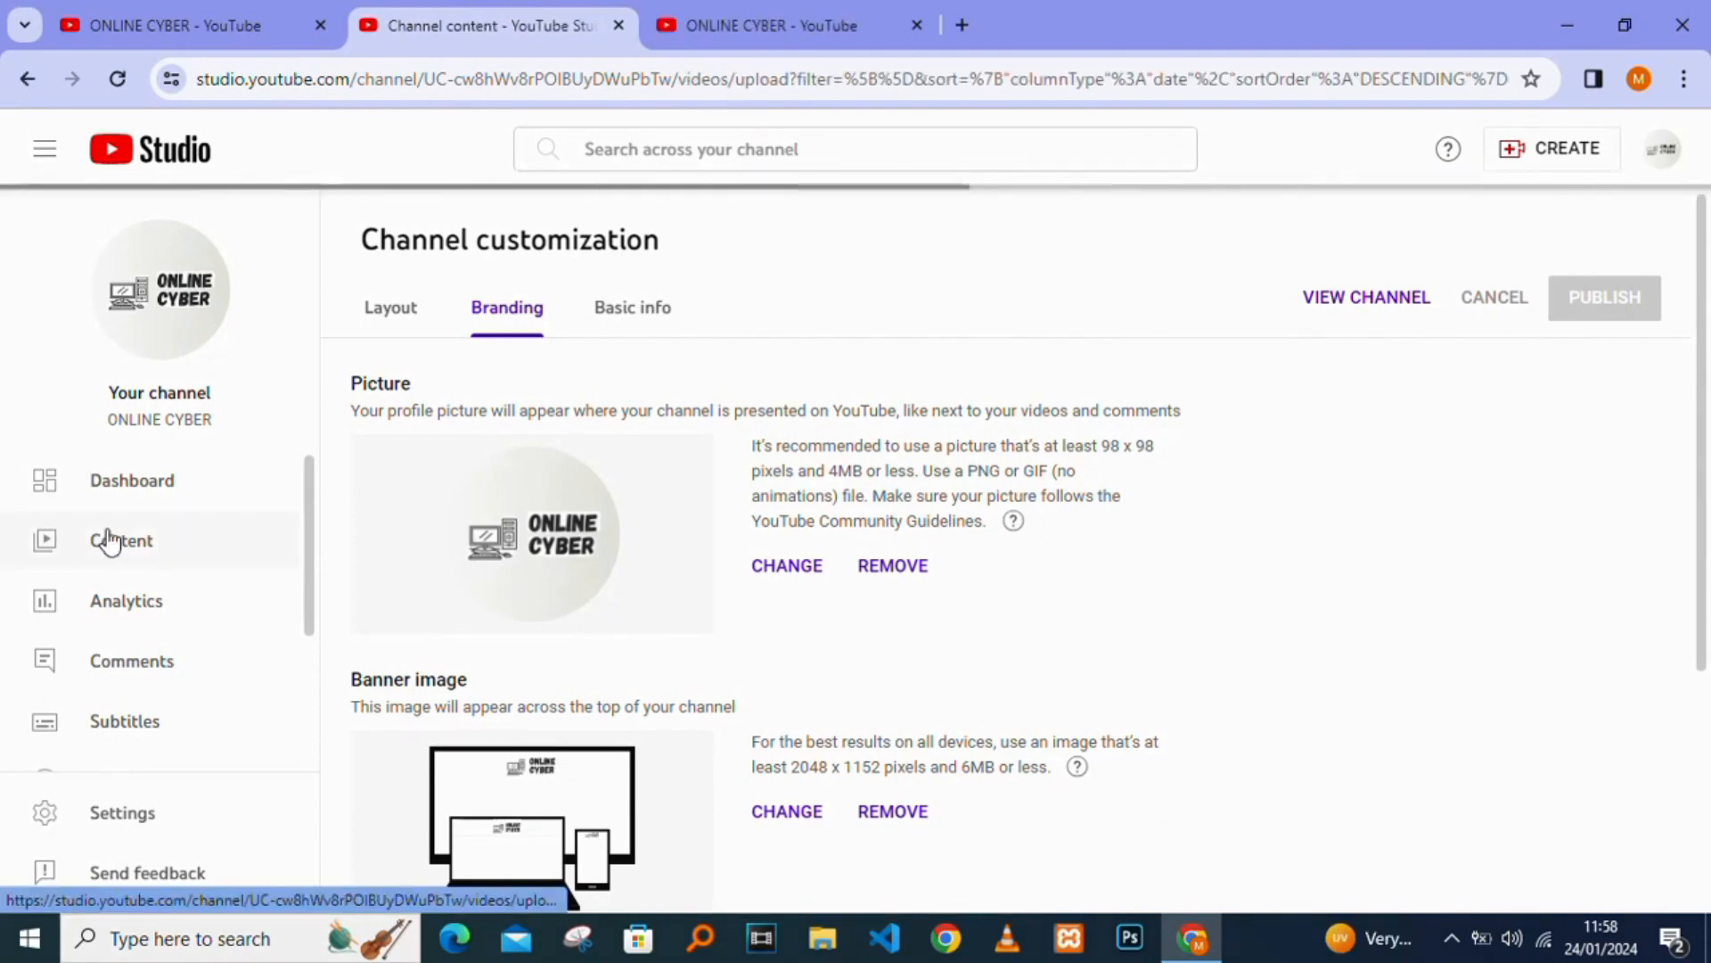
{"action": "left_click", "coordinate": [121, 540]}
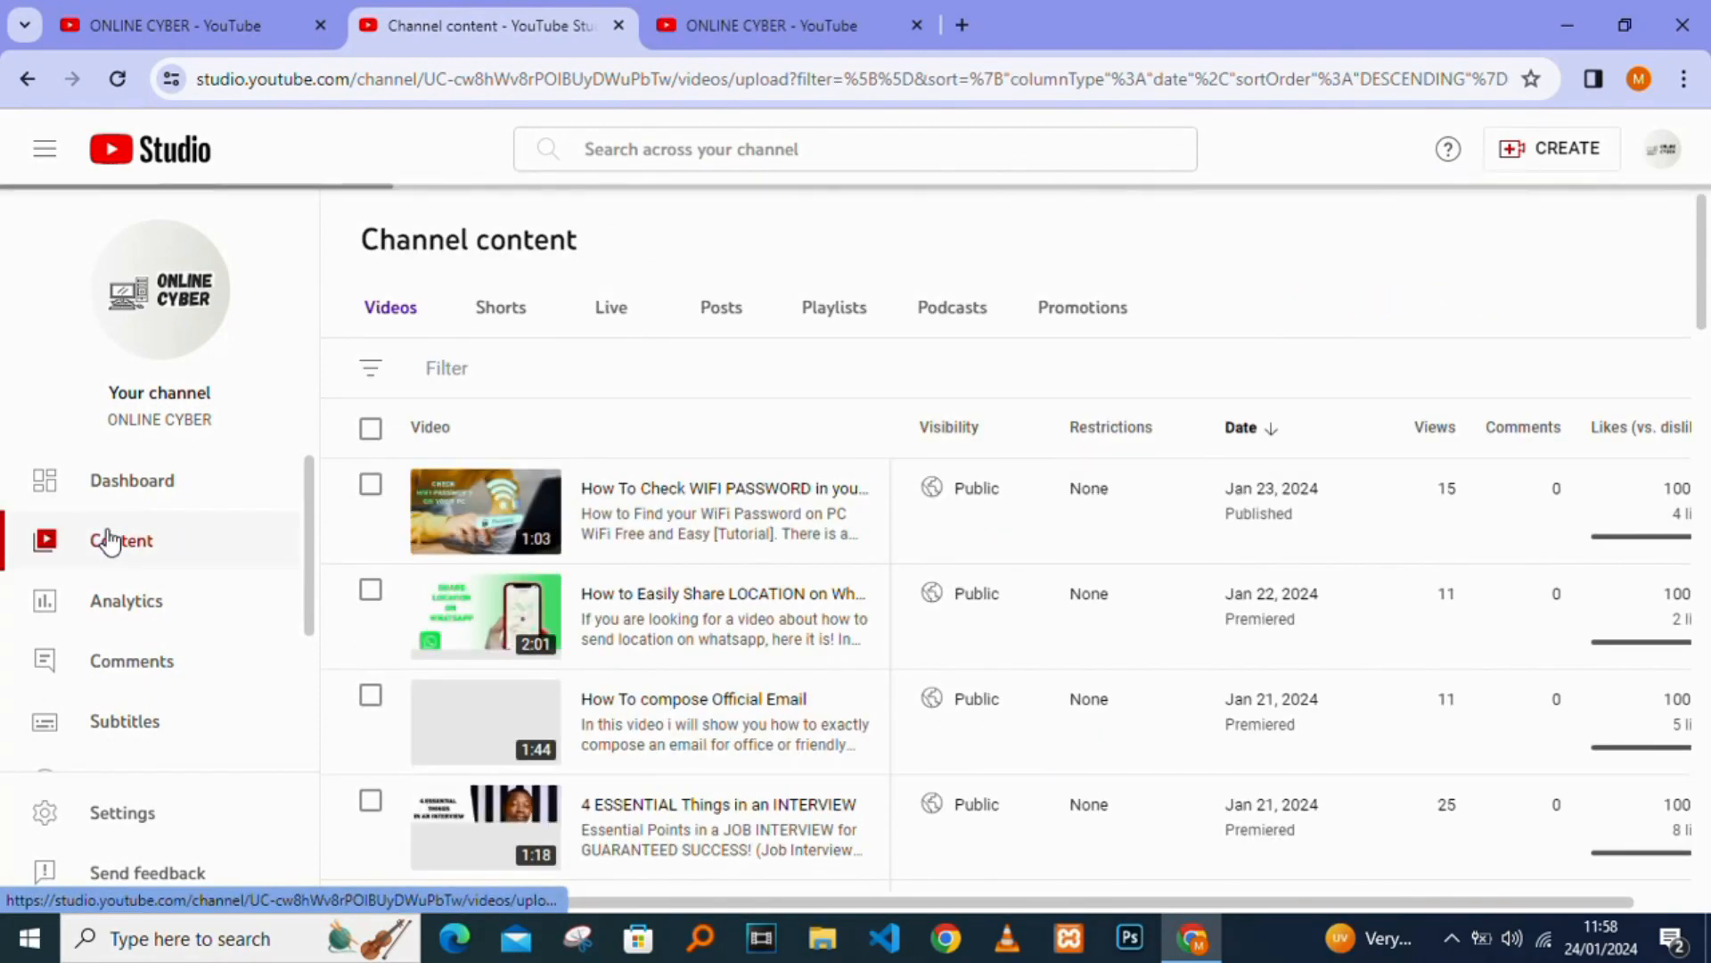
{"action": "left_click", "coordinate": [833, 306]}
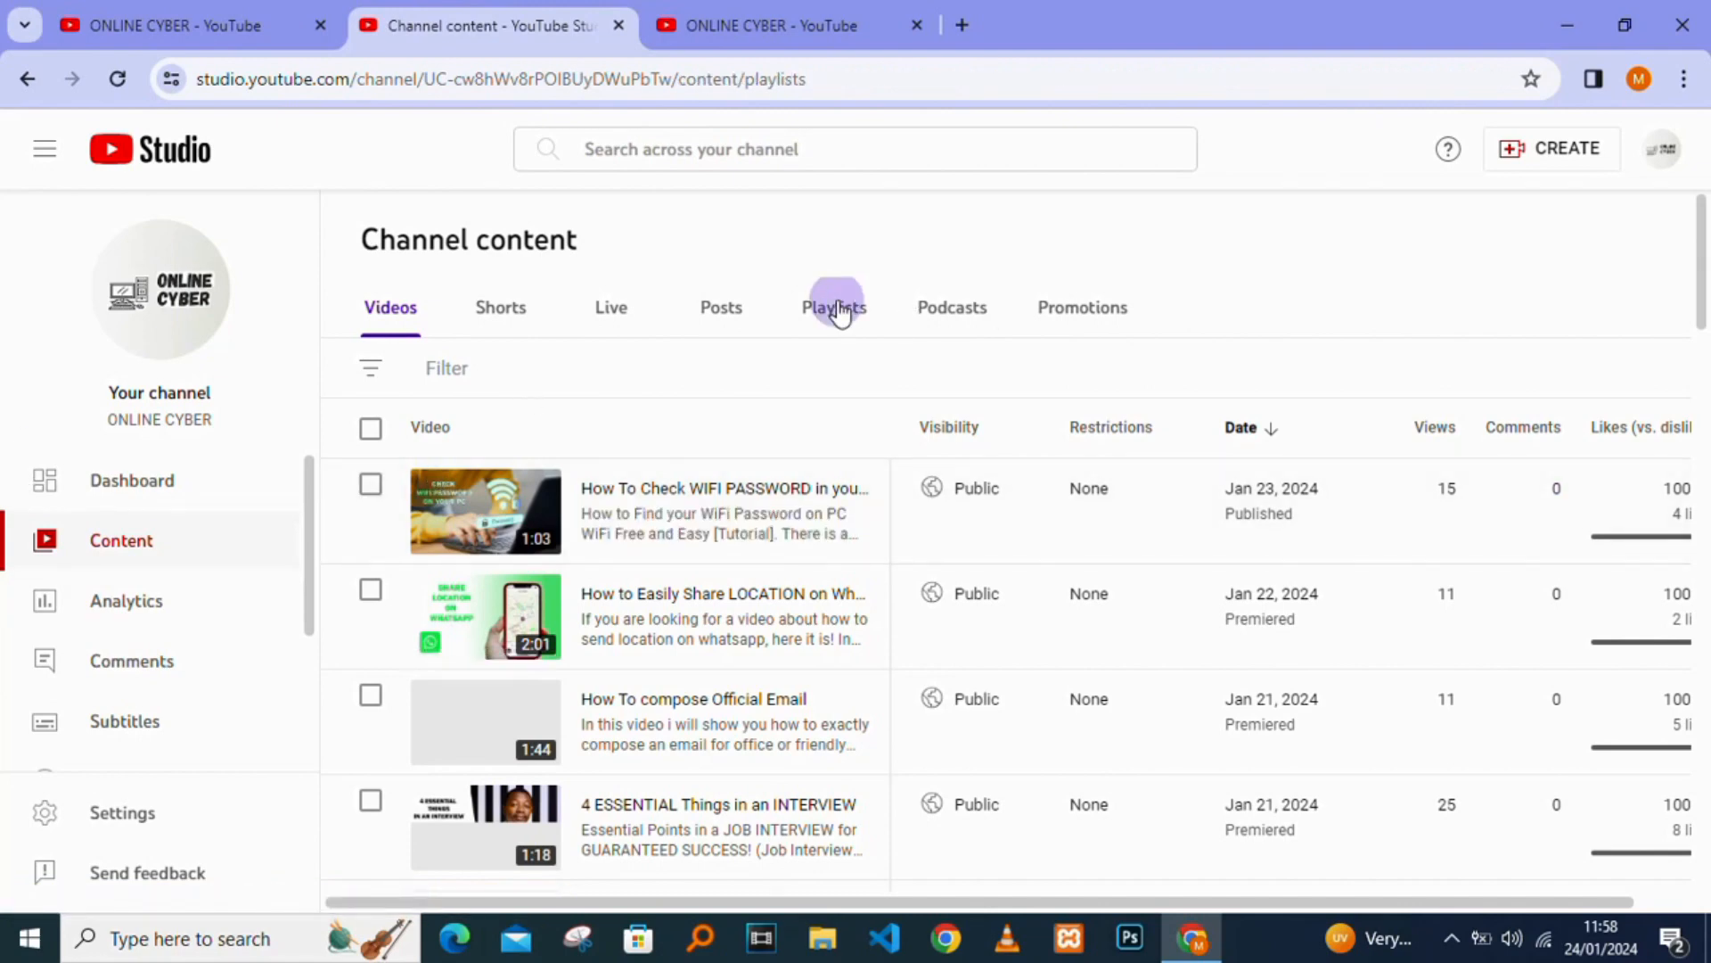
{"action": "left_click", "coordinate": [835, 307]}
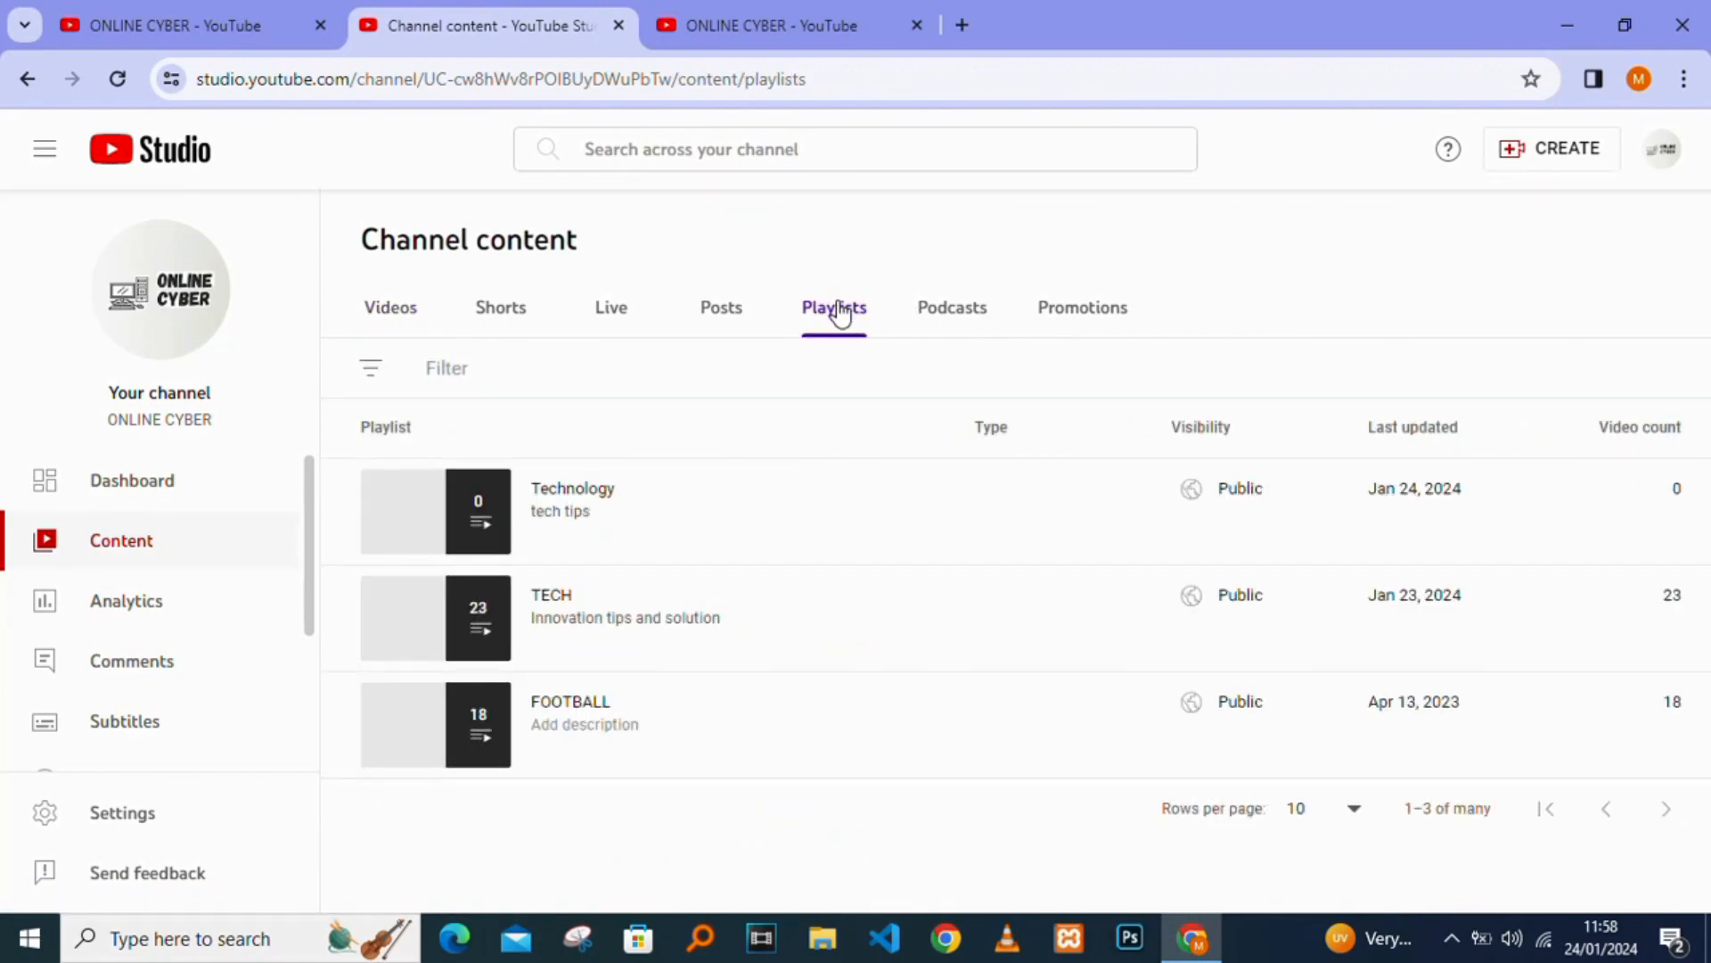
{"action": "mouse_move", "coordinate": [815, 492]}
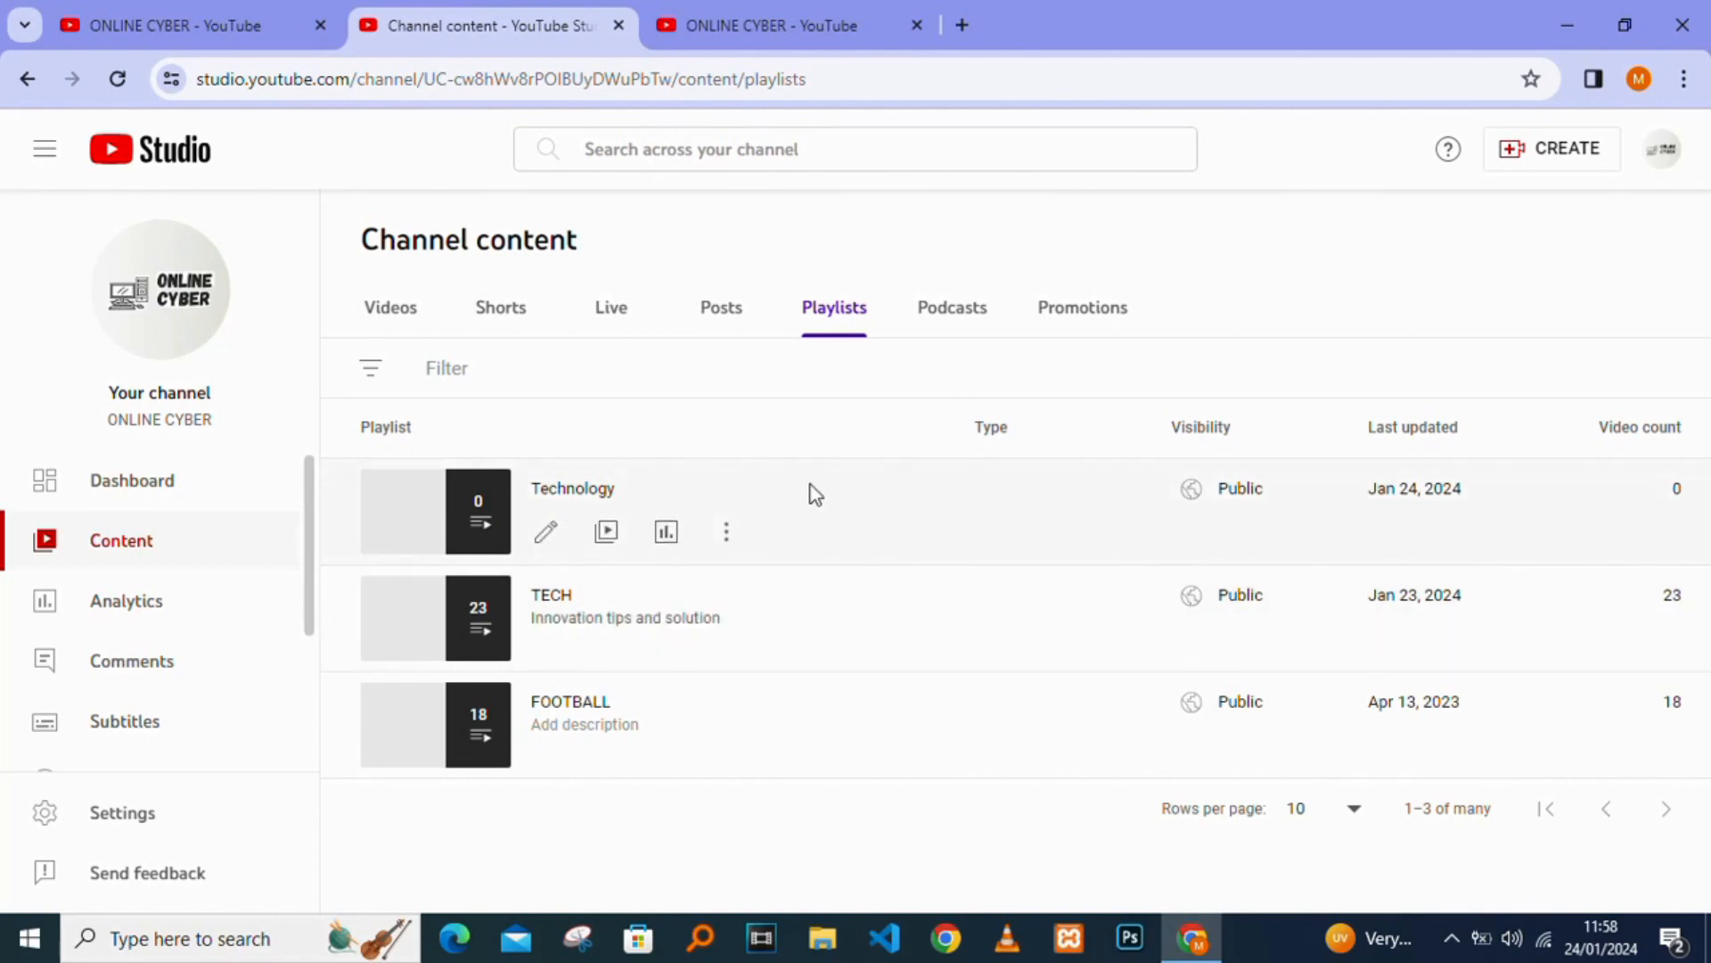
{"action": "mouse_move", "coordinate": [546, 542]}
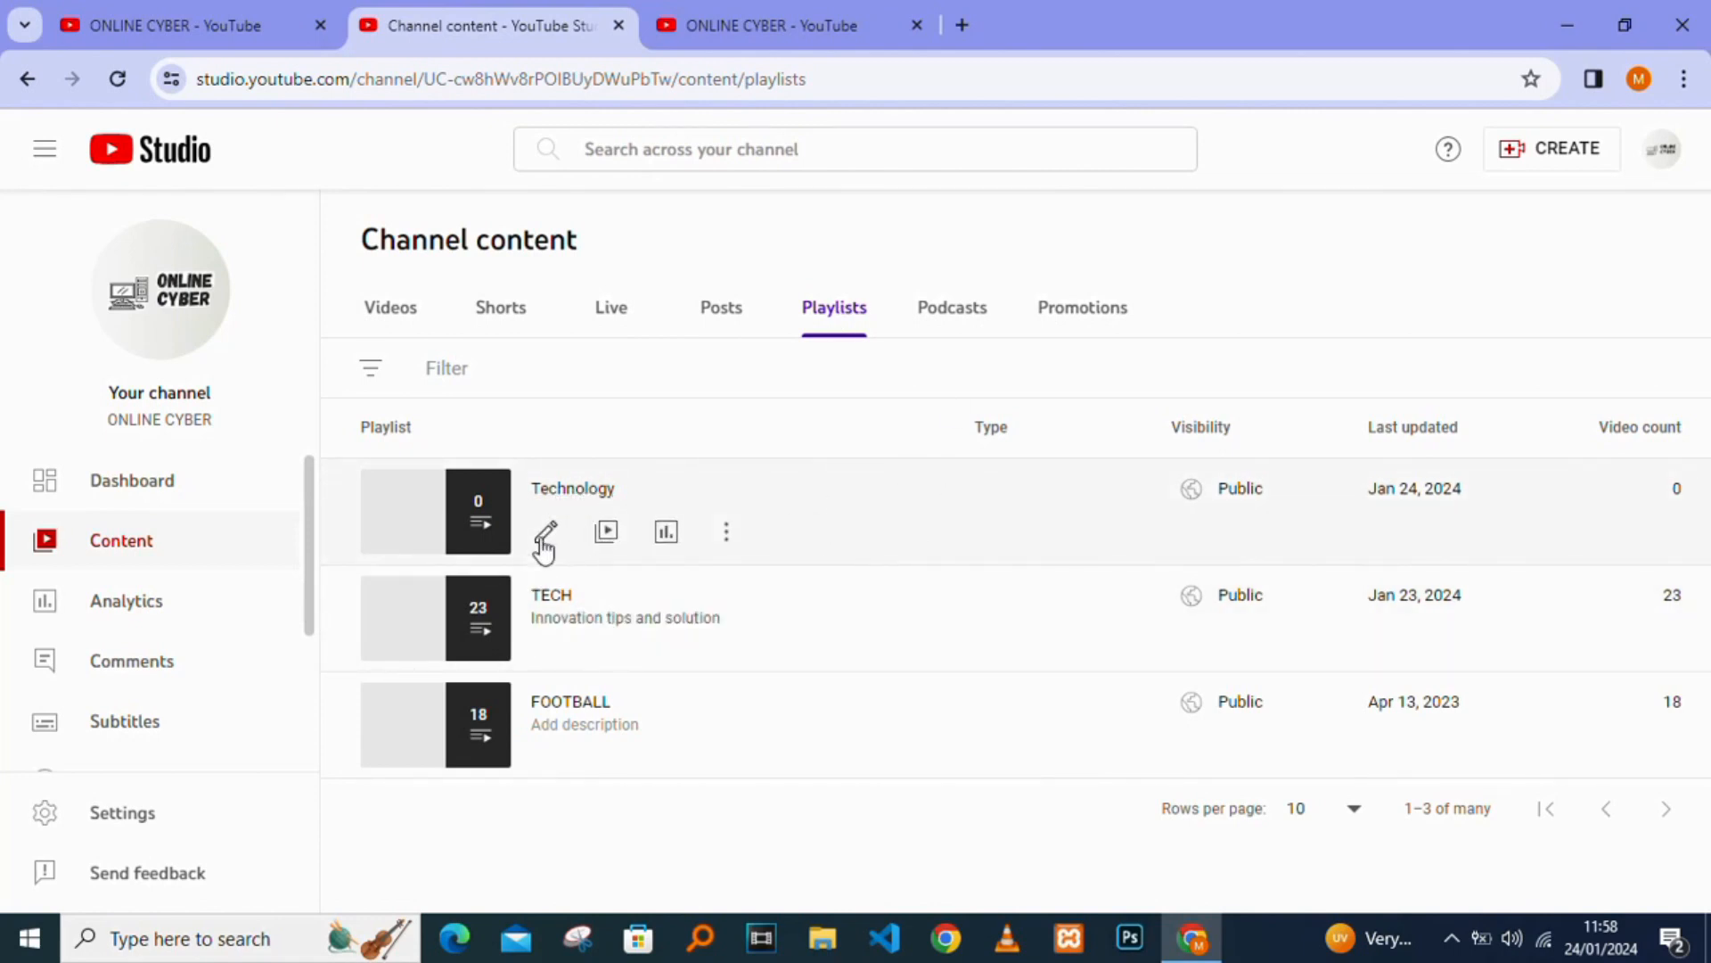
{"action": "mouse_move", "coordinate": [545, 538]}
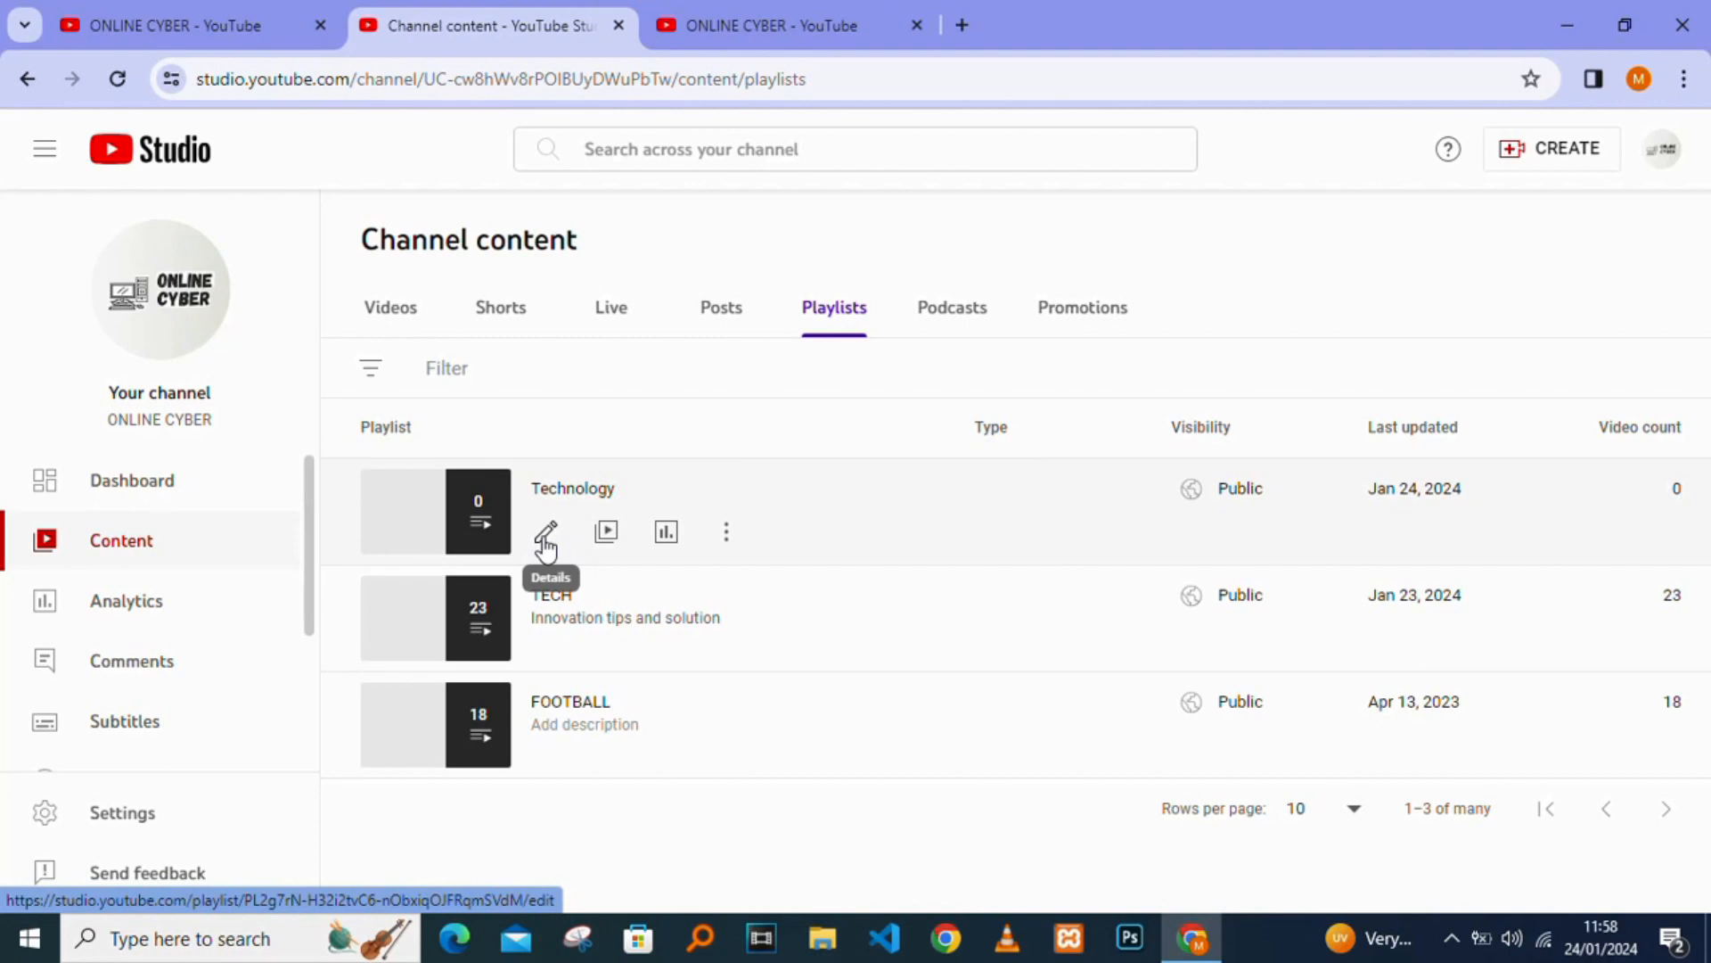
{"action": "mouse_move", "coordinate": [606, 531]}
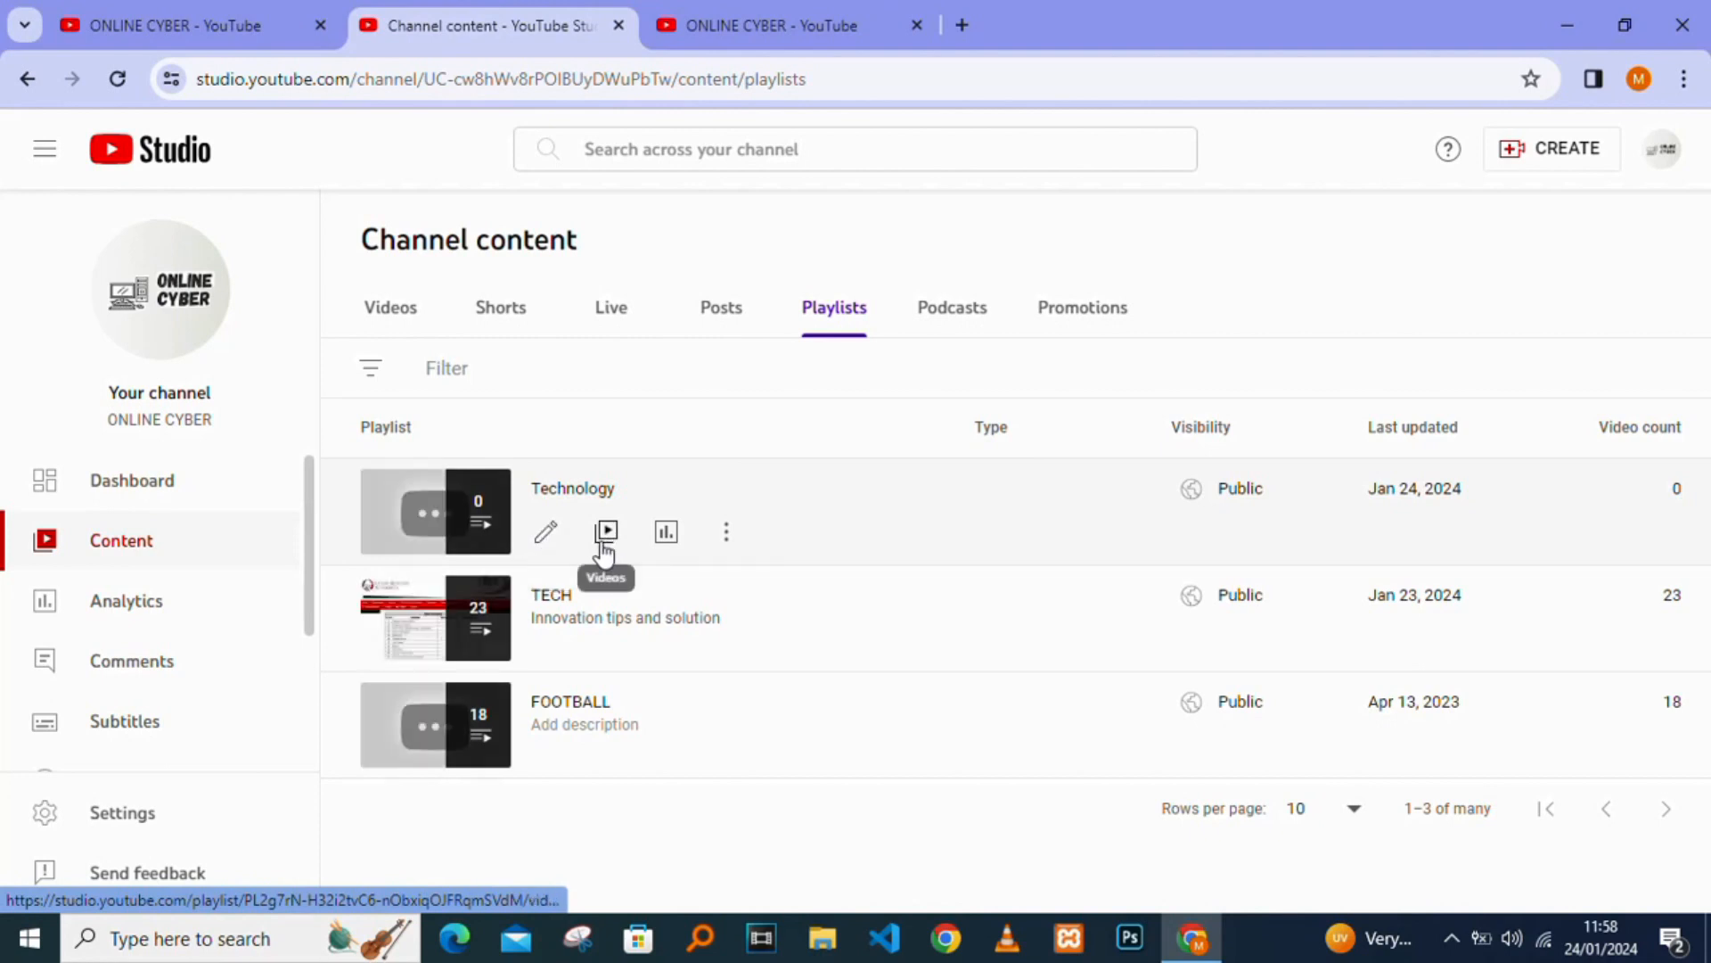
View the Technology playlist's still-empty video list
{"action": "left_click", "coordinate": [606, 531]}
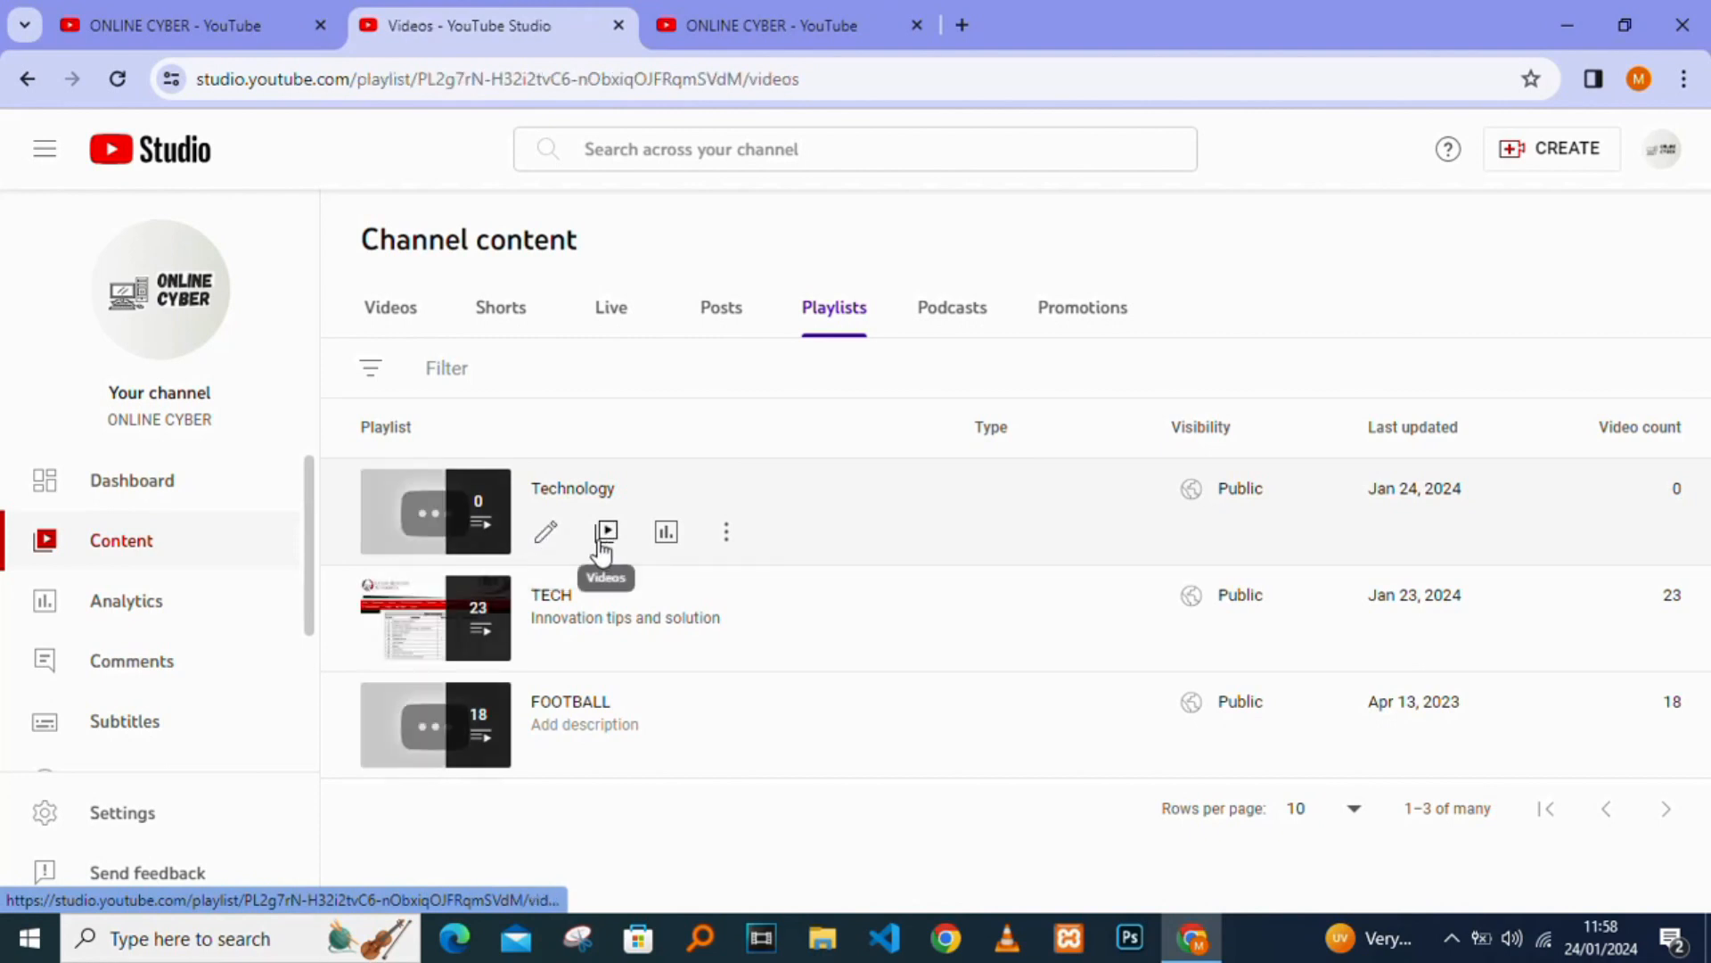
{"action": "left_click", "coordinate": [605, 531]}
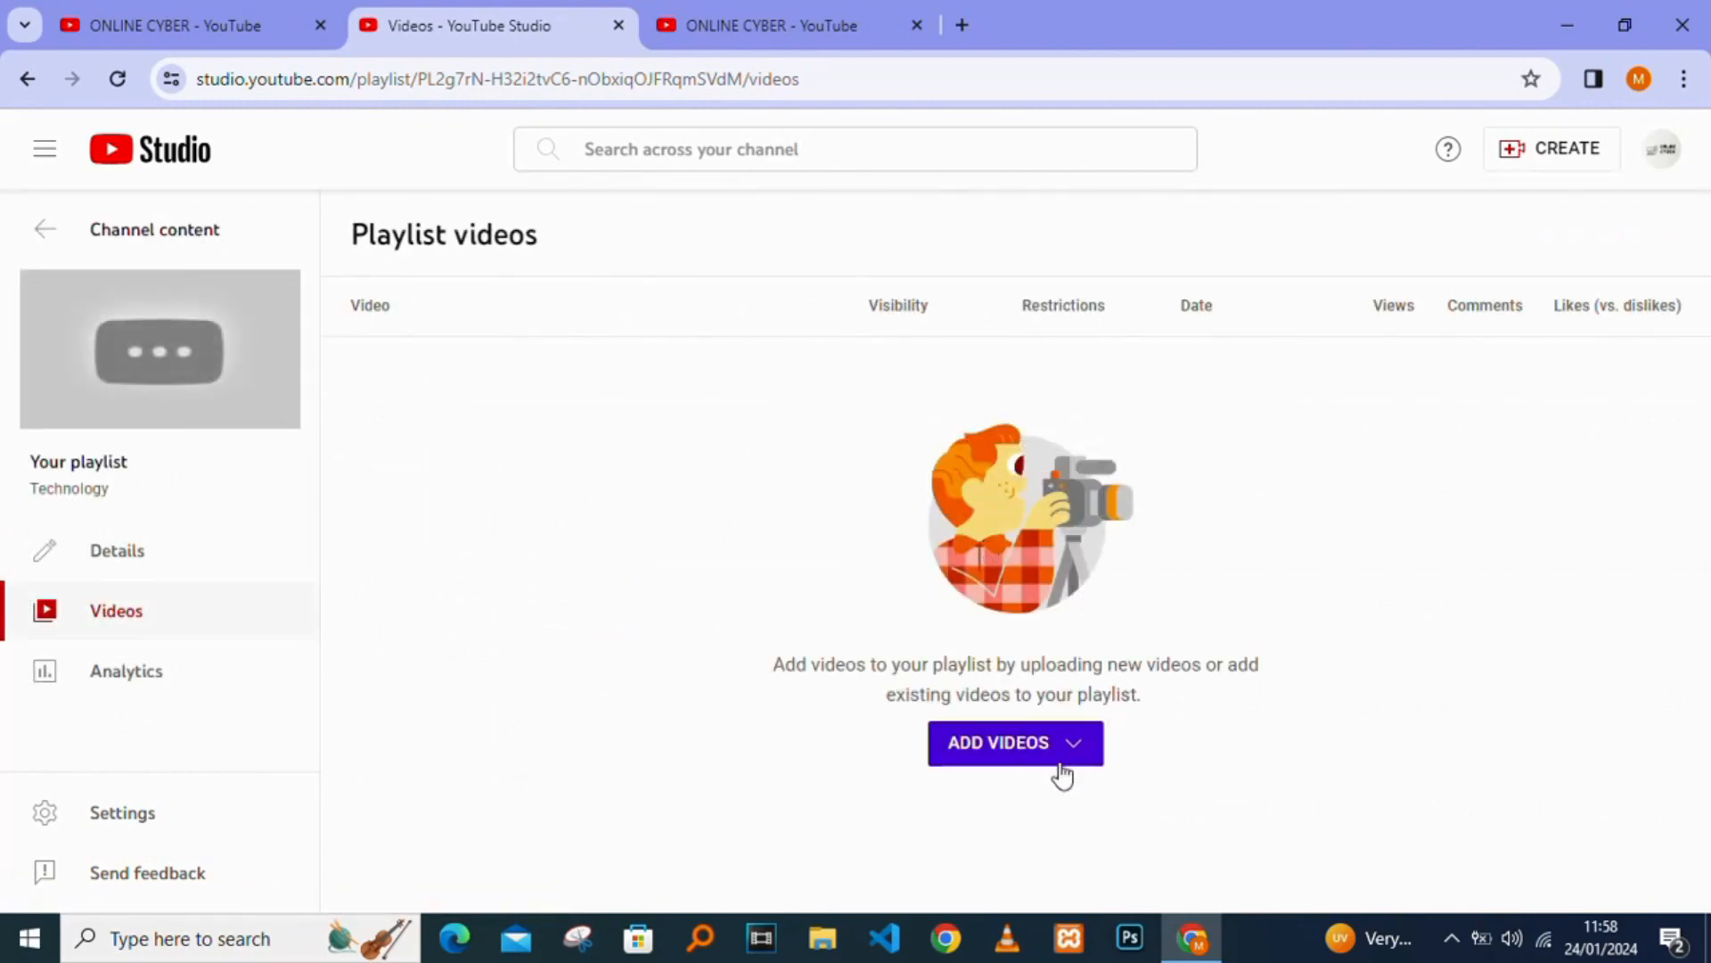
Choose ADD VIDEOS > 'Choose existing videos' for the Technology playlist
{"action": "left_click", "coordinate": [1012, 741]}
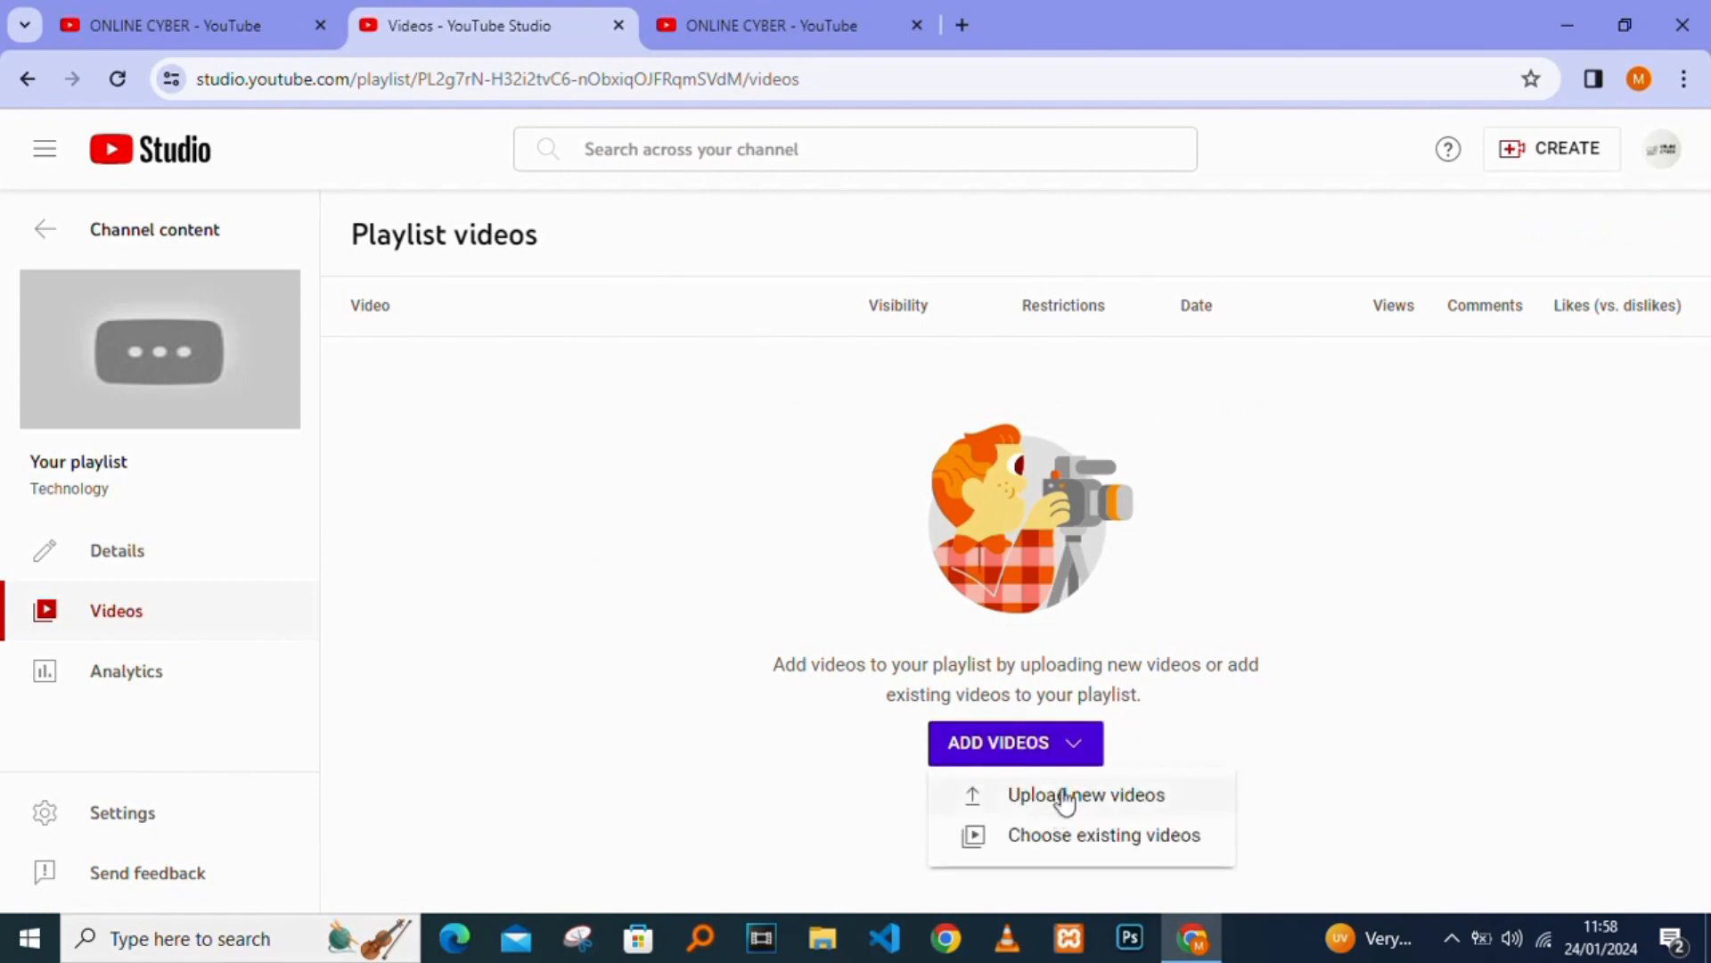
{"action": "mouse_move", "coordinate": [1065, 835]}
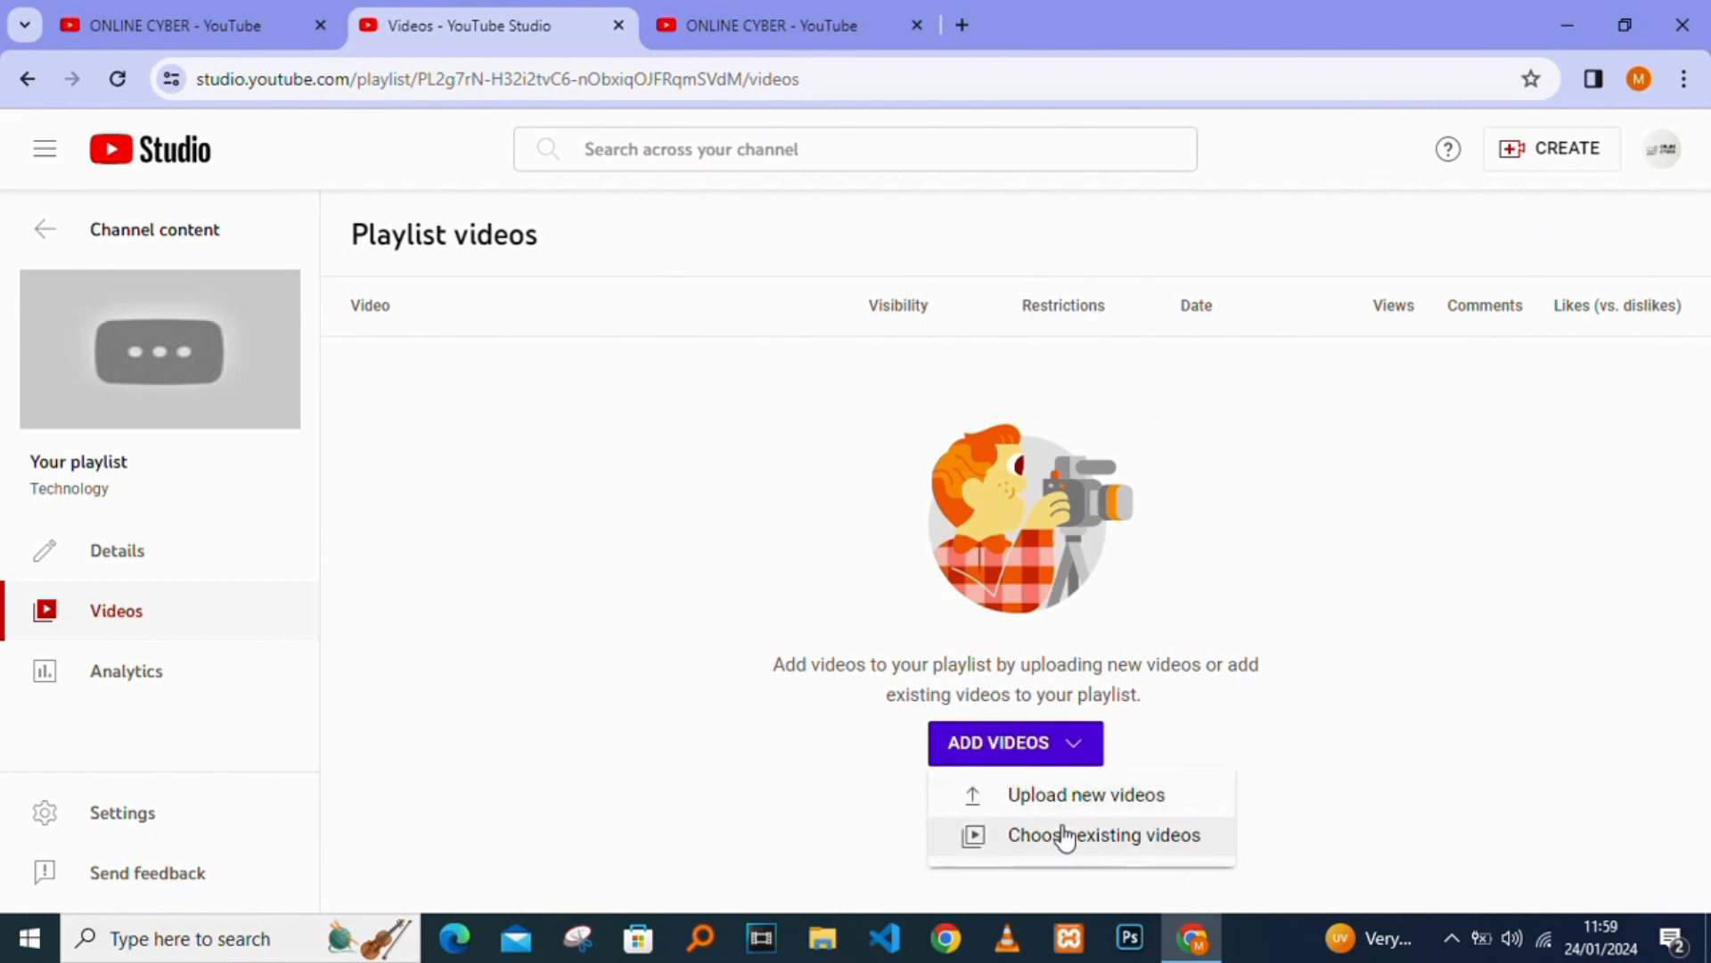
{"action": "left_click", "coordinate": [1104, 834]}
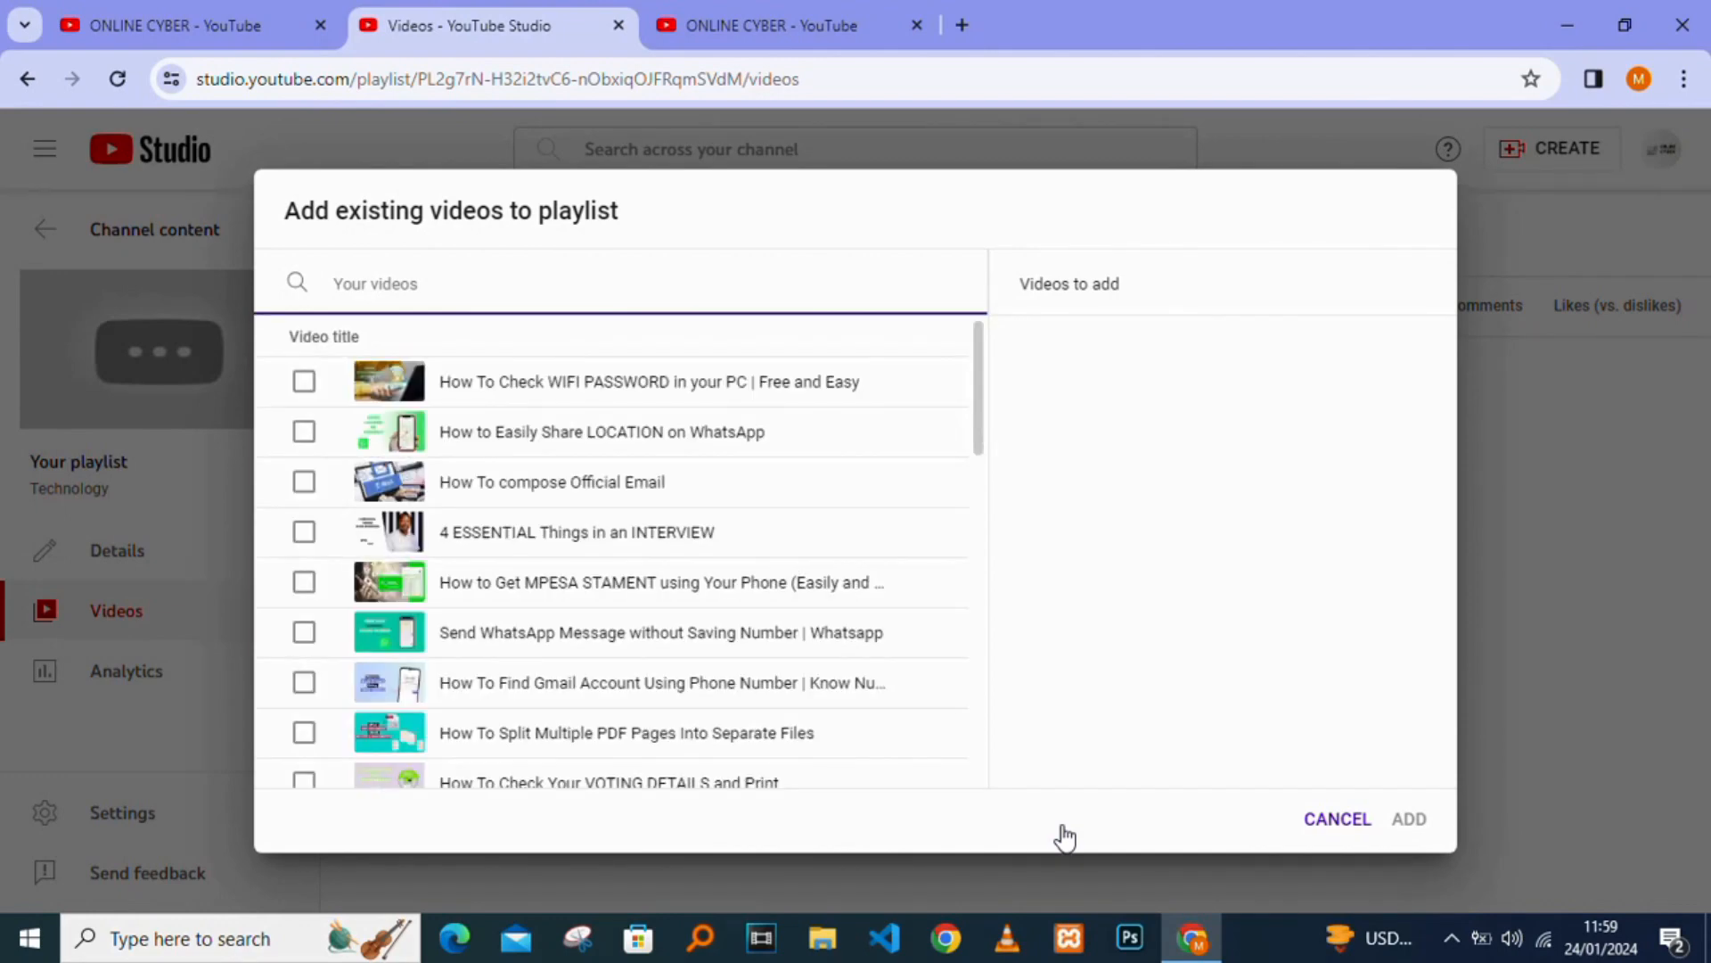
Tick the LOCATION, Official Email and INTERVIEW videos, add them, and return to the YouTube tab
{"action": "left_click", "coordinate": [303, 431]}
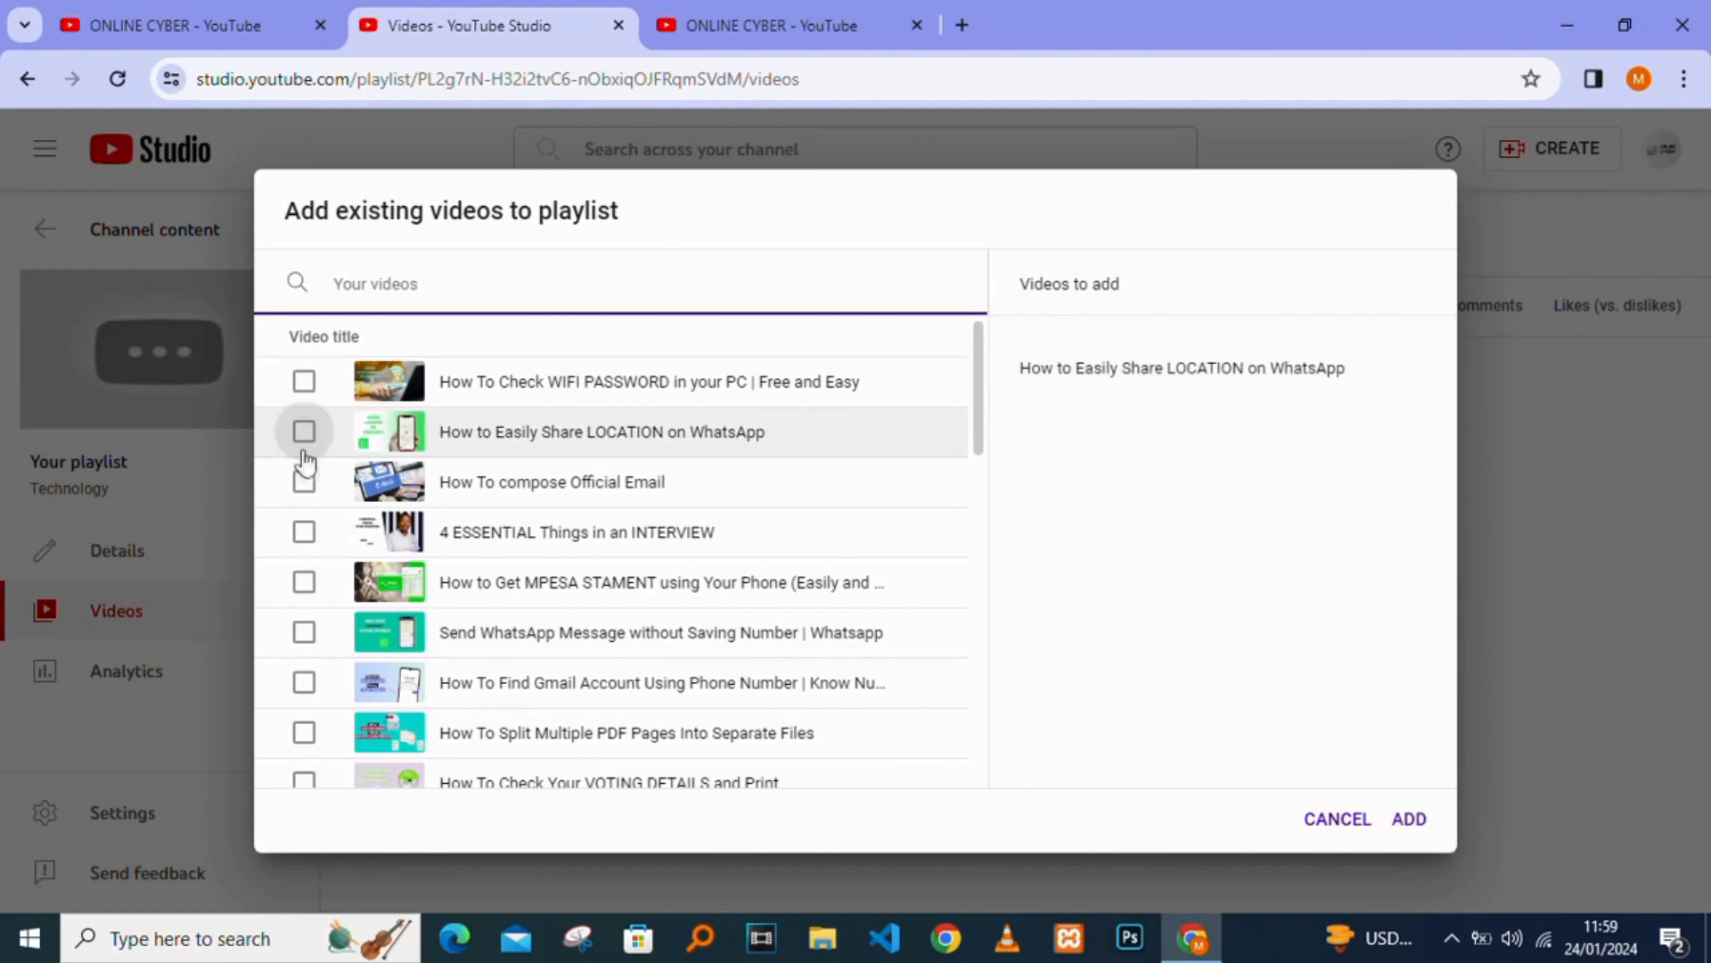
{"action": "left_click", "coordinate": [305, 481]}
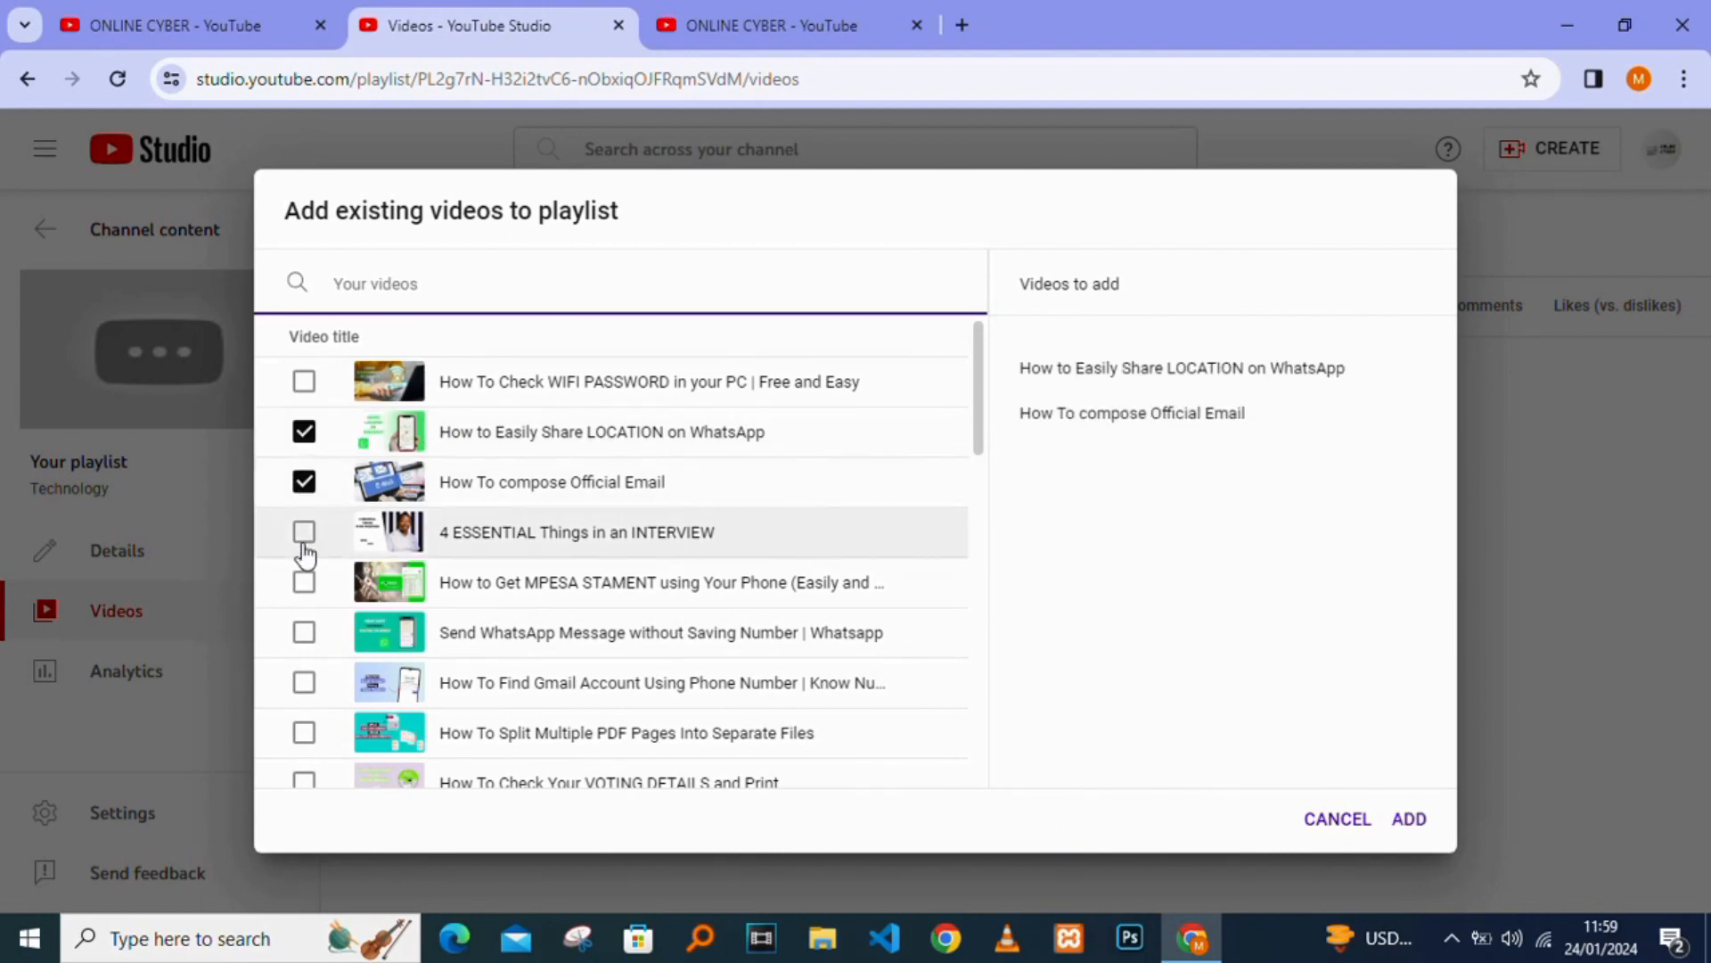
{"action": "left_click", "coordinate": [305, 532]}
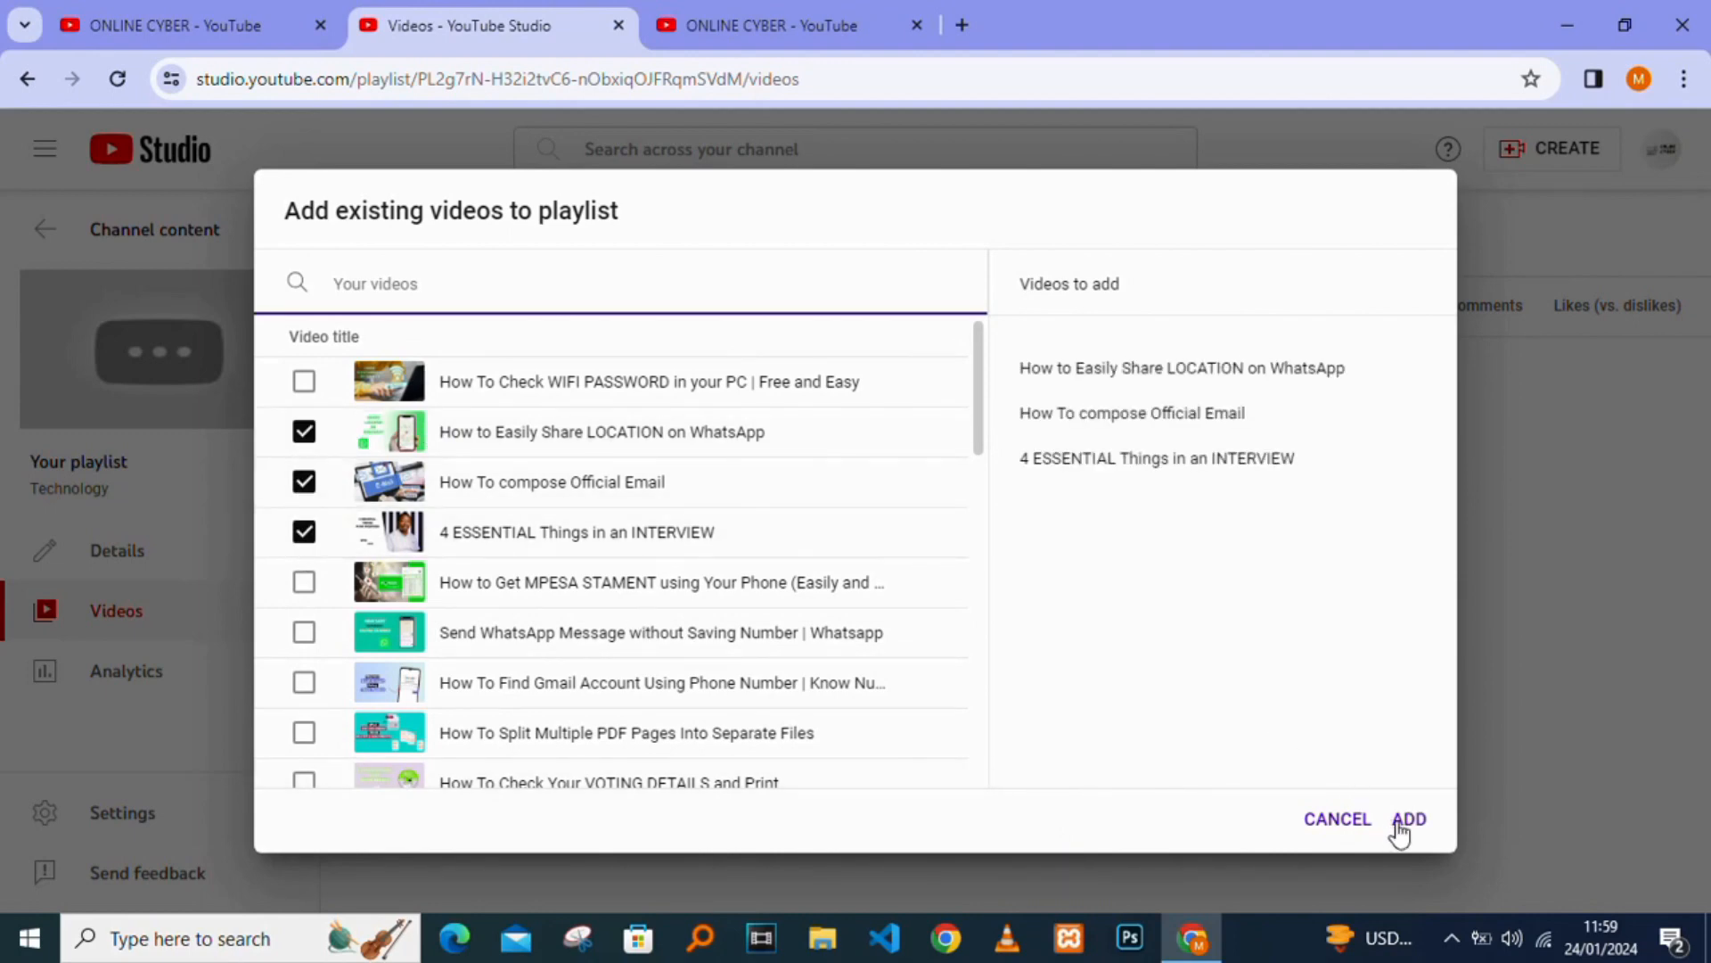
{"action": "left_click", "coordinate": [1408, 818]}
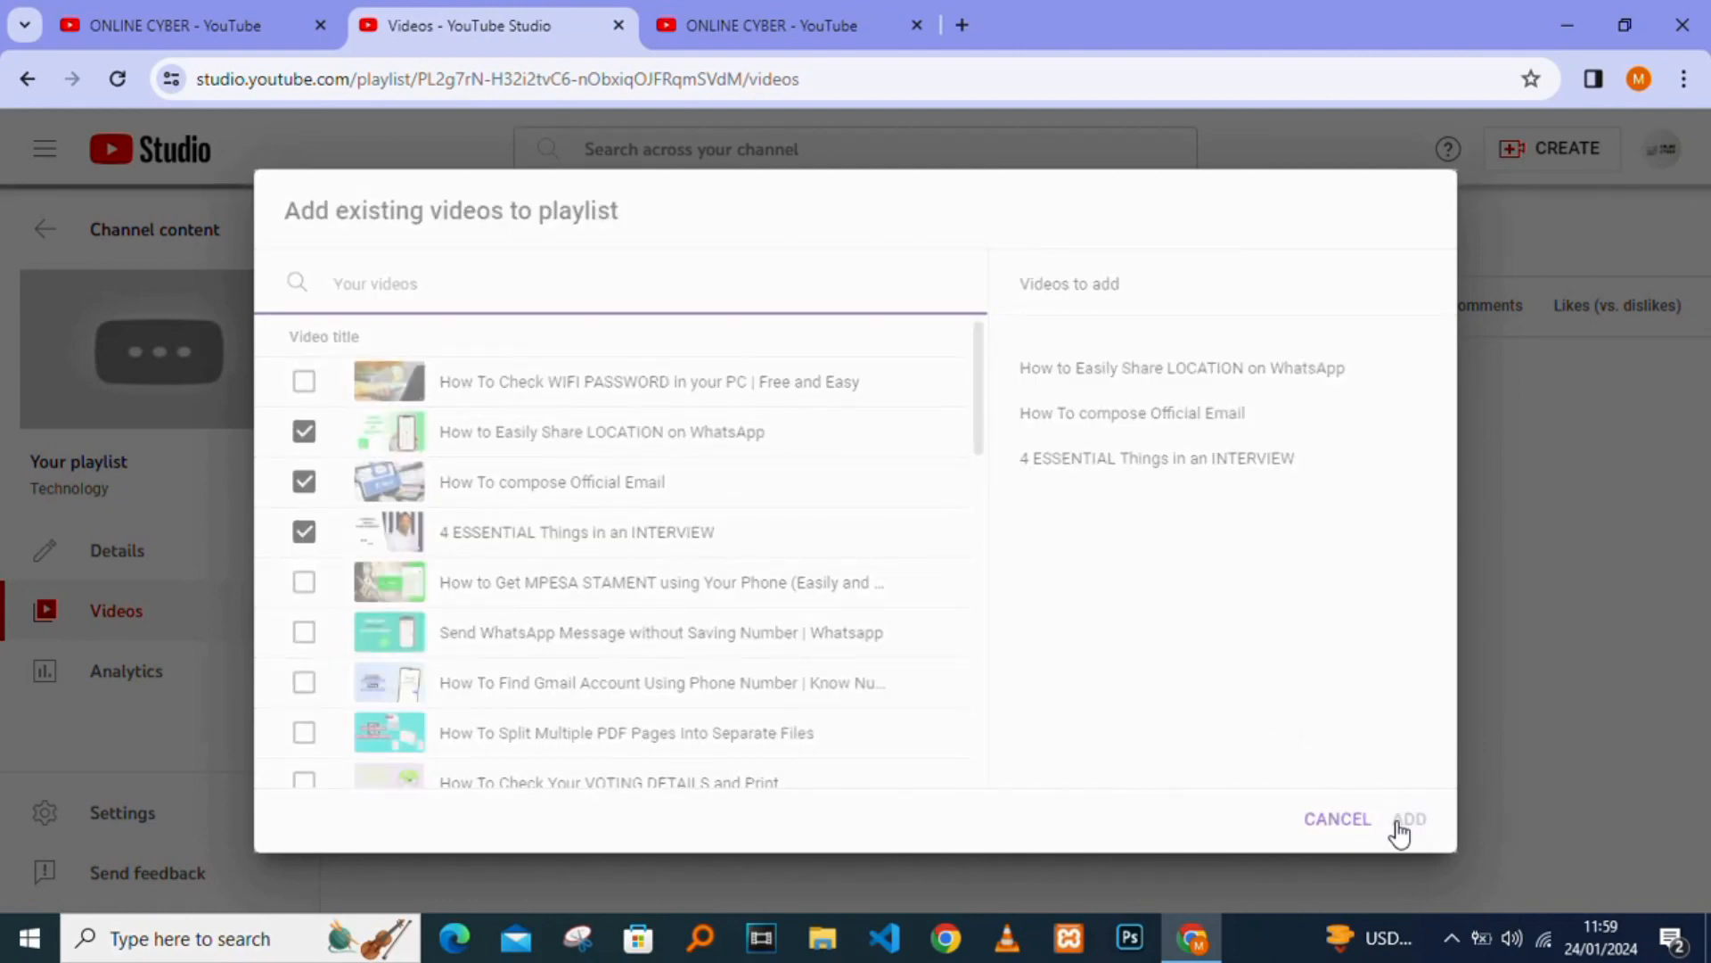
{"action": "left_click", "coordinate": [1409, 818]}
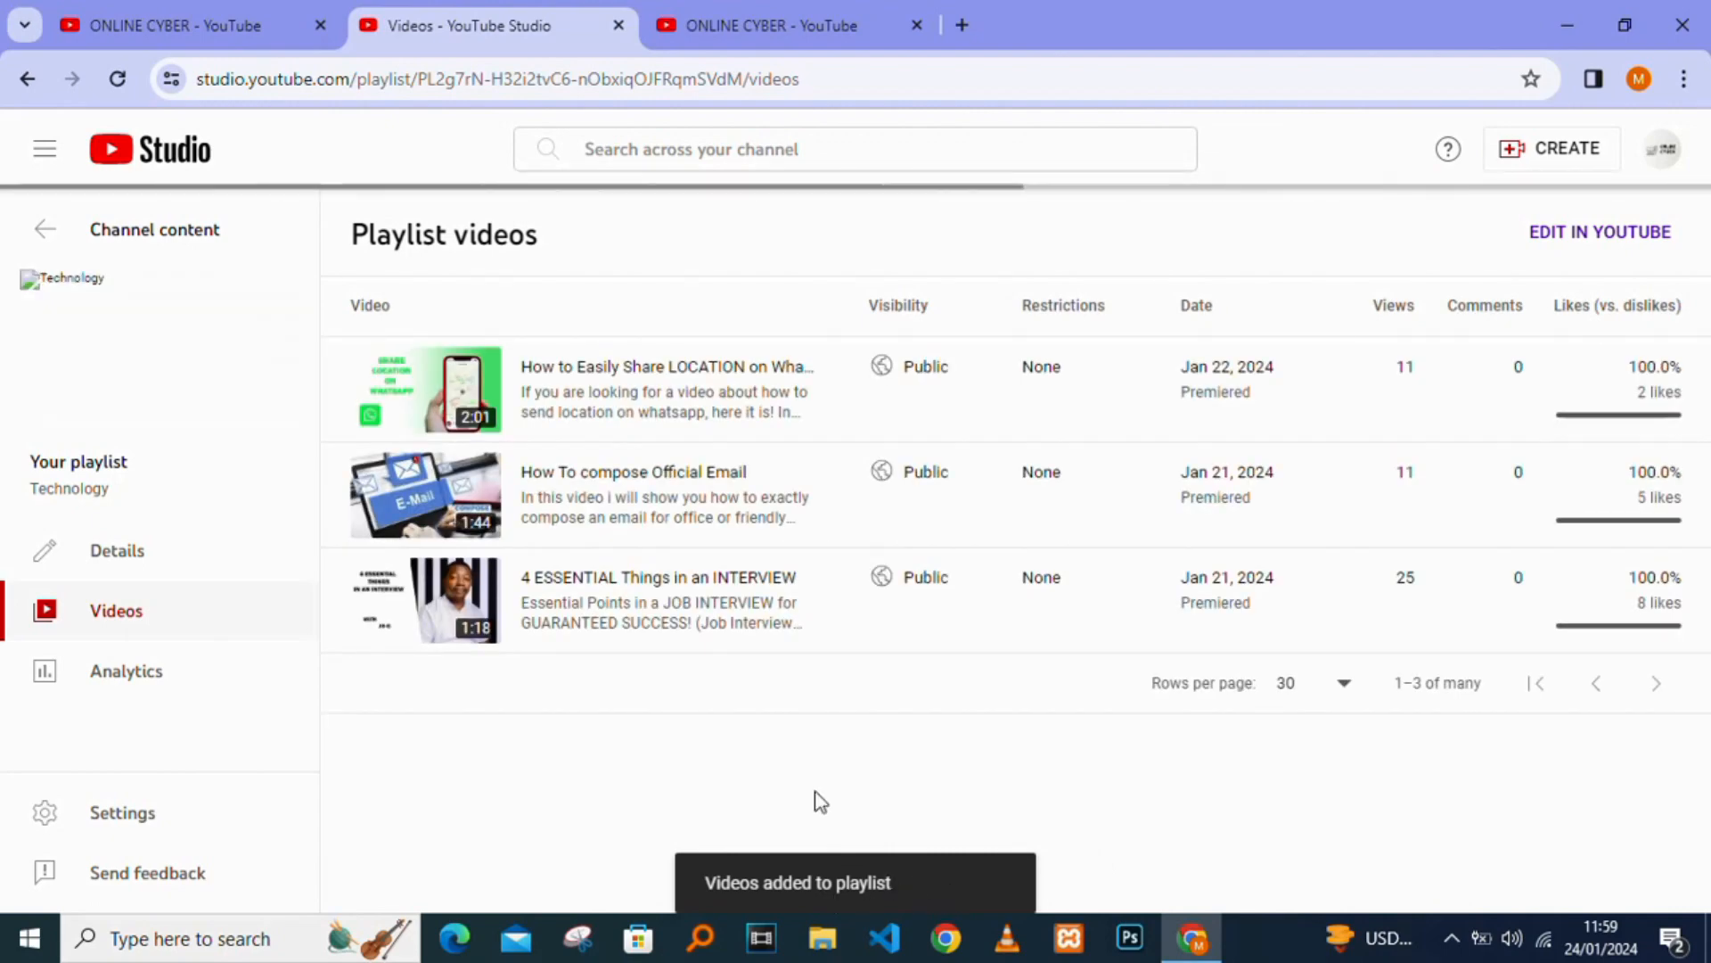
{"action": "left_click", "coordinate": [781, 25]}
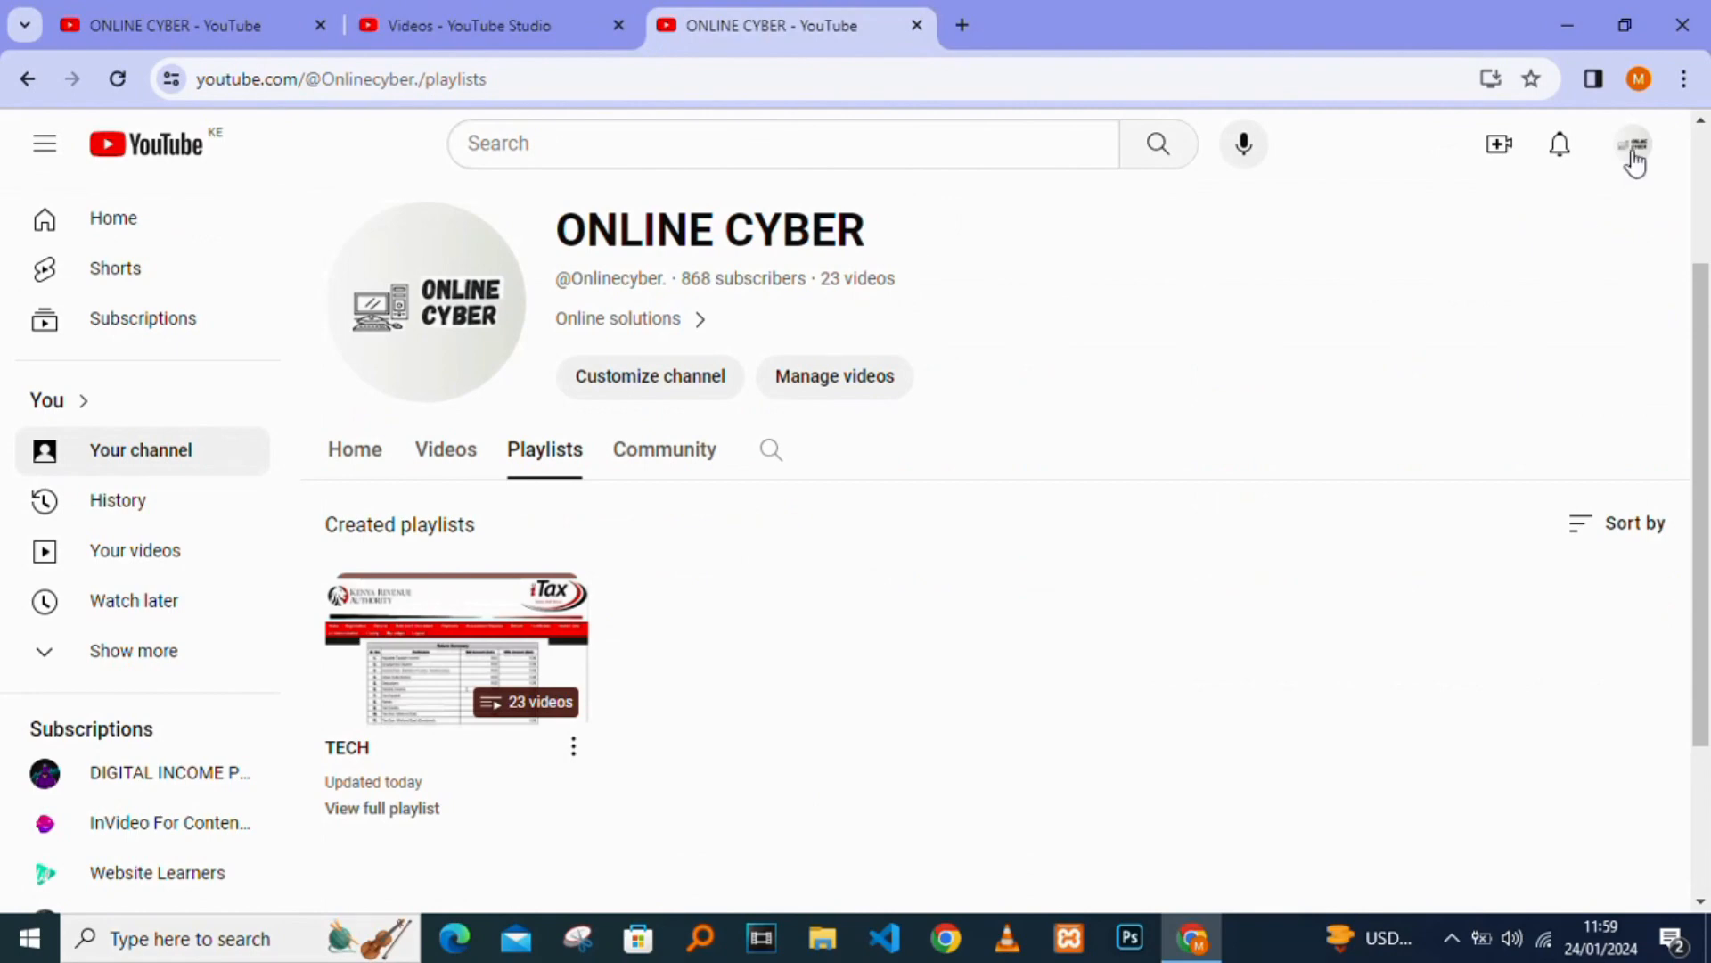
Go to Your channel and show its Playlists, where Technology lists 3 videos beside TECH
{"action": "left_click", "coordinate": [1635, 143]}
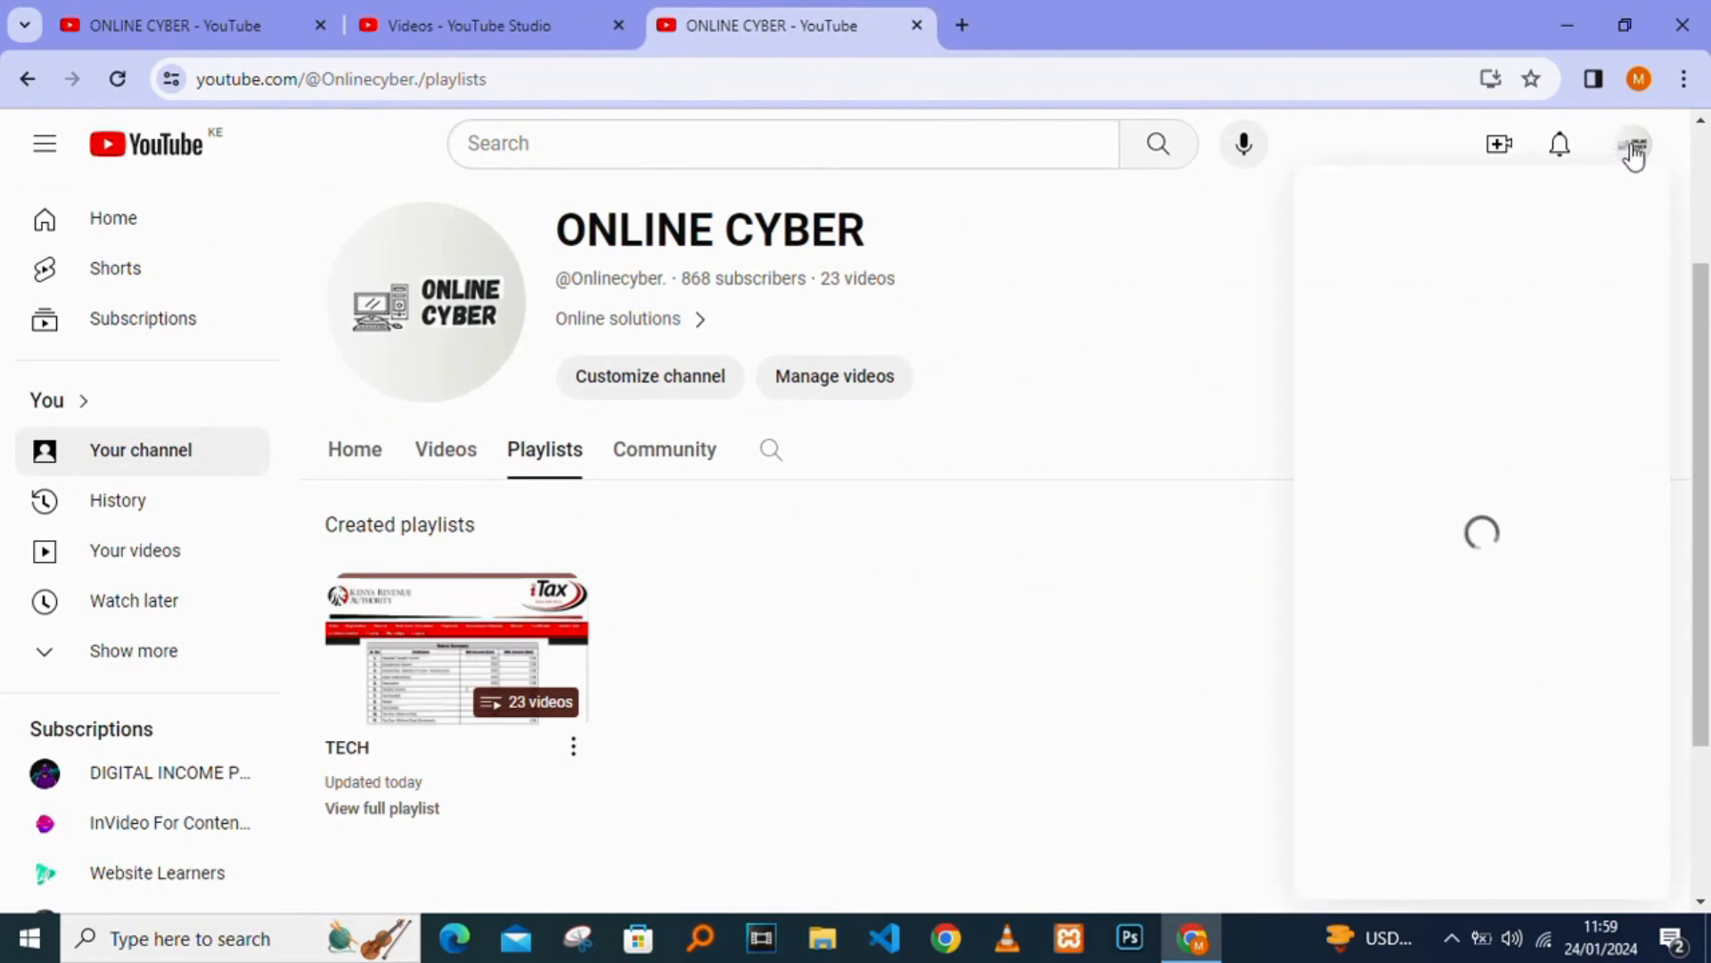
{"action": "left_click", "coordinate": [1635, 143]}
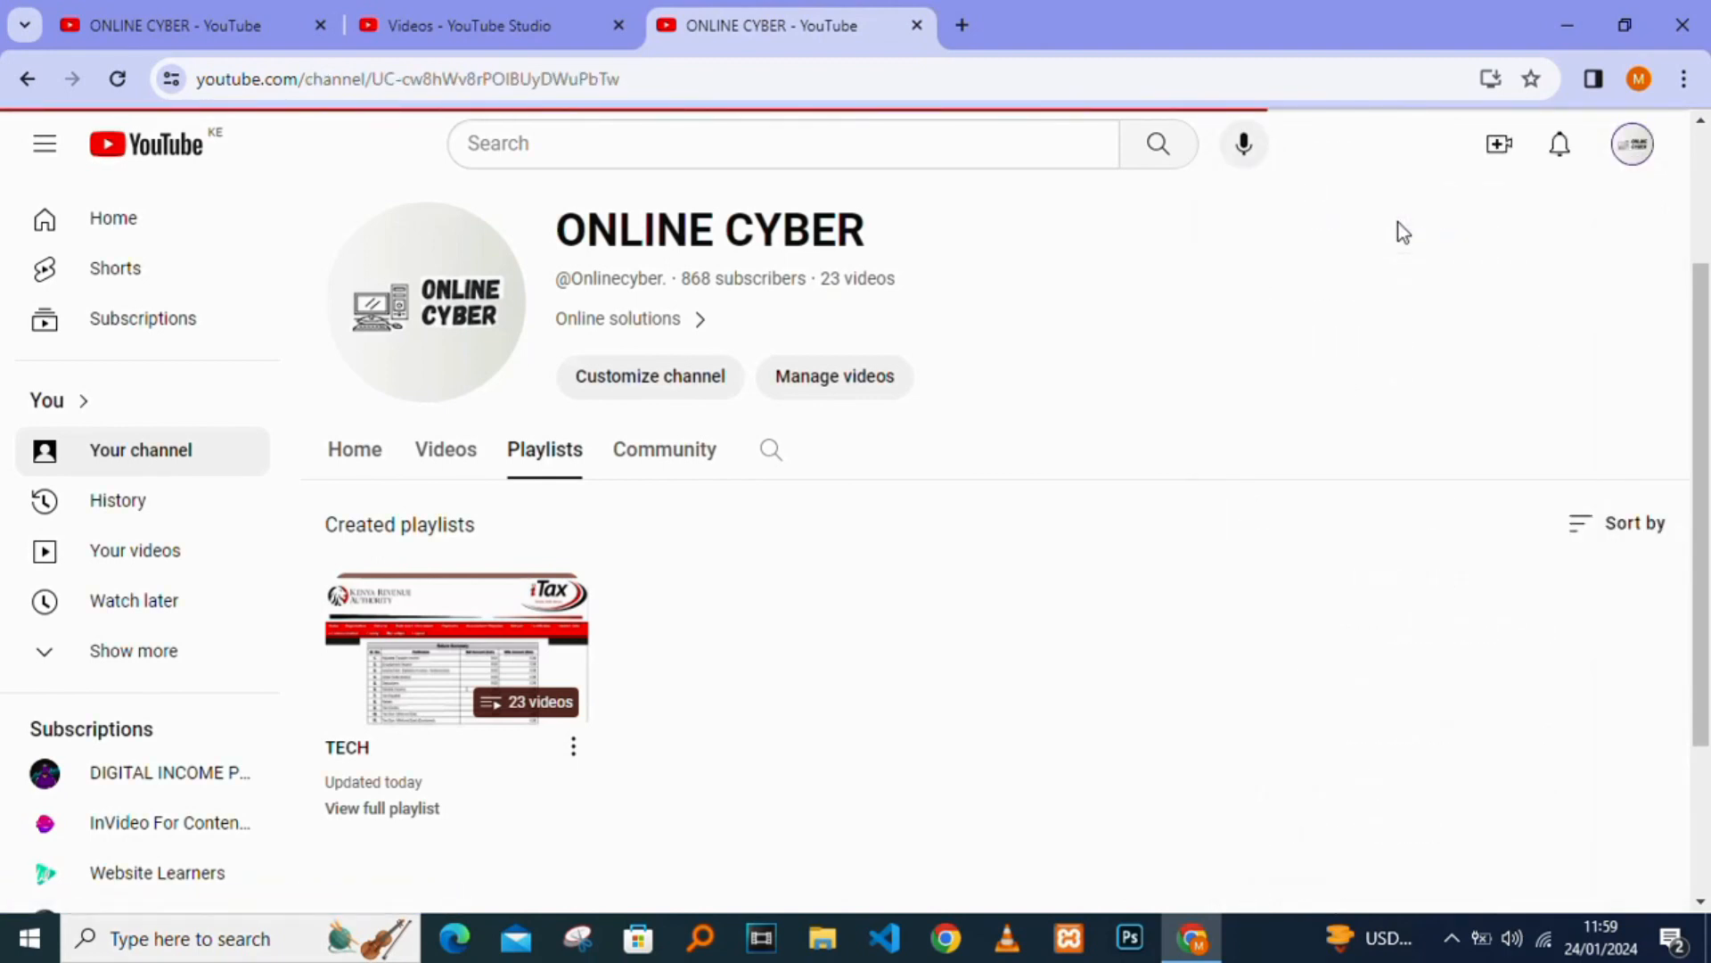
{"action": "left_click", "coordinate": [353, 449]}
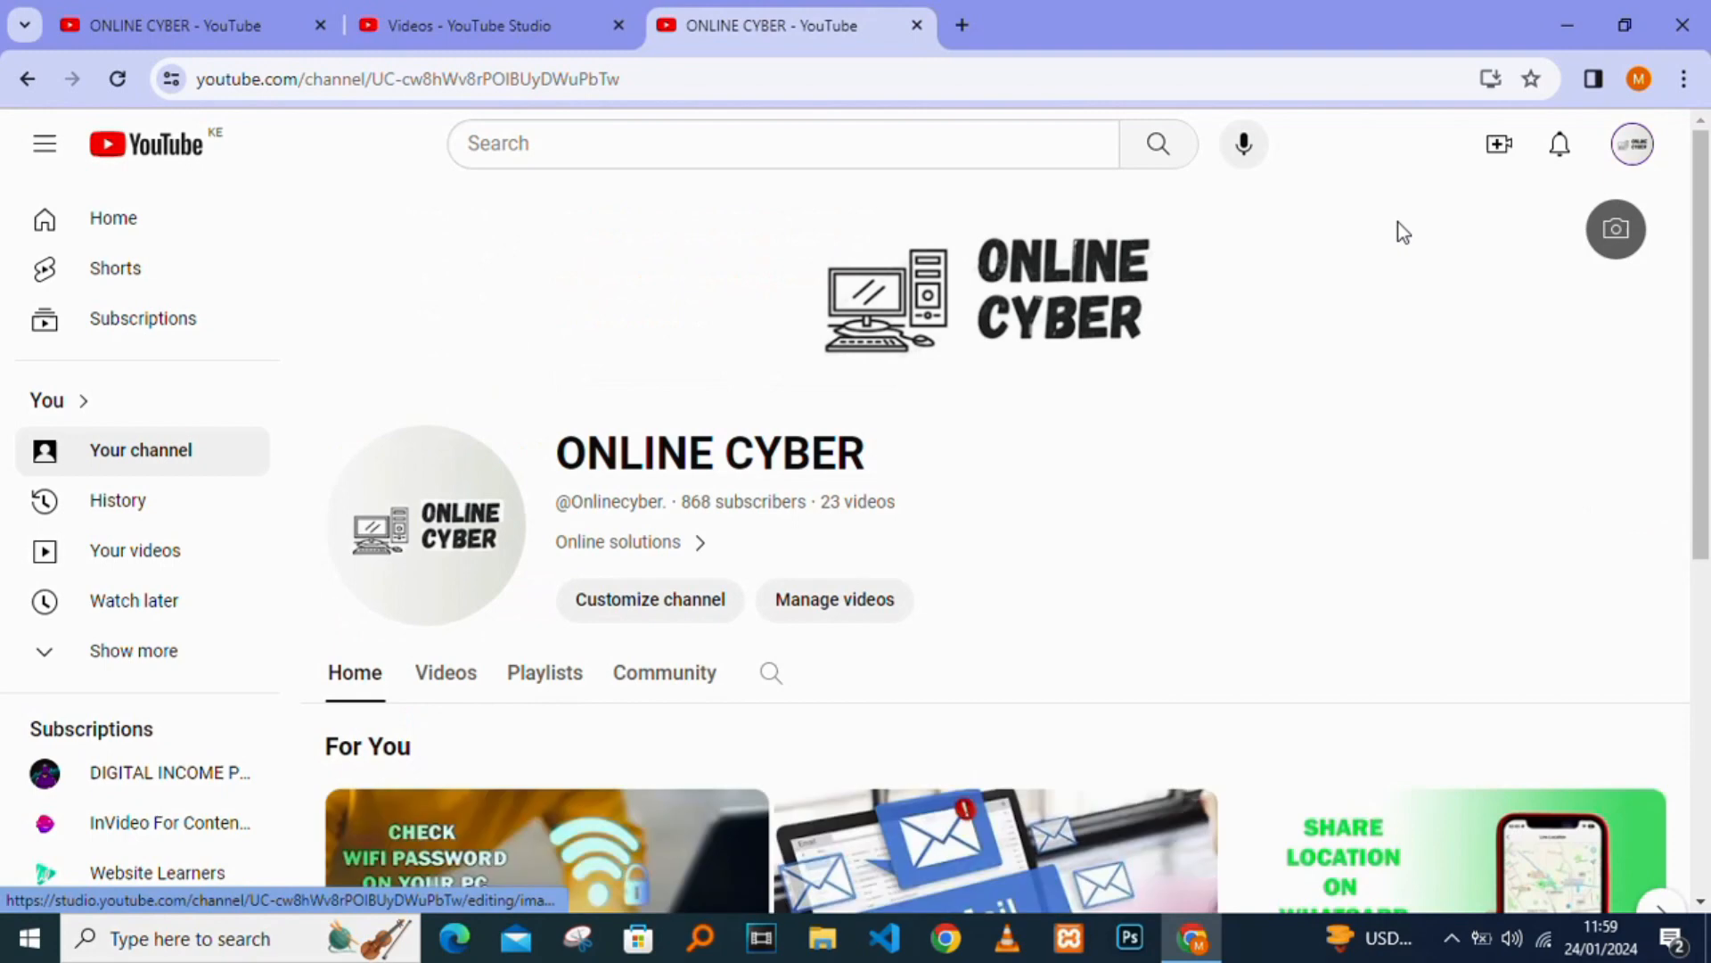
{"action": "scroll", "scroll_direction": "down", "scroll_amount": 3}
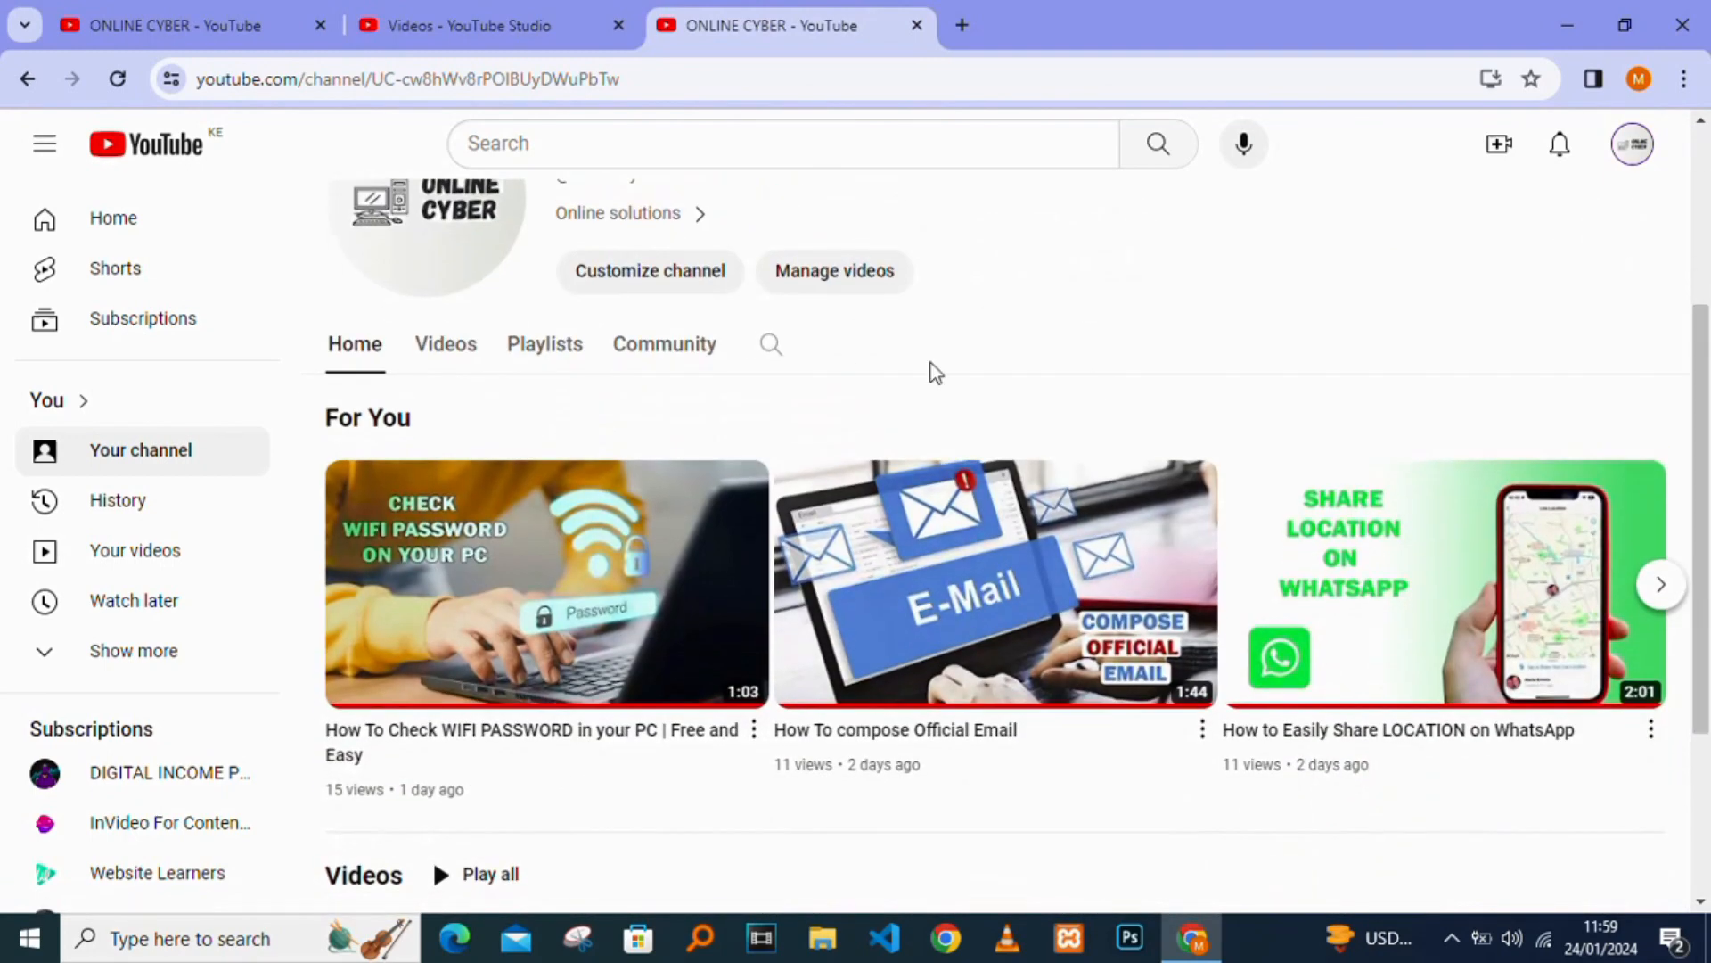
{"action": "left_click", "coordinate": [545, 344]}
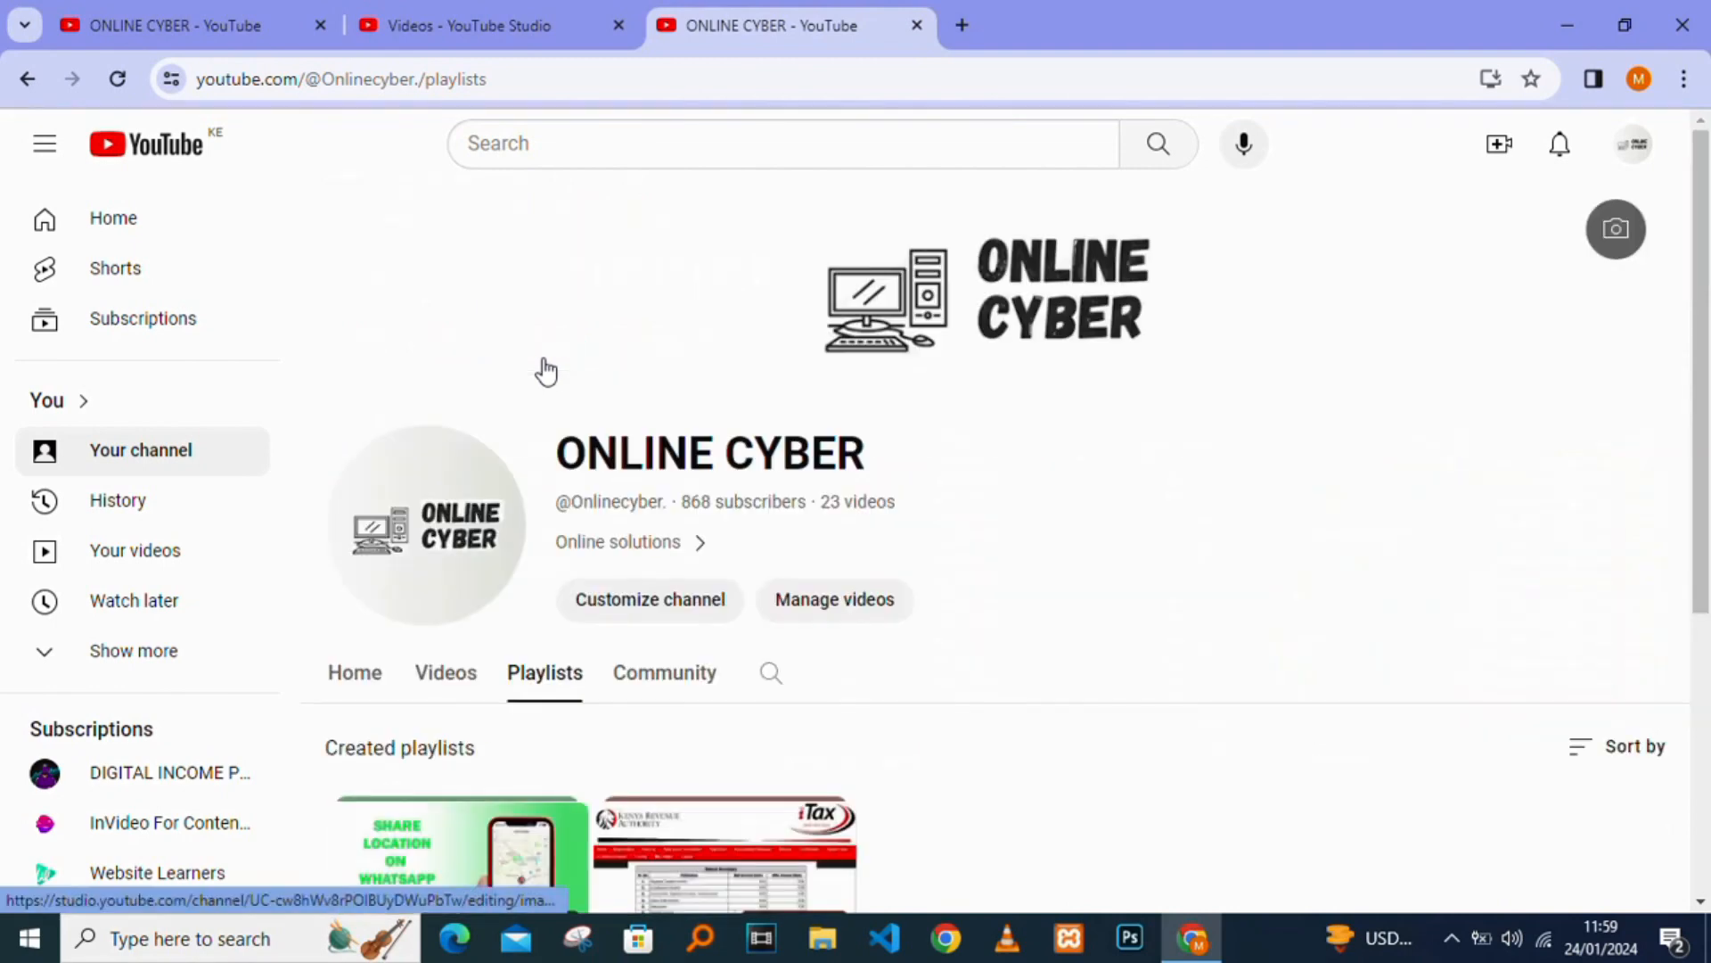
{"action": "scroll", "scroll_direction": "down", "scroll_amount": 3}
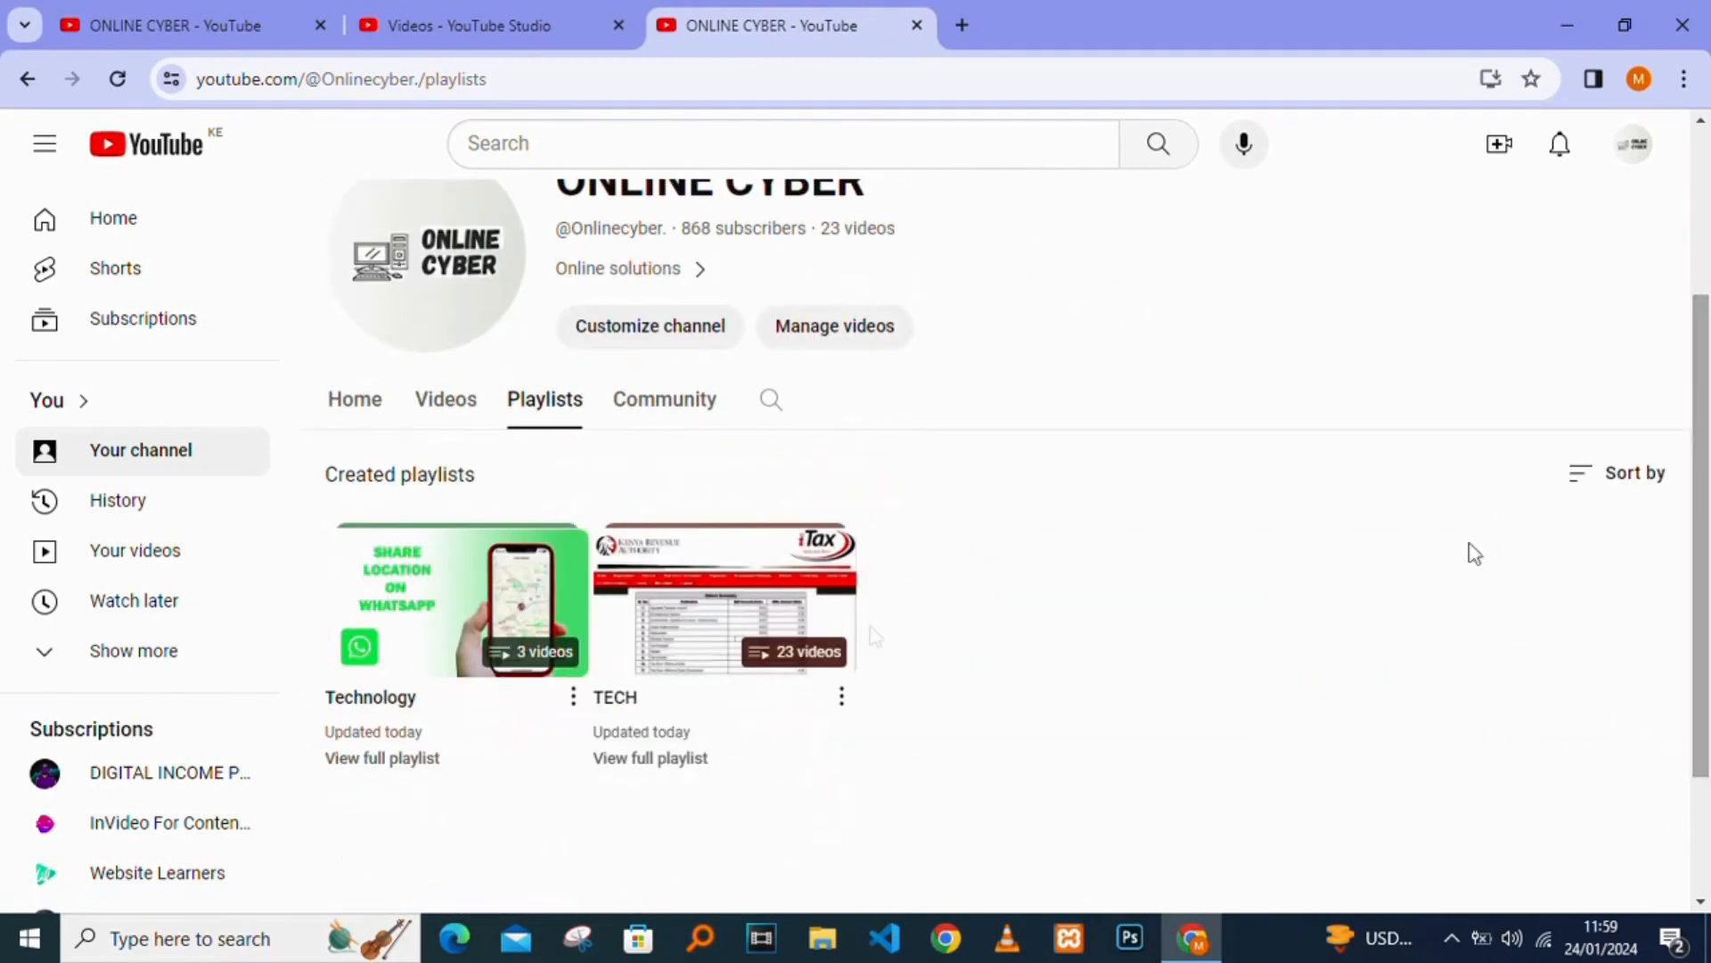